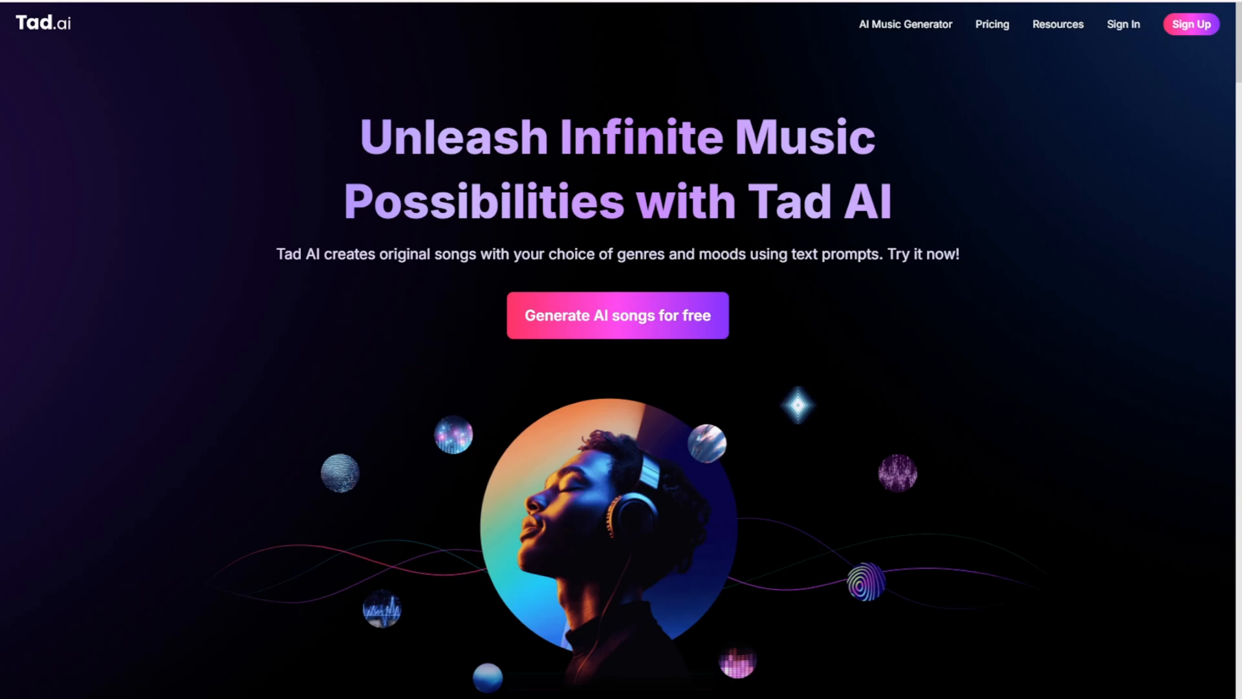
Step: Start the free song generator from the homepage, landing on the 'long love' form
{"action": "left_click", "coordinate": [617, 314]}
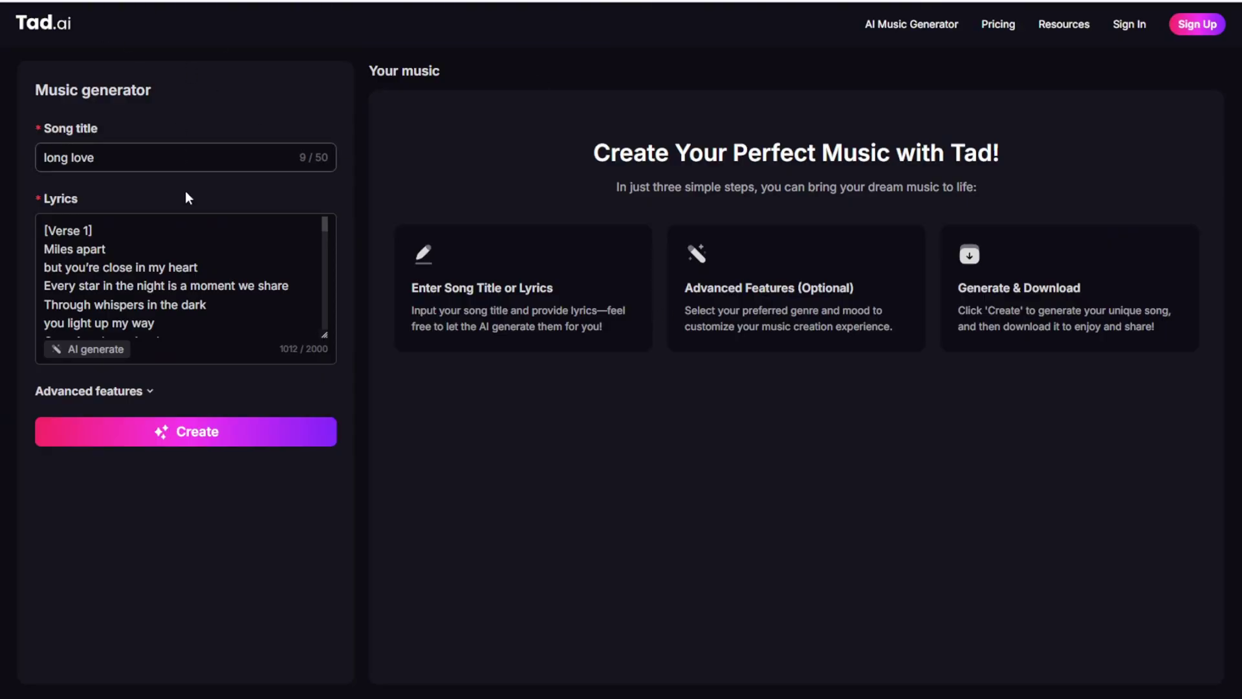
{"action": "mouse_move", "coordinate": [792, 324]}
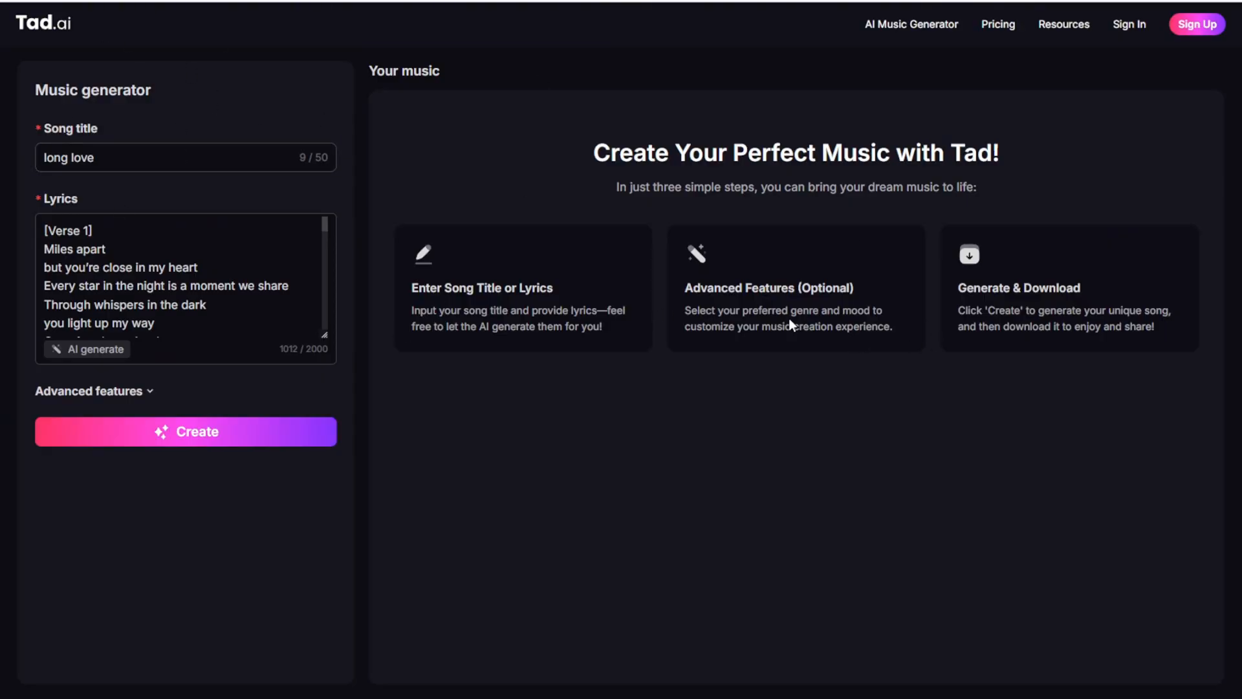
{"action": "mouse_move", "coordinate": [212, 193]}
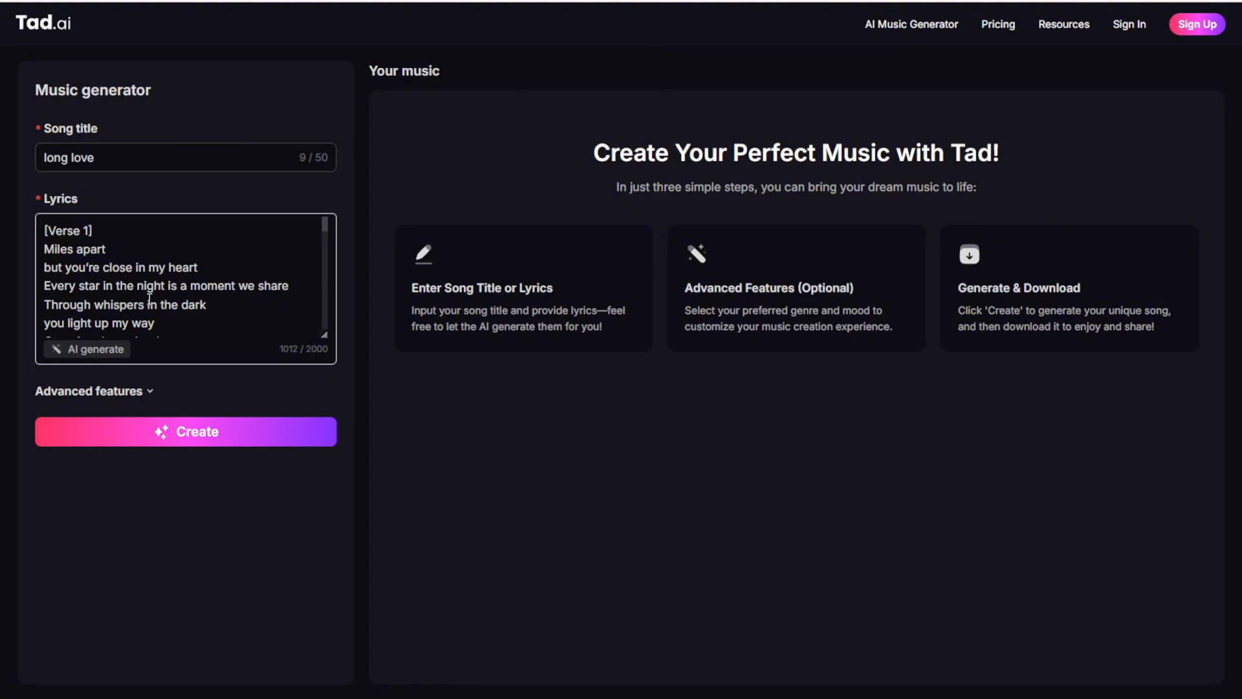
Step: Expand Advanced features to show the Genre and Mood tag lists
{"action": "left_click", "coordinate": [89, 389]}
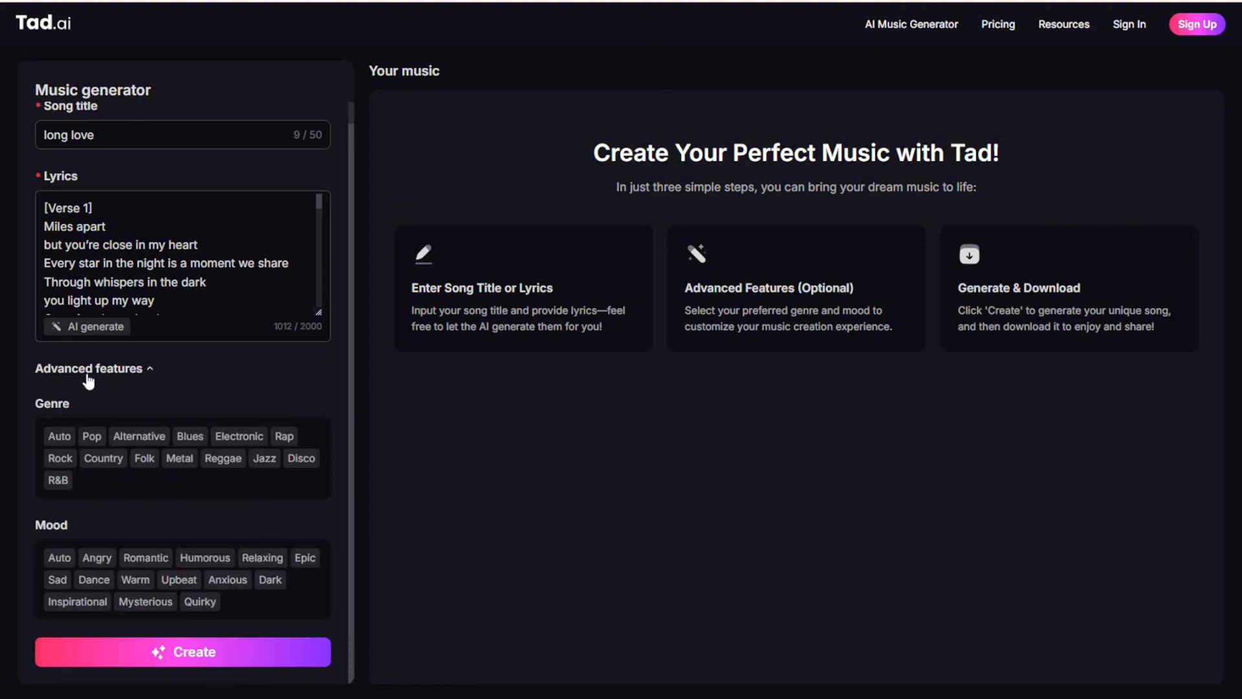
{"action": "mouse_move", "coordinate": [206, 429]}
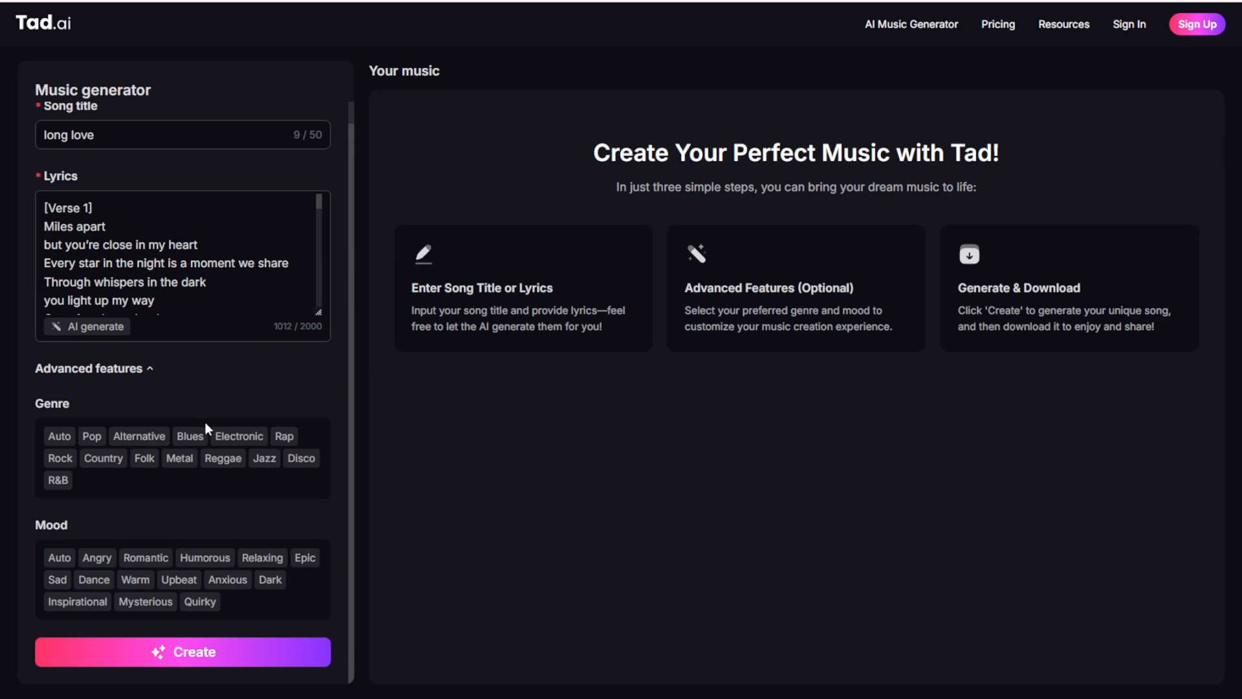
{"action": "mouse_move", "coordinate": [179, 412]}
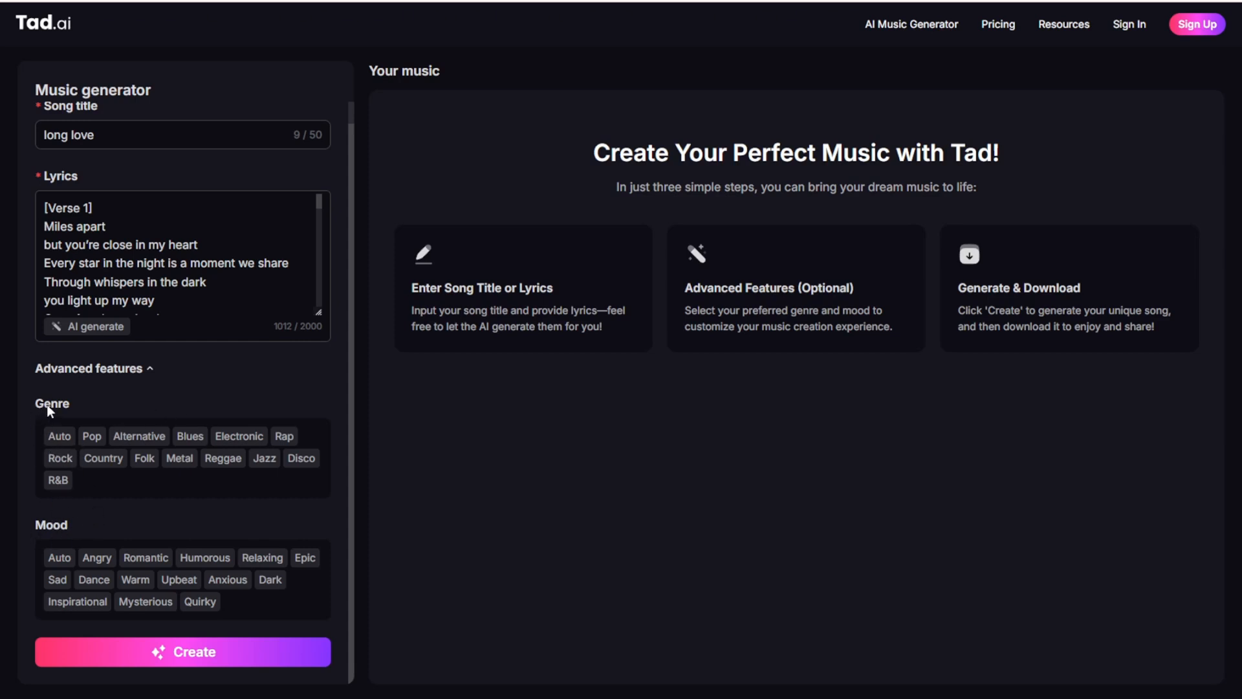
{"action": "mouse_move", "coordinate": [205, 416]}
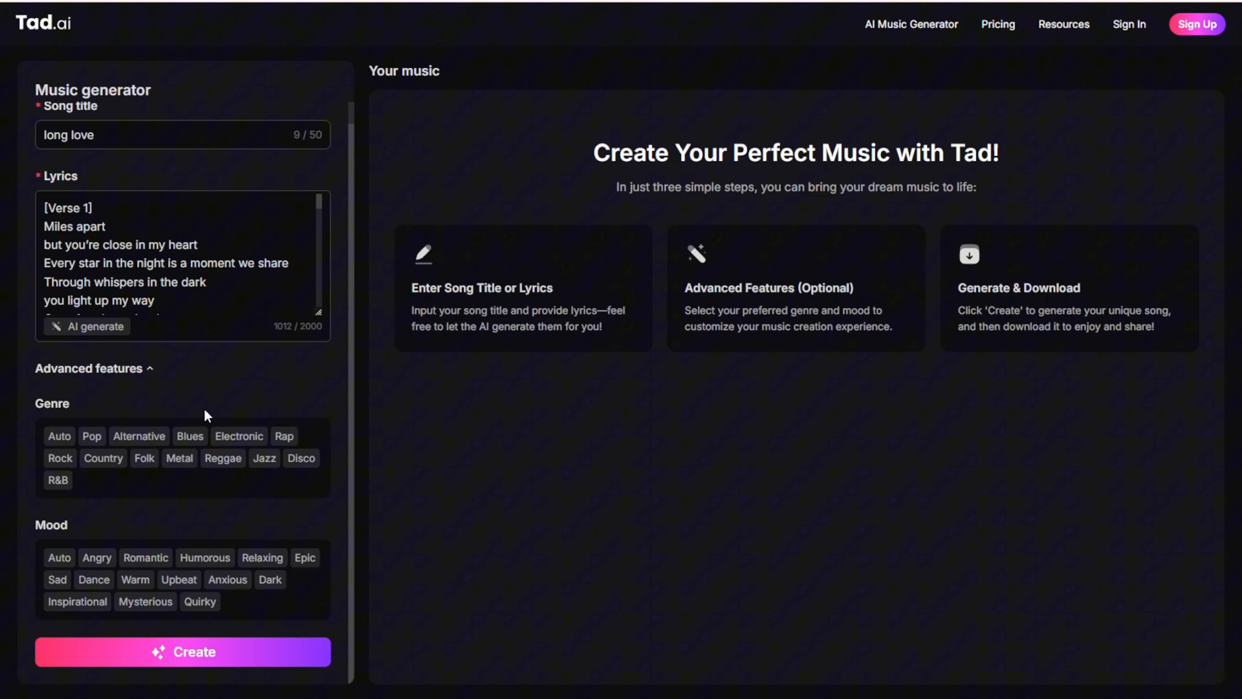
{"action": "mouse_move", "coordinate": [455, 265]}
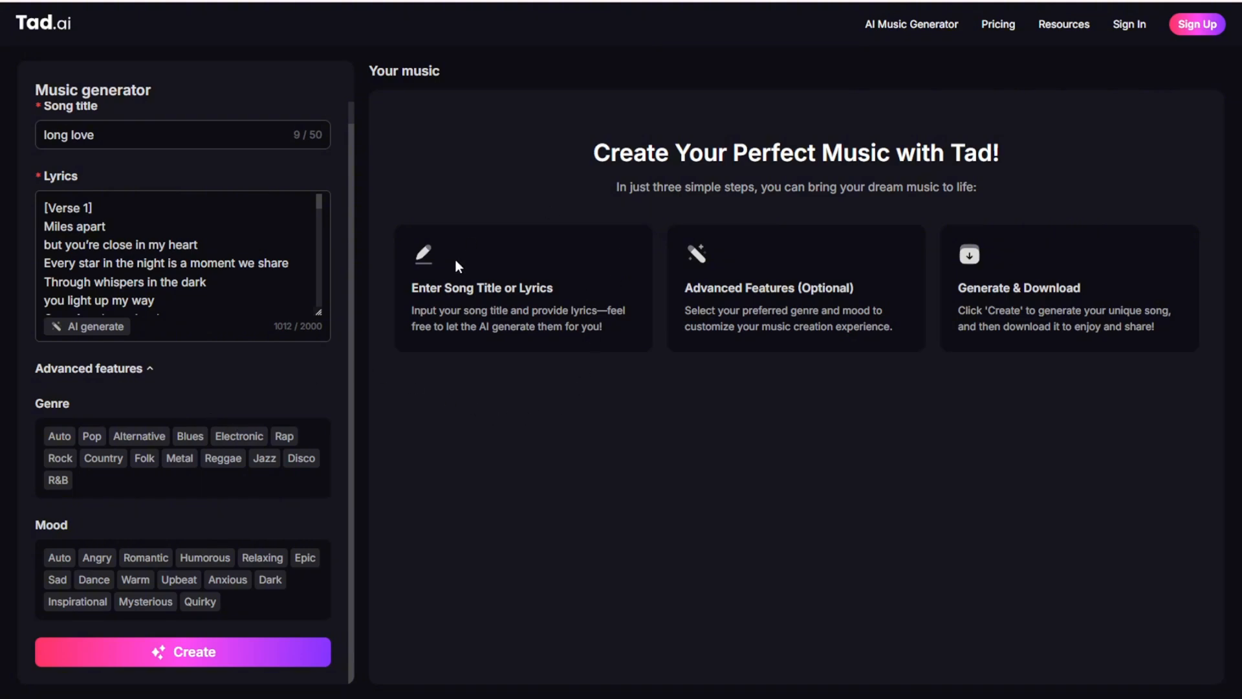
{"action": "mouse_move", "coordinate": [631, 279]}
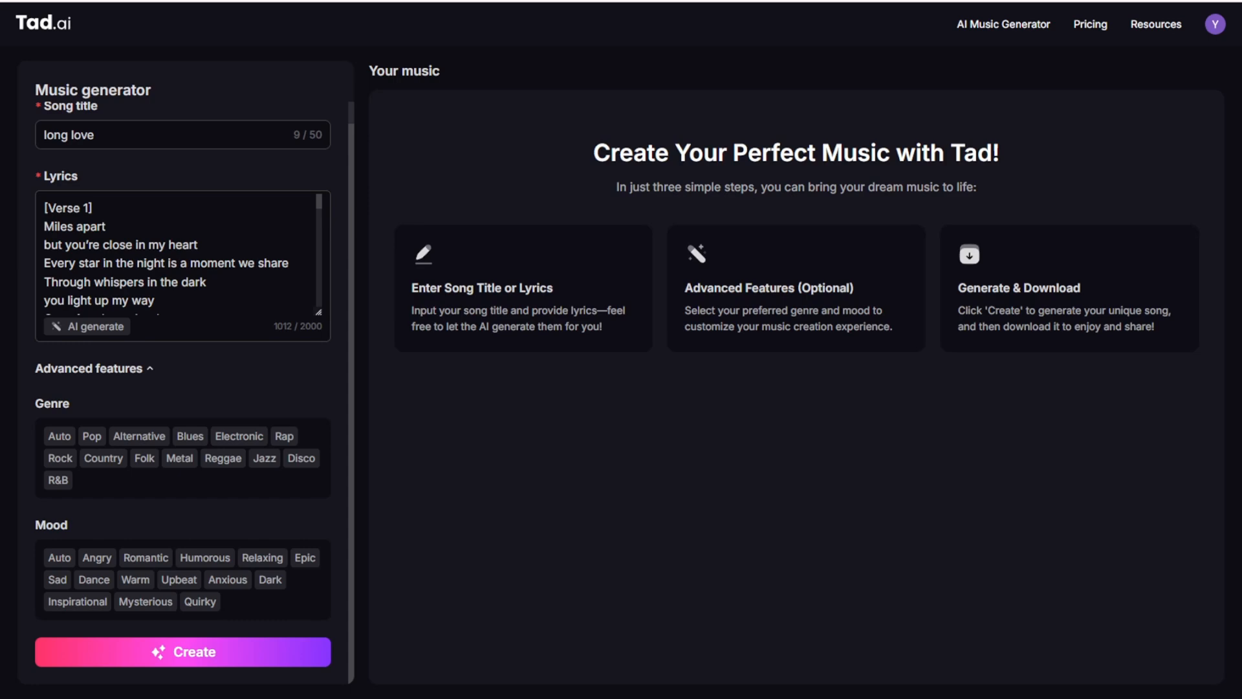
Step: Compare Free, Pro and Standard plan prices monthly versus yearly, ending on yearly billing
{"action": "left_click", "coordinate": [1089, 24]}
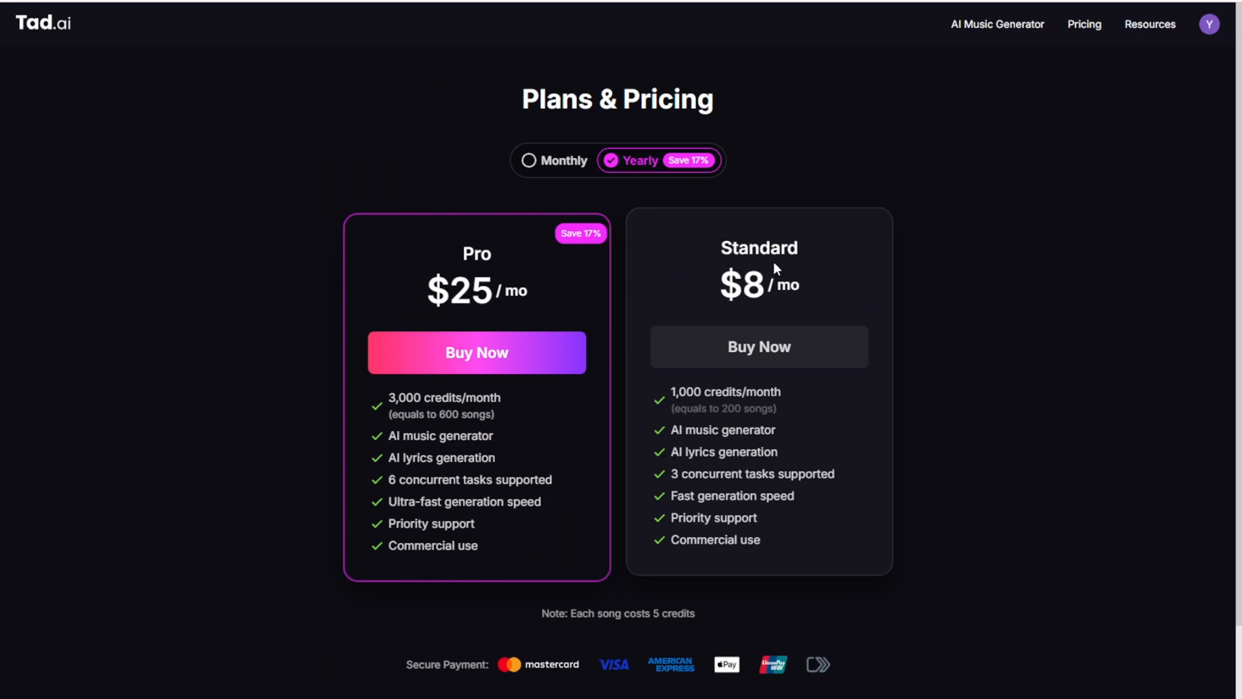
{"action": "left_click", "coordinate": [556, 160]}
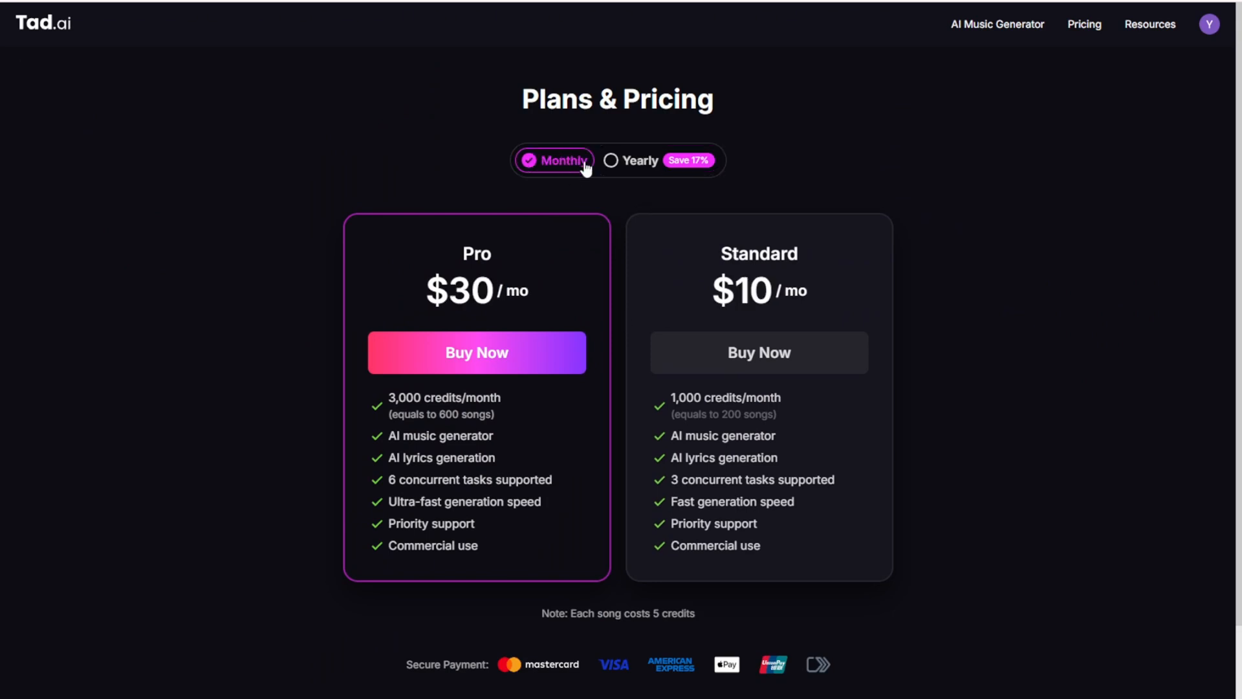
{"action": "left_click", "coordinate": [642, 160]}
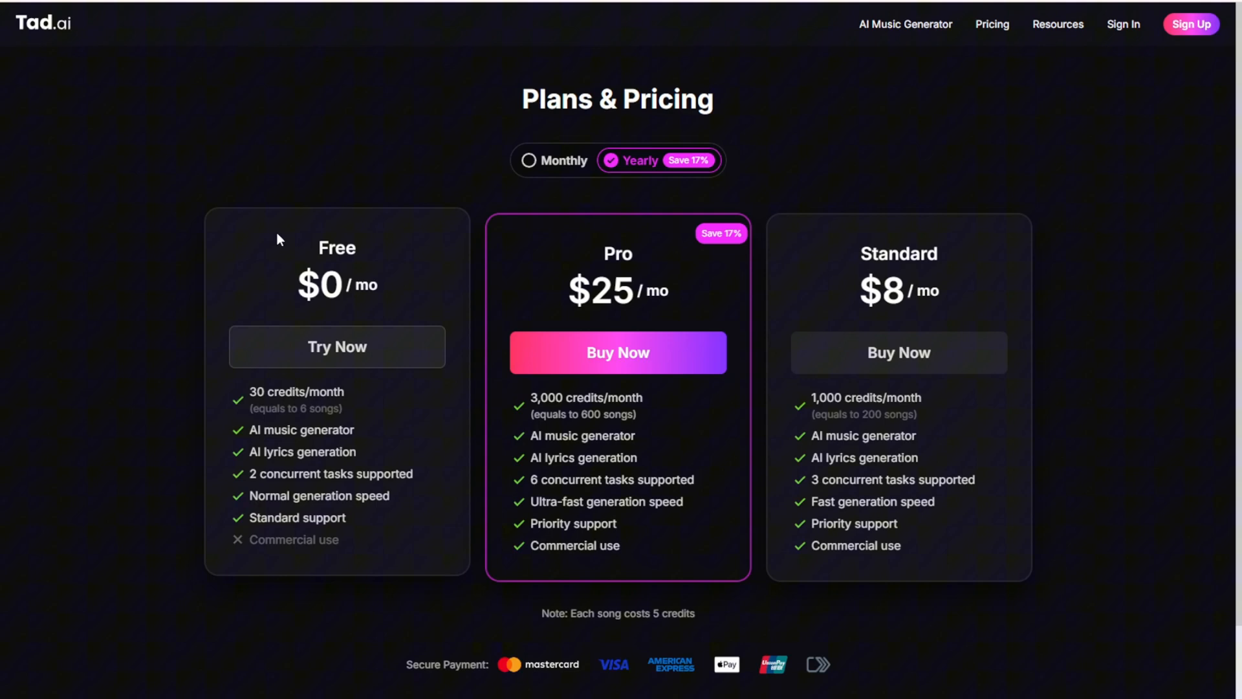
{"action": "mouse_move", "coordinate": [302, 252]}
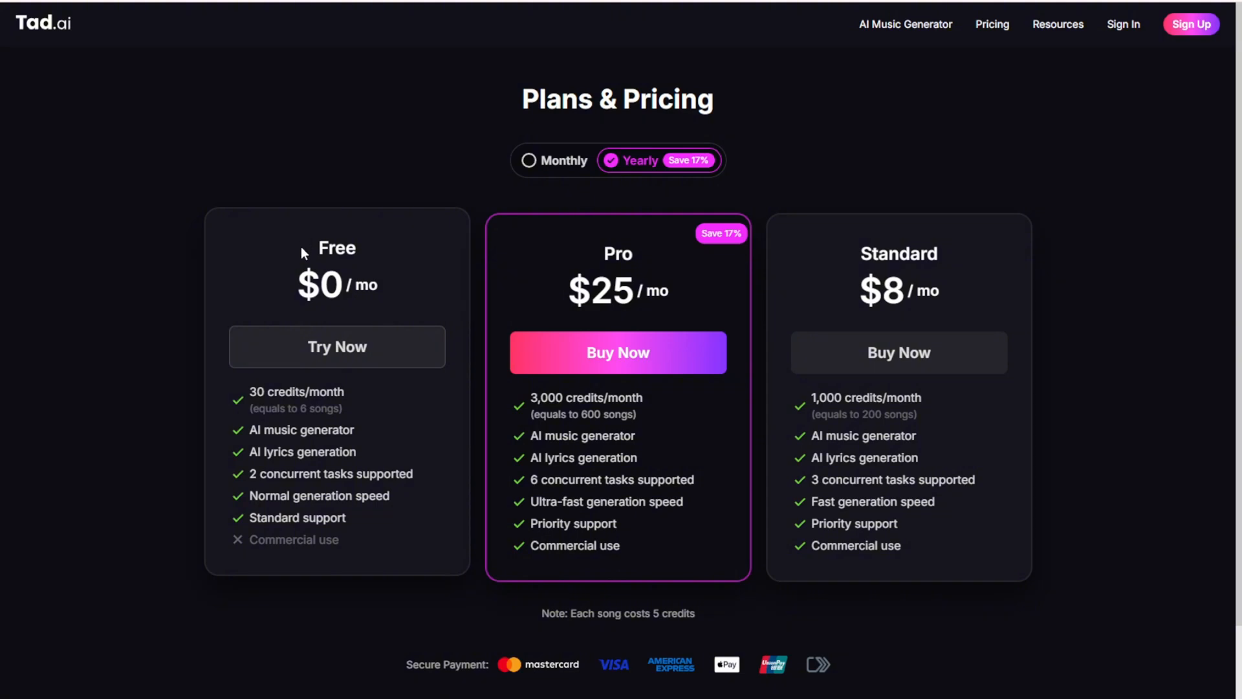
{"action": "mouse_move", "coordinate": [333, 420]}
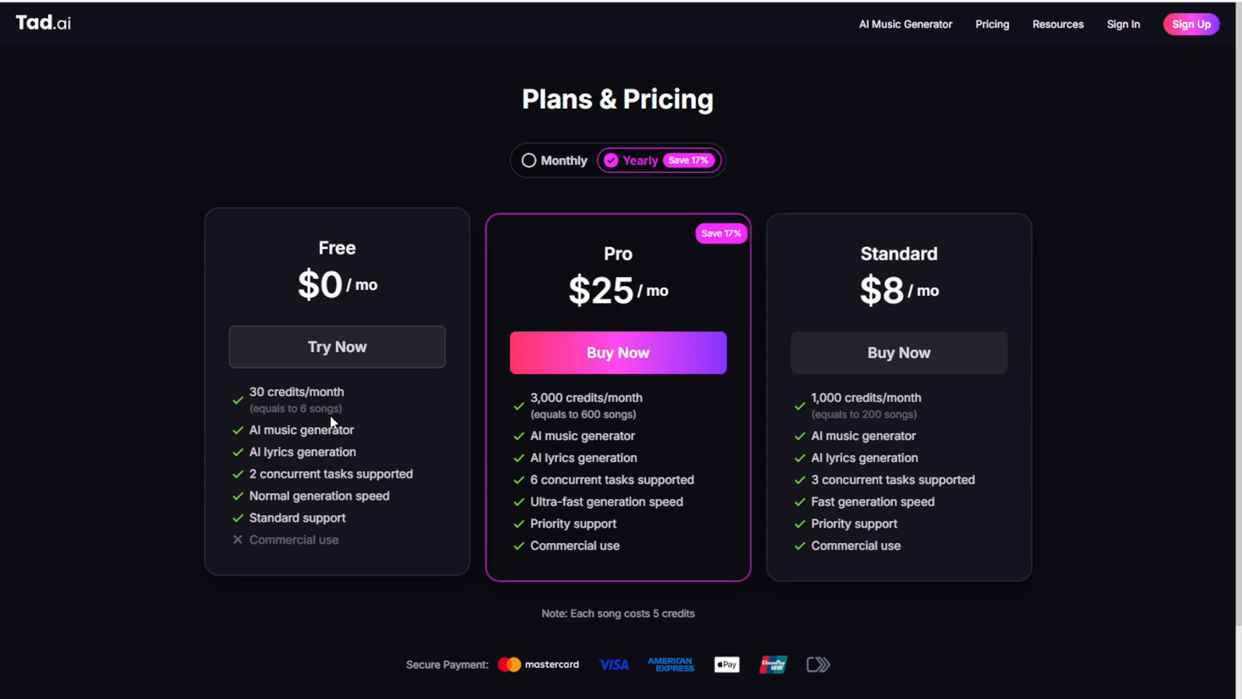
{"action": "mouse_move", "coordinate": [273, 449]}
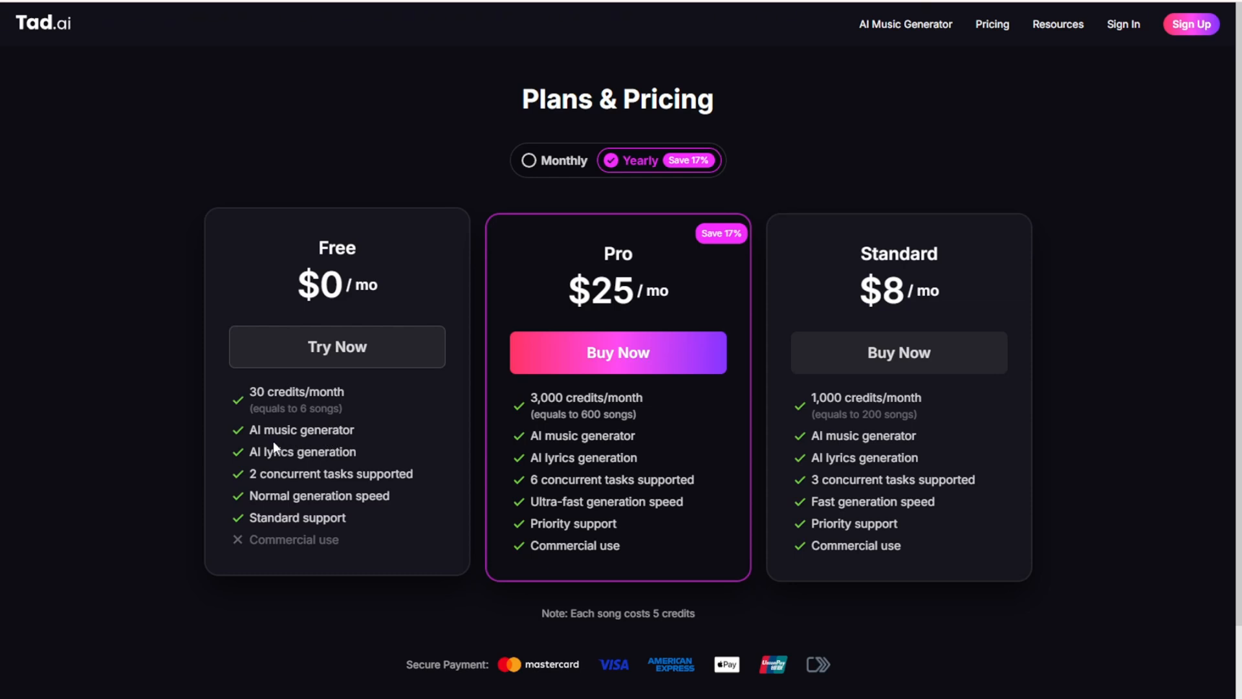
{"action": "mouse_move", "coordinate": [269, 467]}
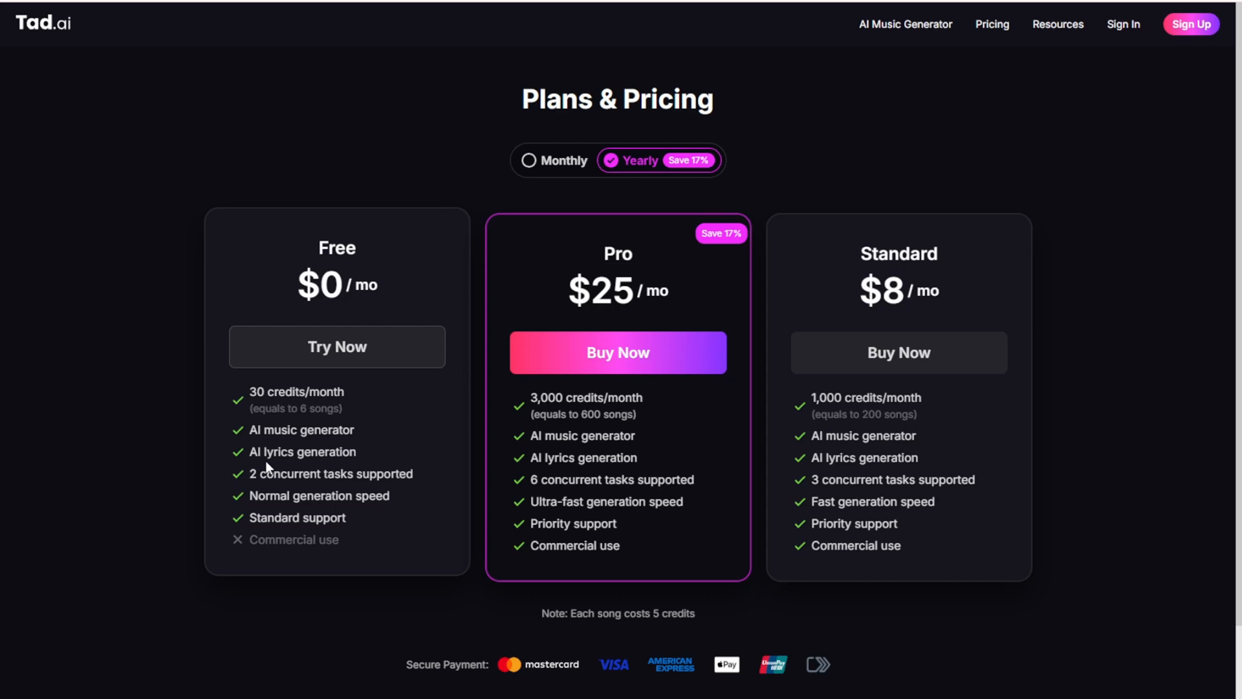
{"action": "mouse_move", "coordinate": [445, 479]}
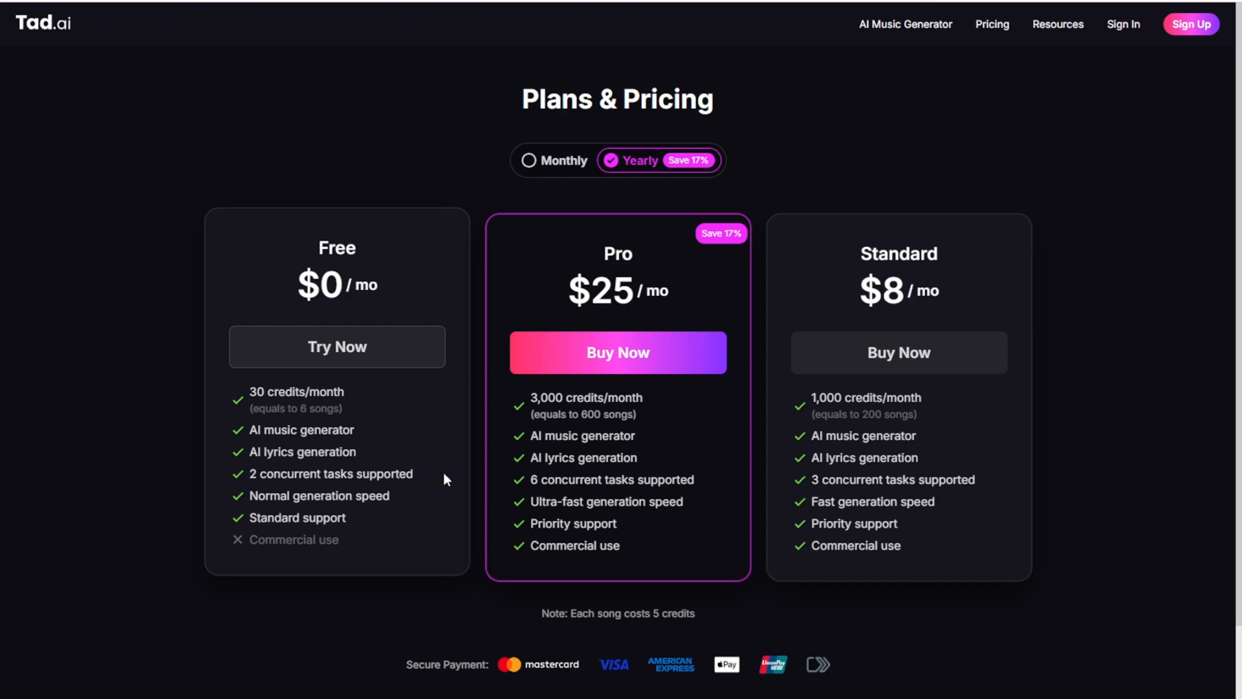
{"action": "mouse_move", "coordinate": [383, 511]}
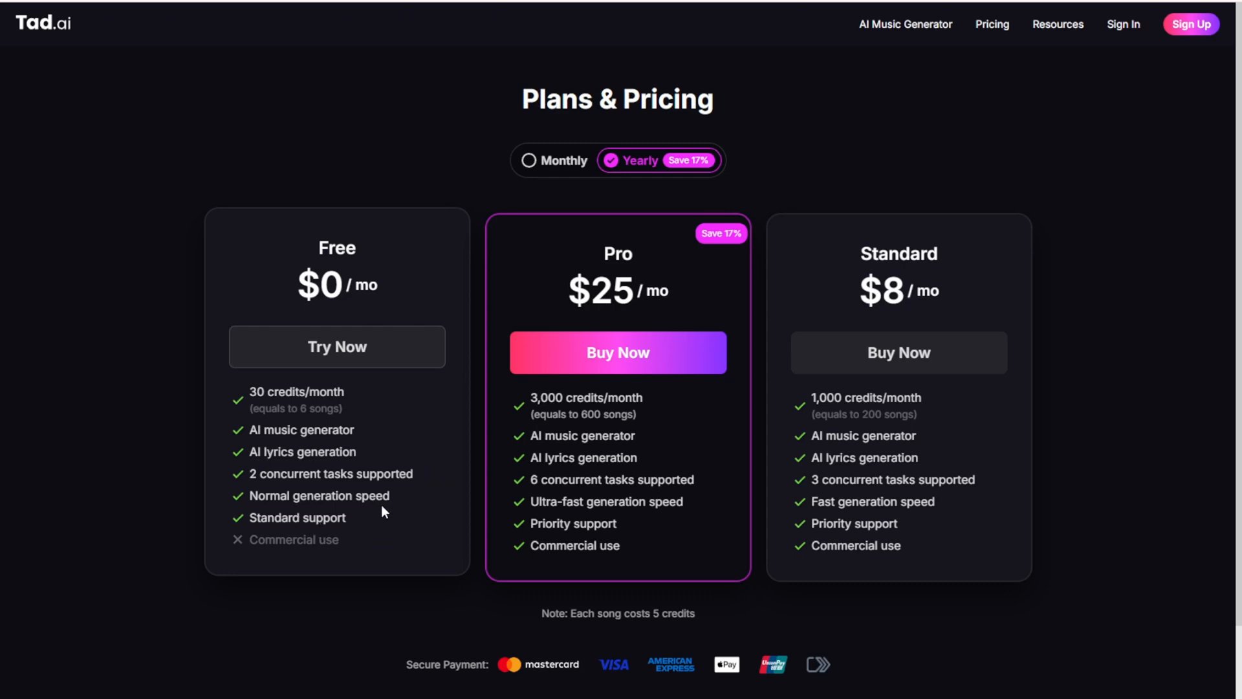
{"action": "mouse_move", "coordinate": [376, 522]}
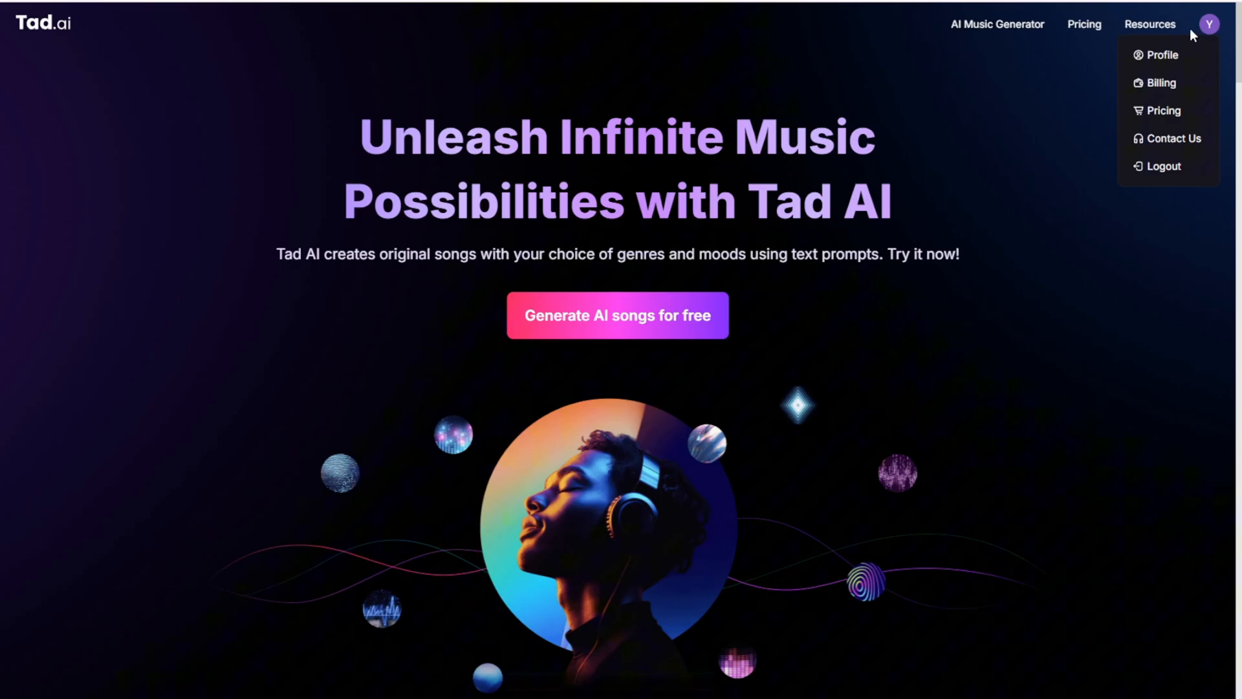
Step: Return to the music generator form and expand its Advanced features
{"action": "left_click", "coordinate": [998, 23]}
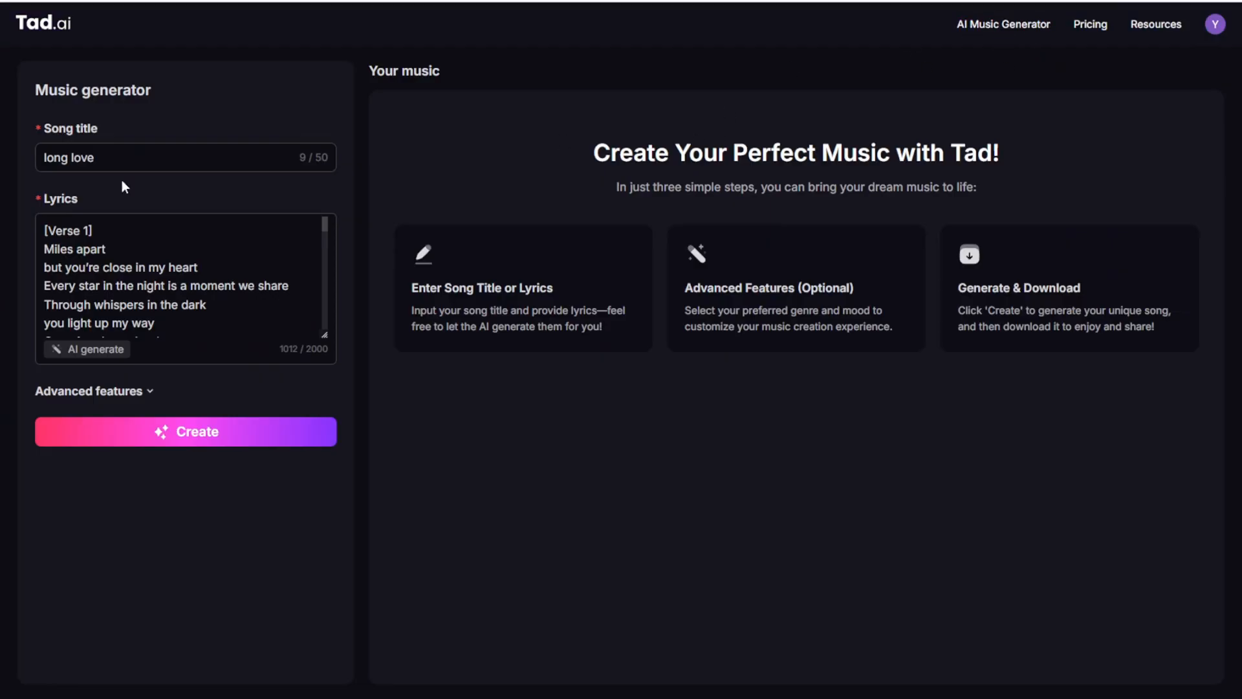
{"action": "left_click", "coordinate": [185, 156]}
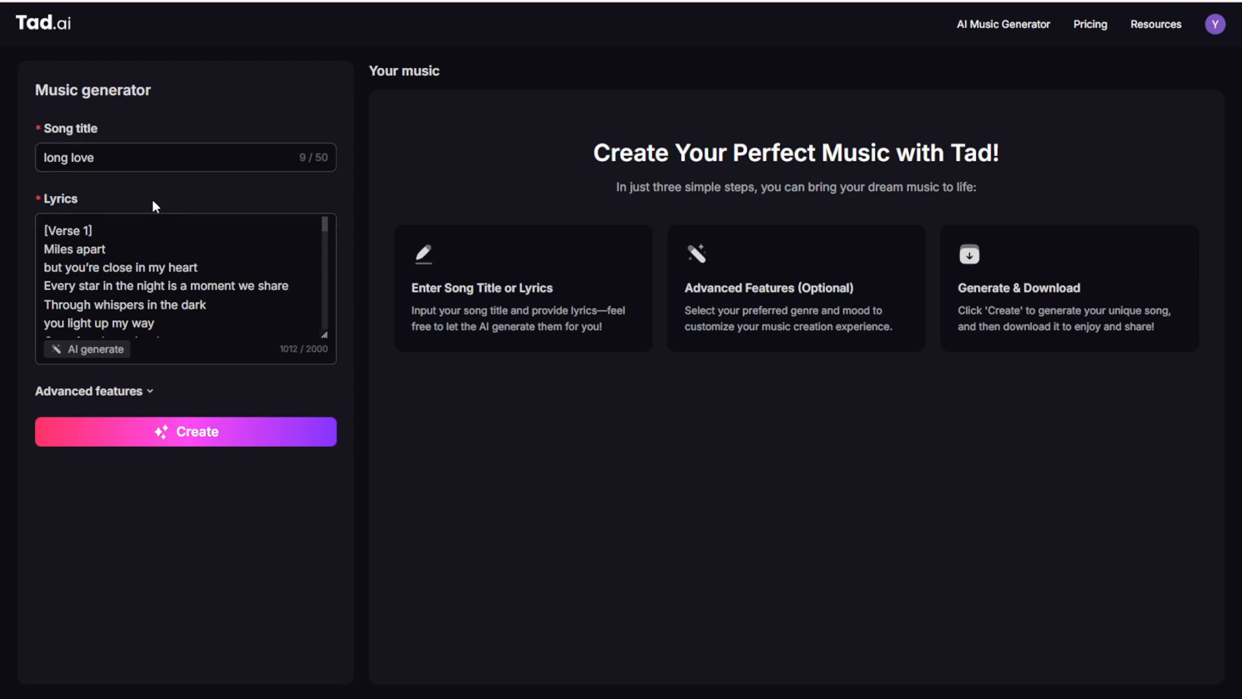
{"action": "mouse_move", "coordinate": [86, 405]}
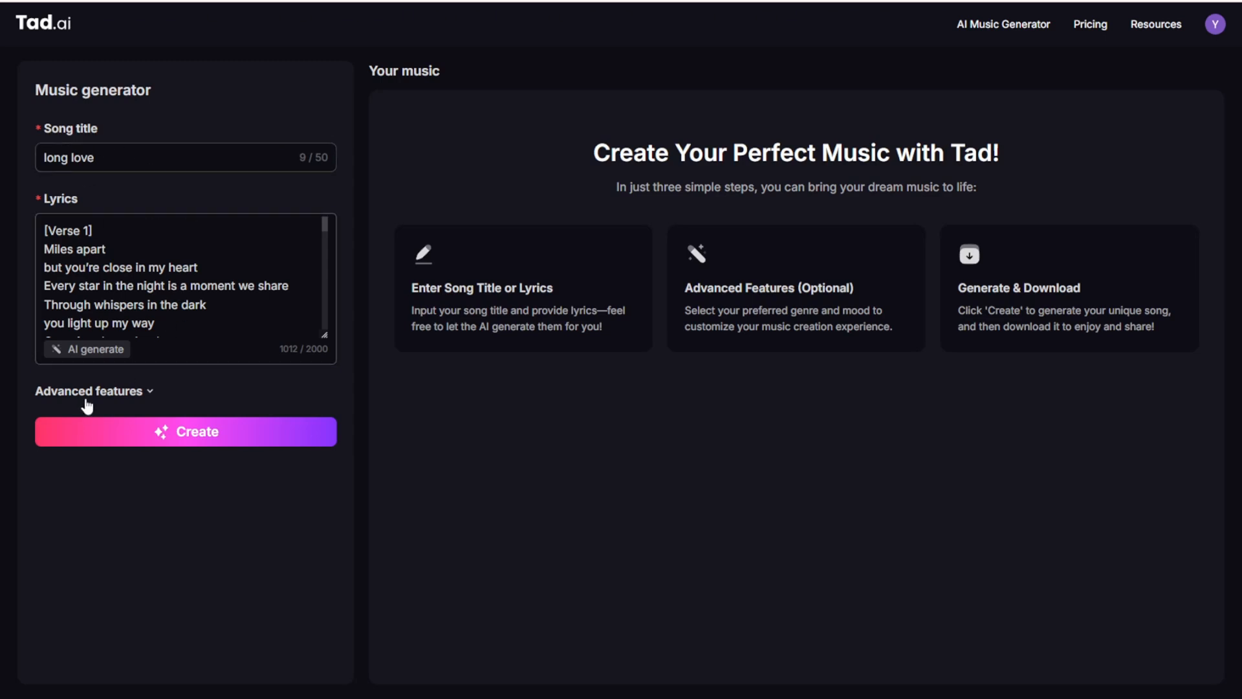
{"action": "left_click", "coordinate": [89, 389]}
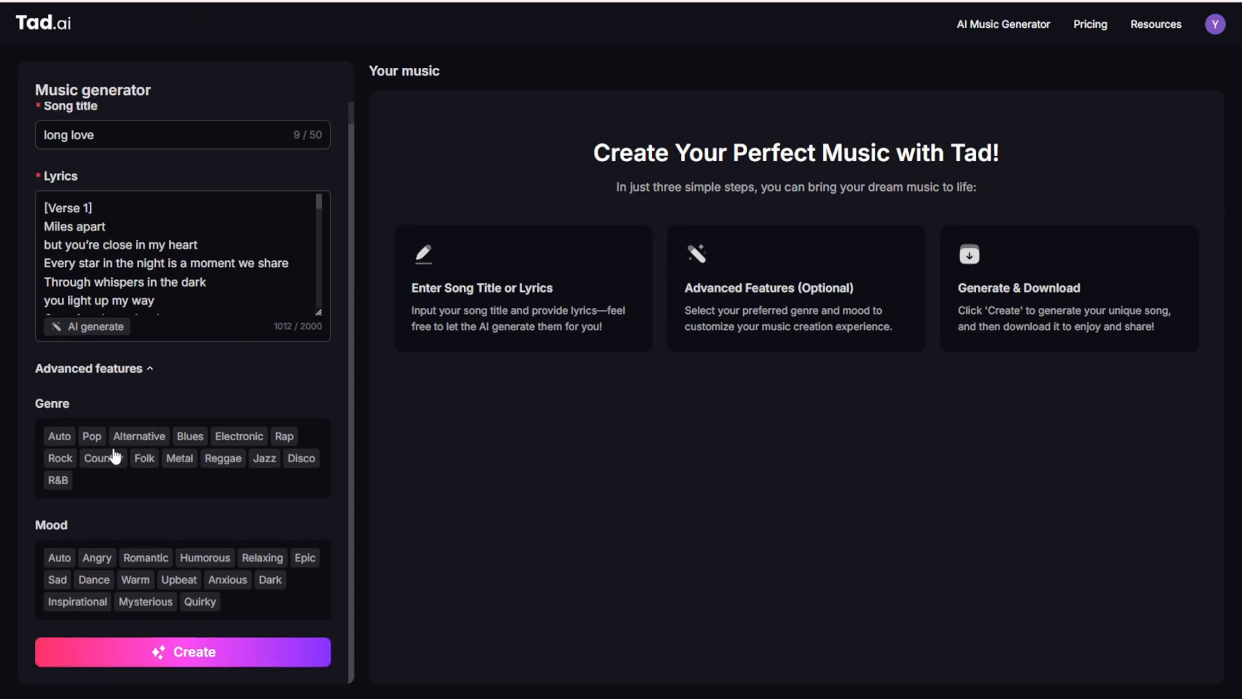
{"action": "mouse_move", "coordinate": [141, 559]}
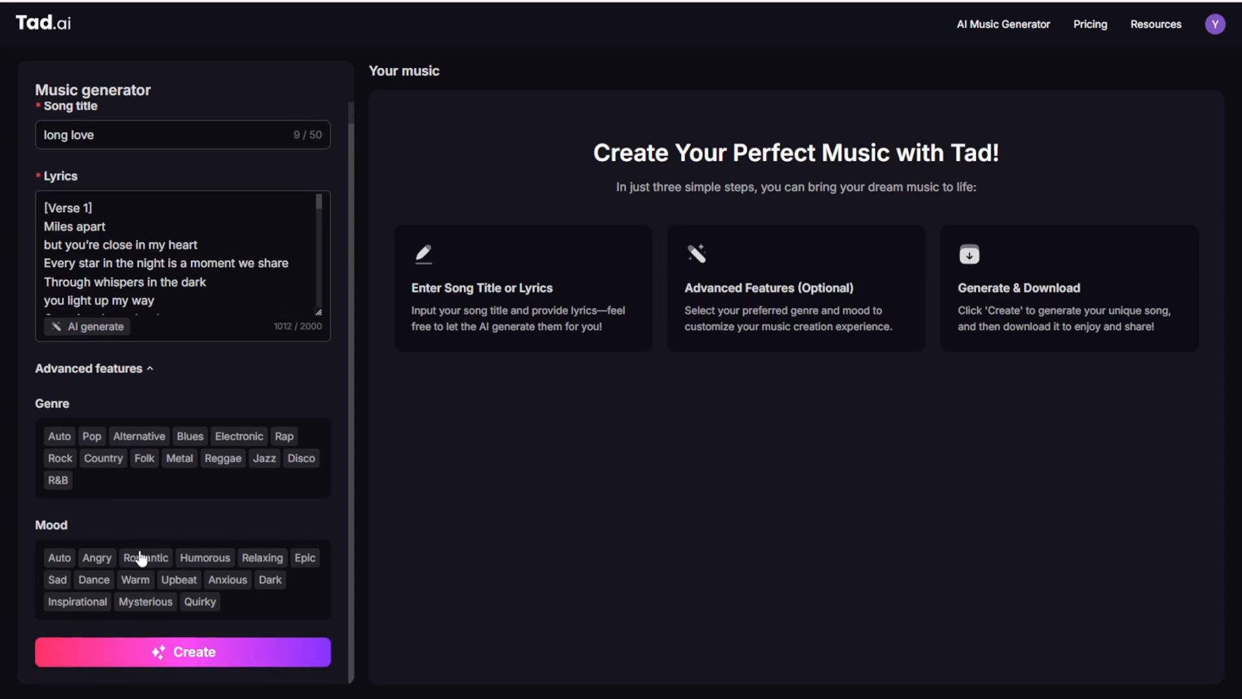
{"action": "mouse_move", "coordinate": [296, 476]}
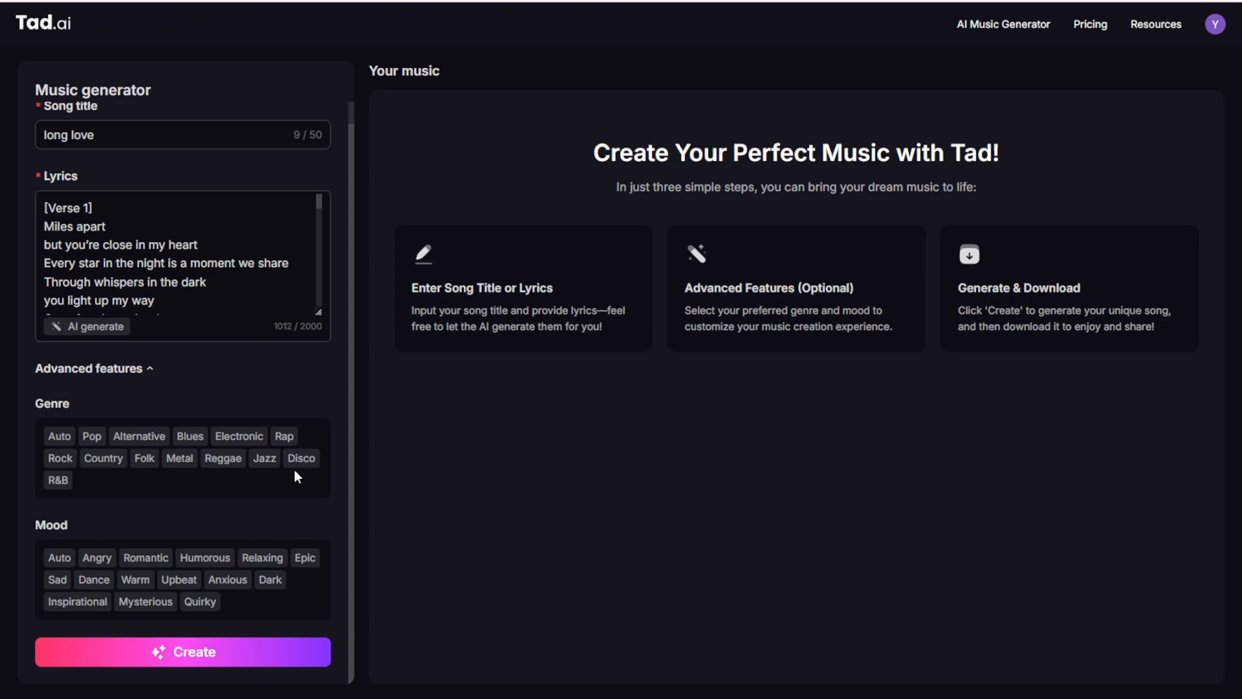
{"action": "mouse_move", "coordinate": [264, 458]}
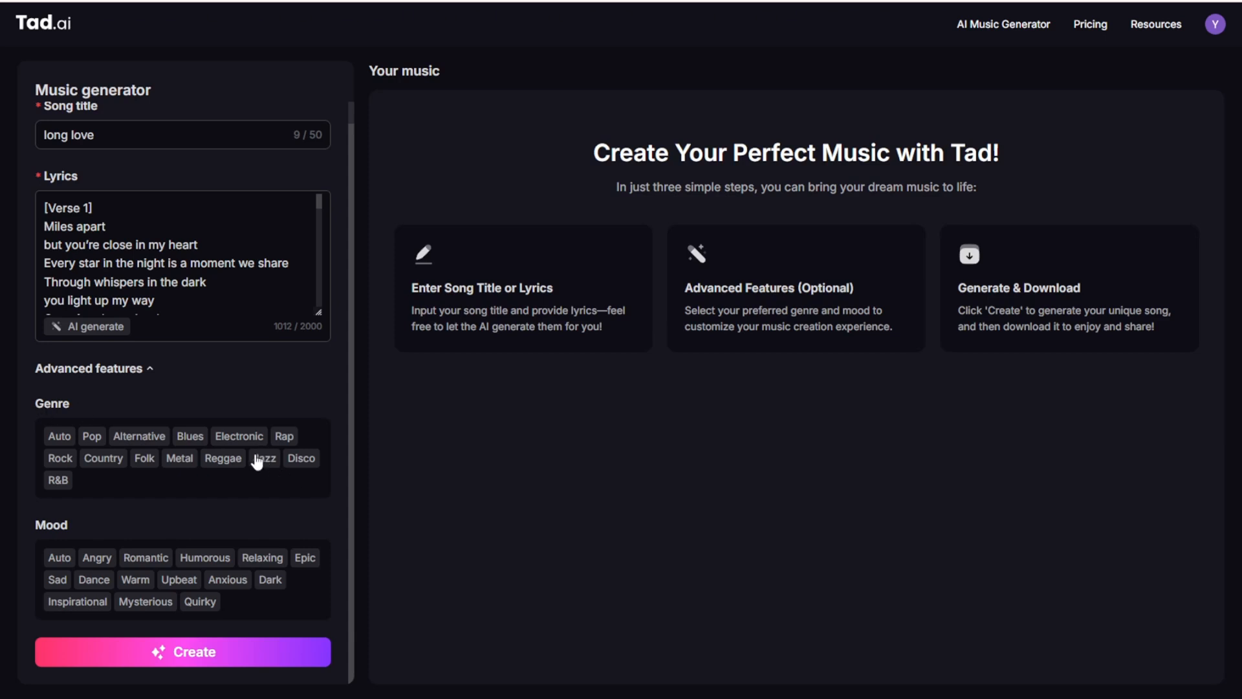
{"action": "mouse_move", "coordinate": [258, 418]}
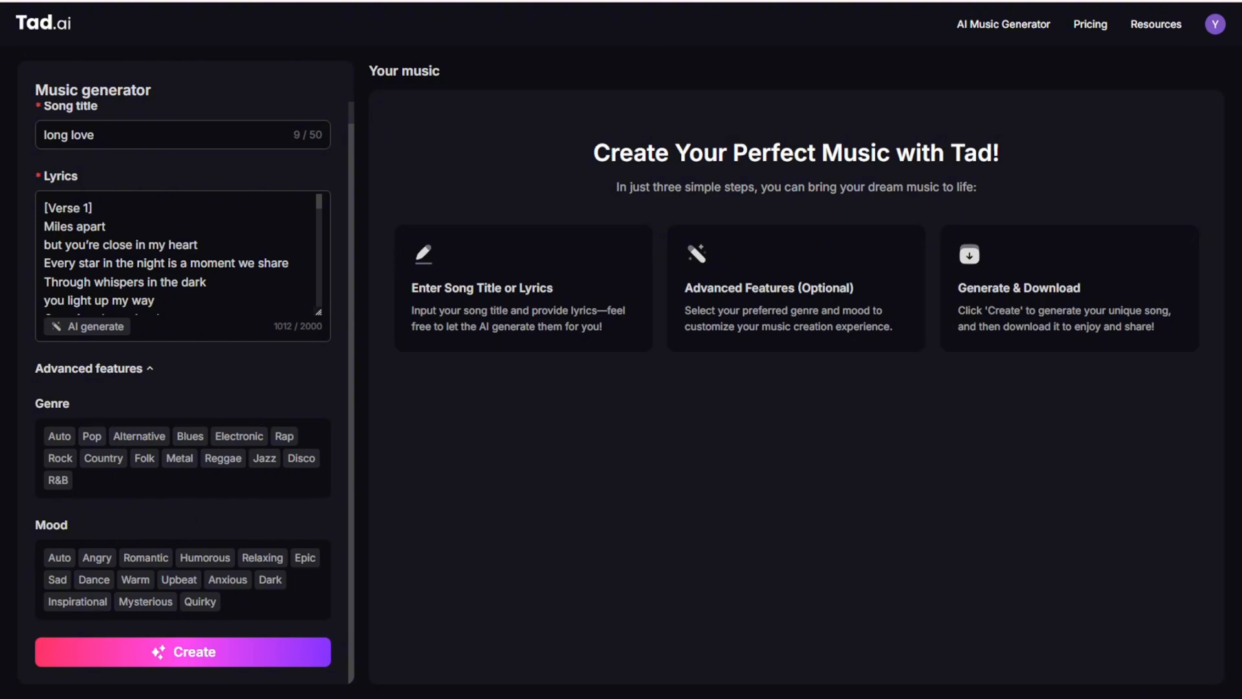
Step: Pick Romantic mood and, after trying Pop, settle on R&B genre
{"action": "left_click", "coordinate": [145, 558]}
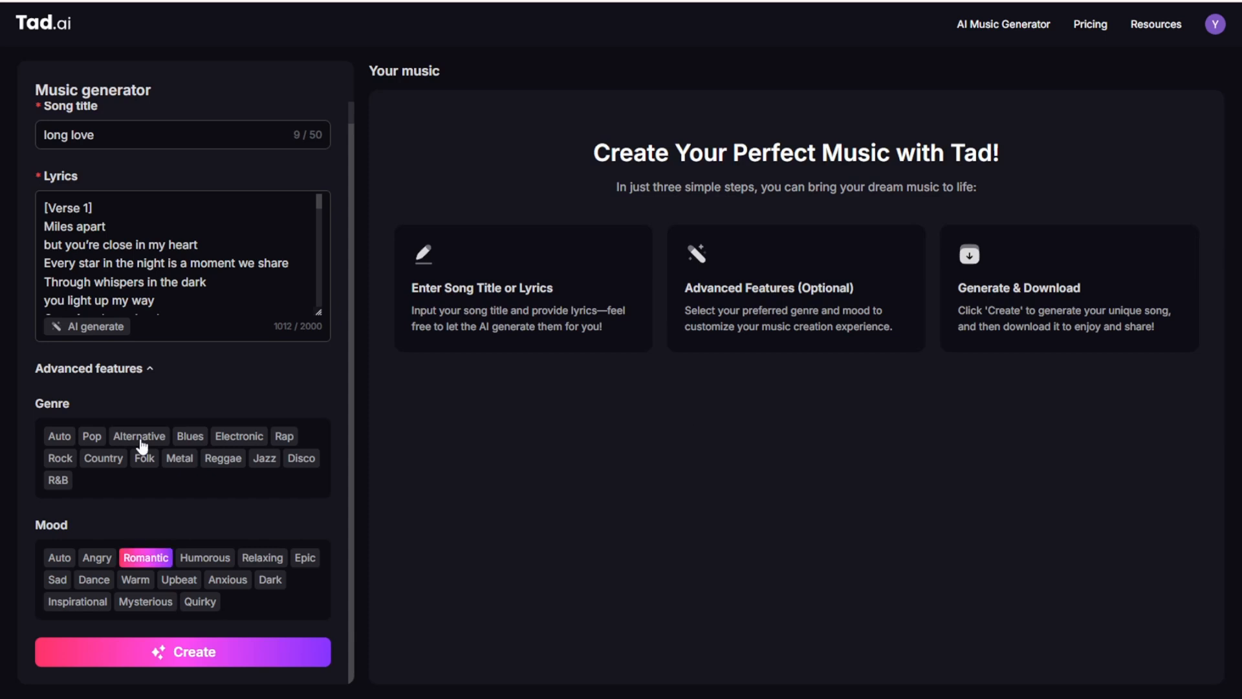
{"action": "left_click", "coordinate": [92, 436]}
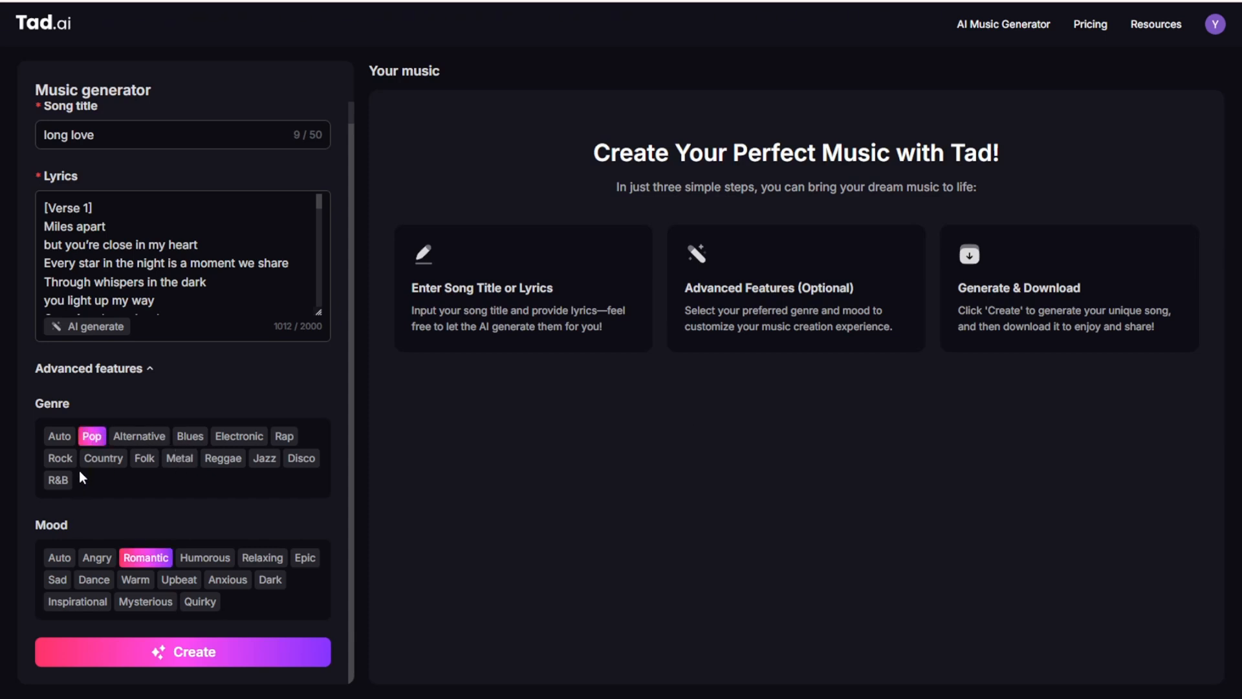
{"action": "left_click", "coordinate": [57, 480]}
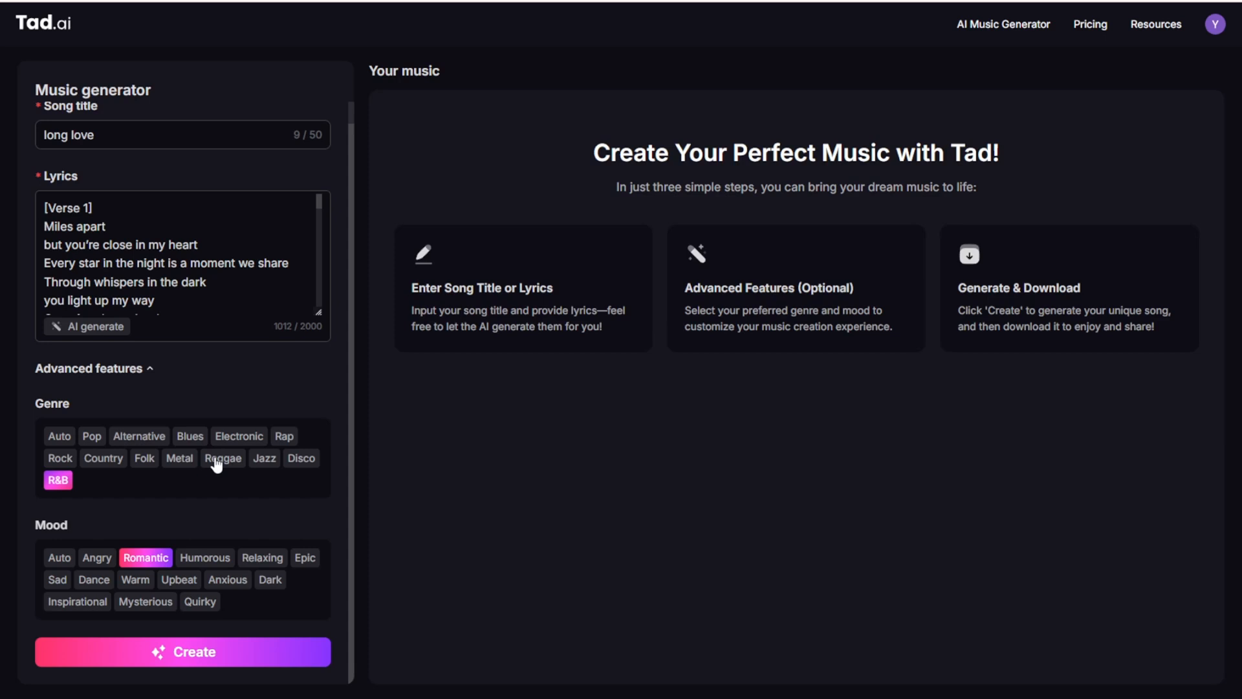
{"action": "left_click", "coordinate": [91, 436]}
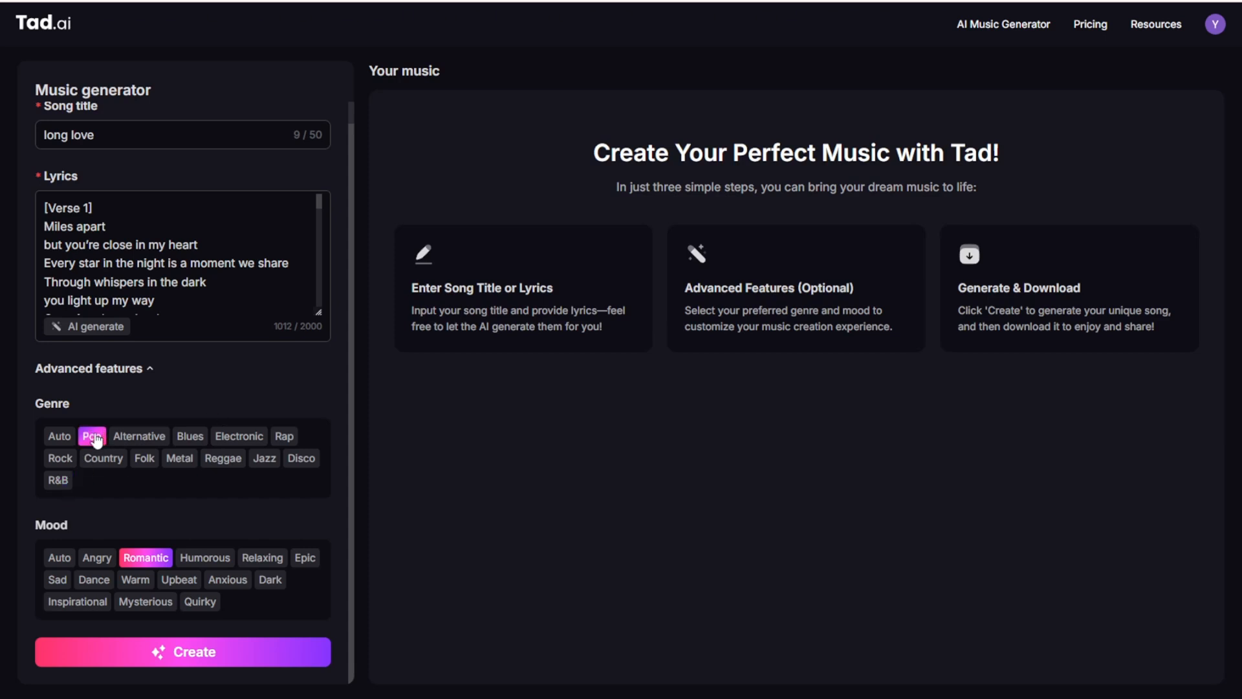
{"action": "left_click", "coordinate": [57, 480]}
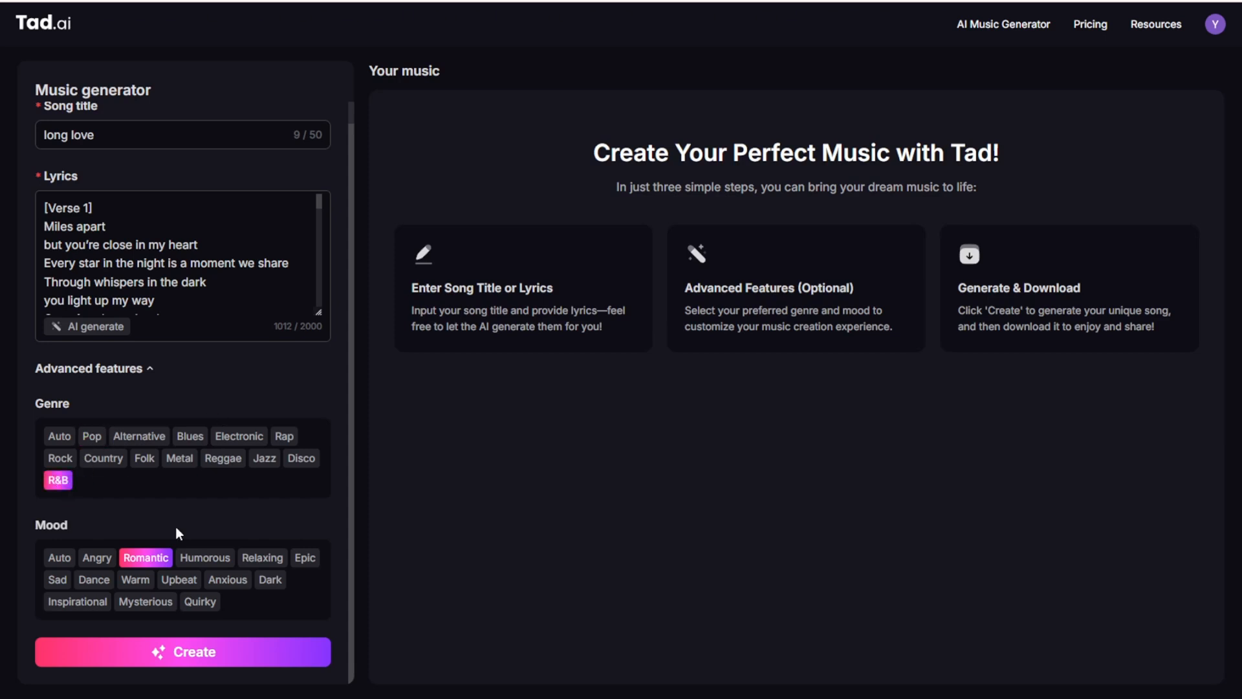
{"action": "mouse_move", "coordinate": [154, 529]}
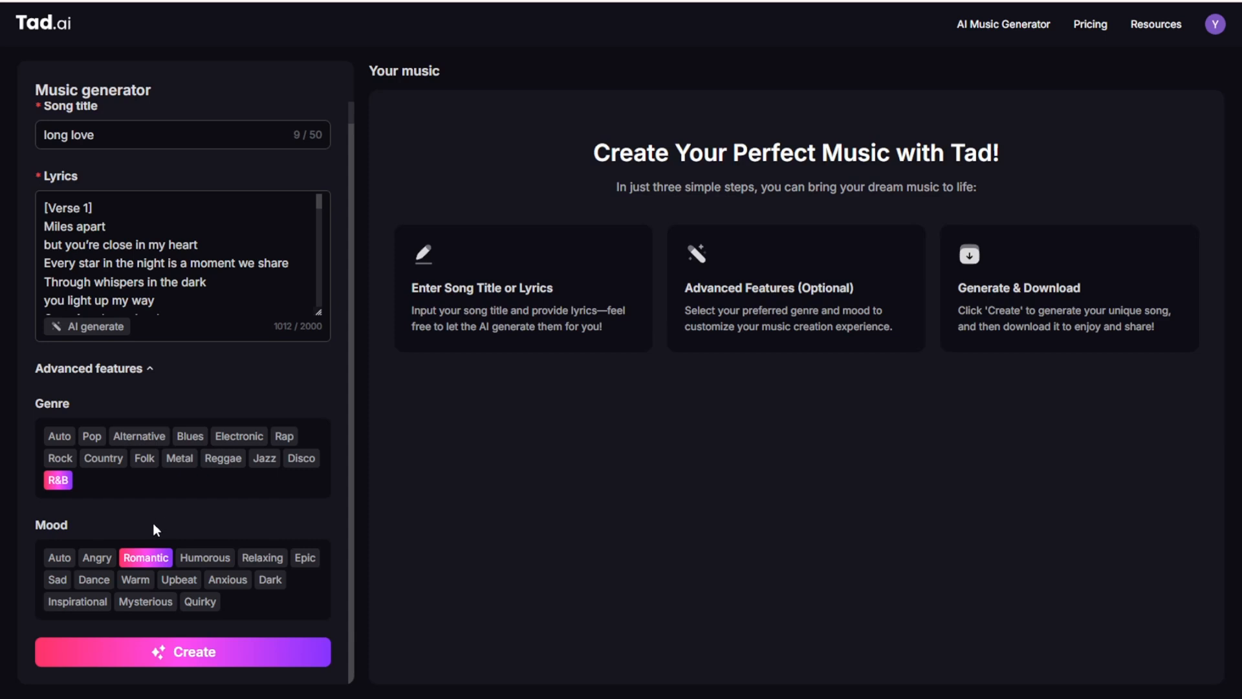
{"action": "mouse_move", "coordinate": [93, 500]}
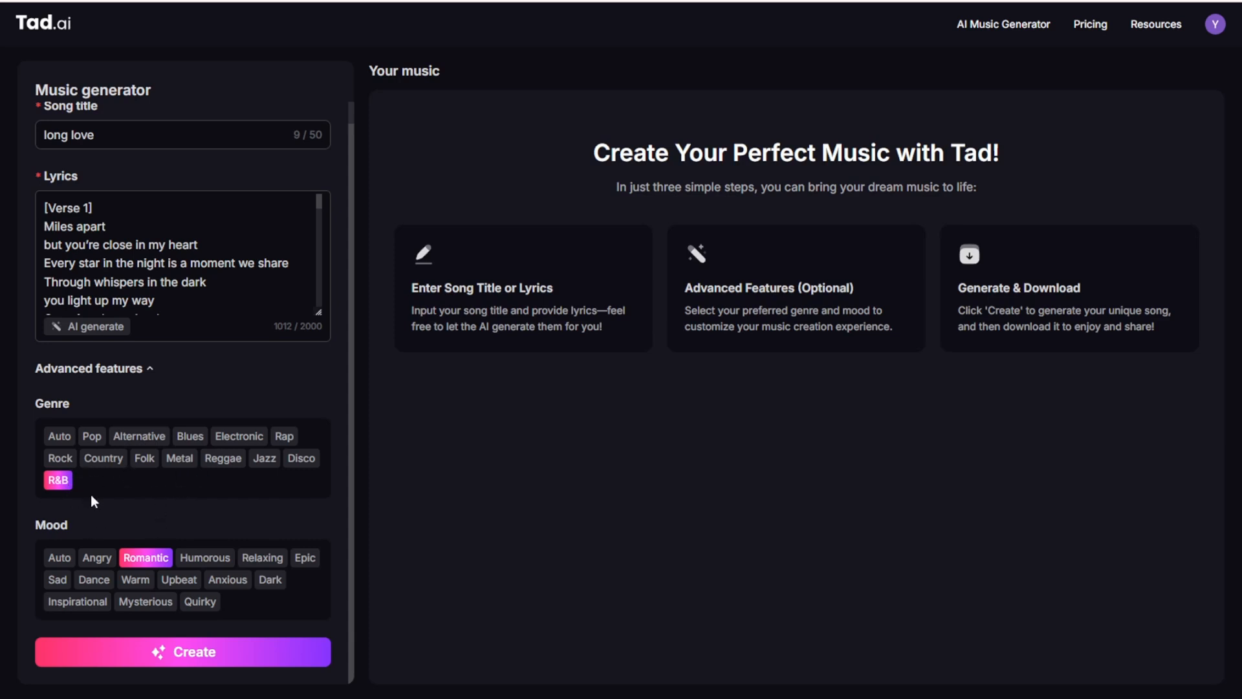
{"action": "mouse_move", "coordinate": [130, 549]}
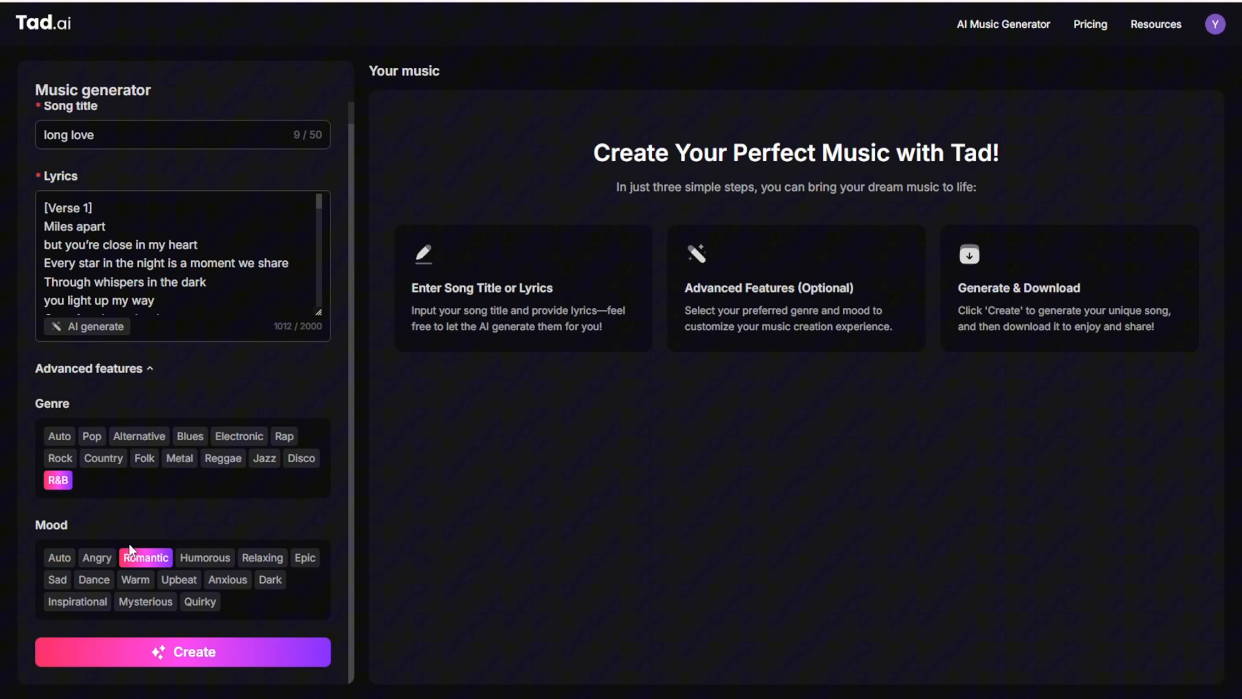
{"action": "mouse_move", "coordinate": [103, 549]}
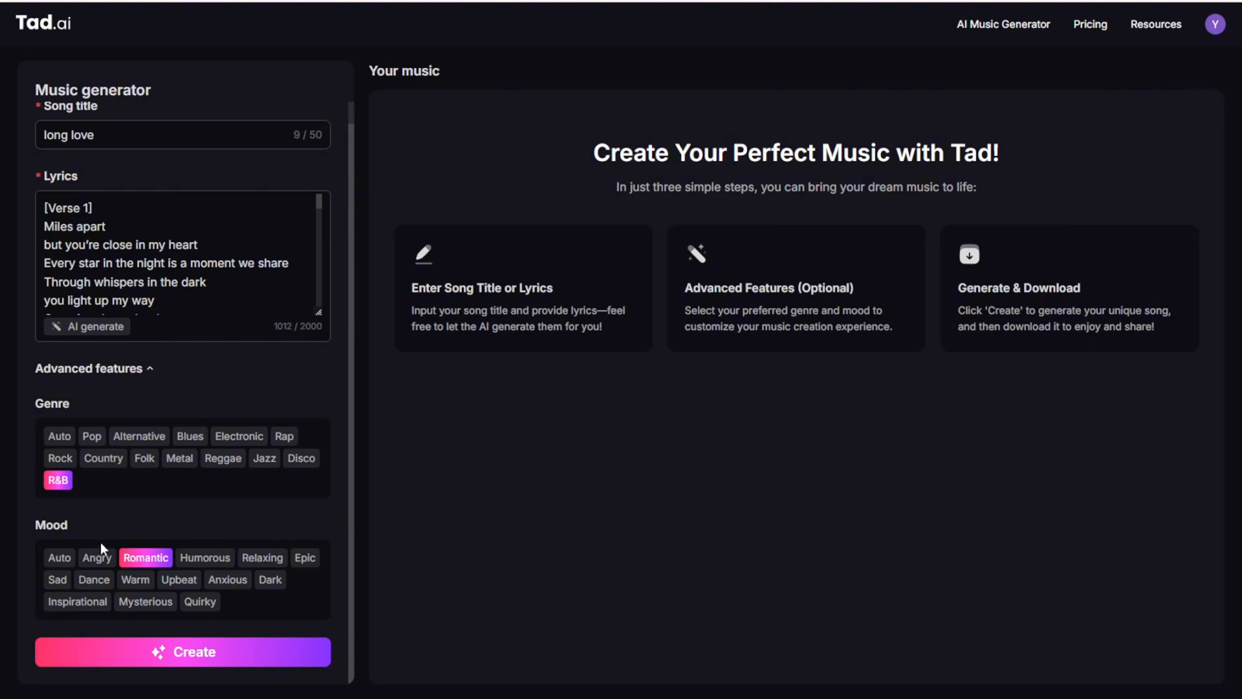
{"action": "mouse_move", "coordinate": [202, 410]}
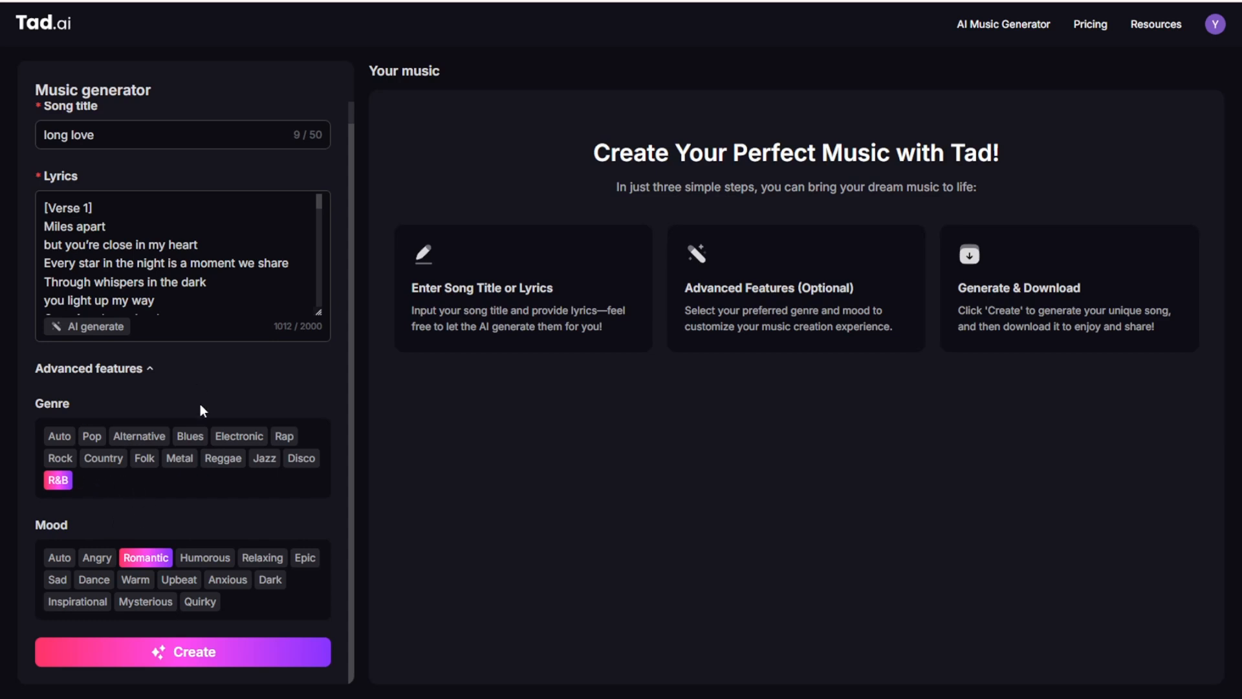
{"action": "mouse_move", "coordinate": [167, 444]}
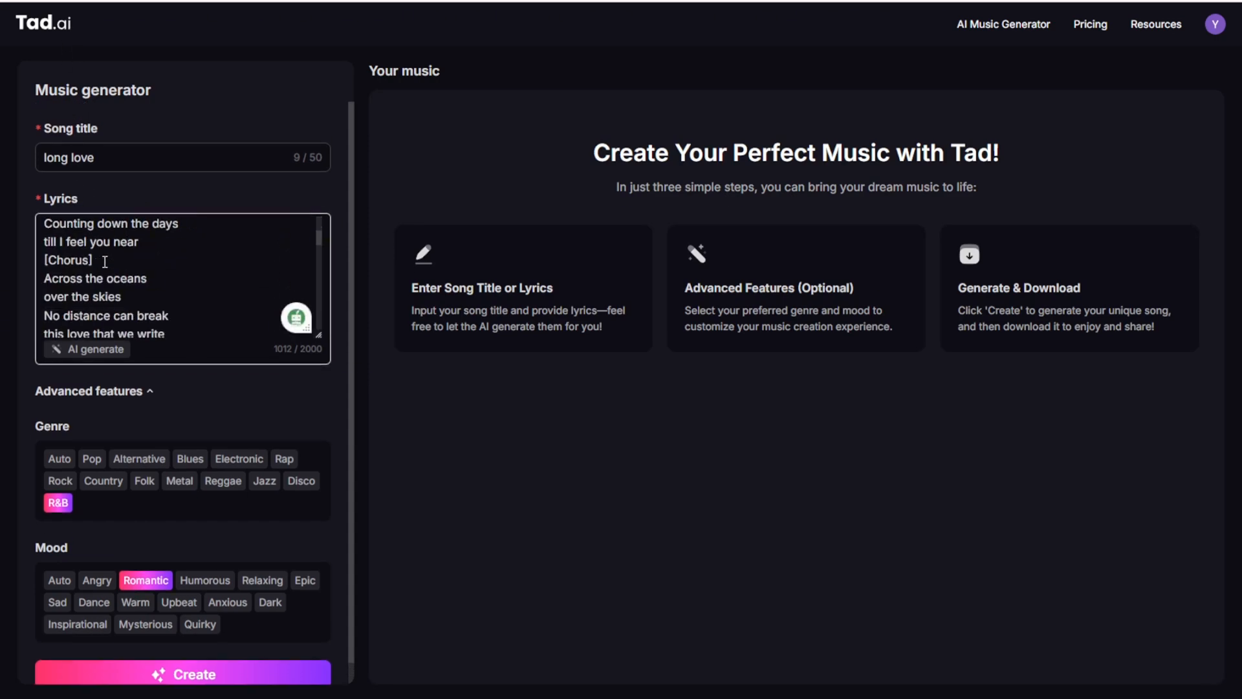
Step: AI-generate new lyrics from the description 'long-distance love song'
{"action": "left_click", "coordinate": [93, 349]}
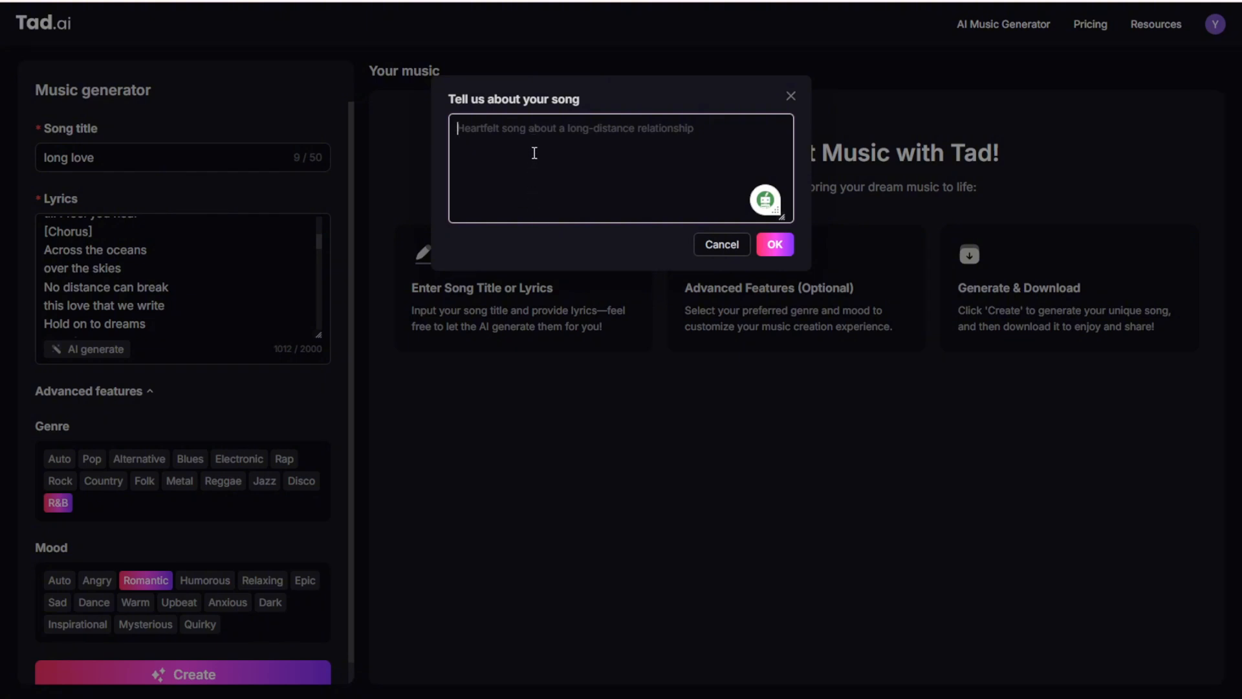
{"action": "mouse_move", "coordinate": [428, 179]}
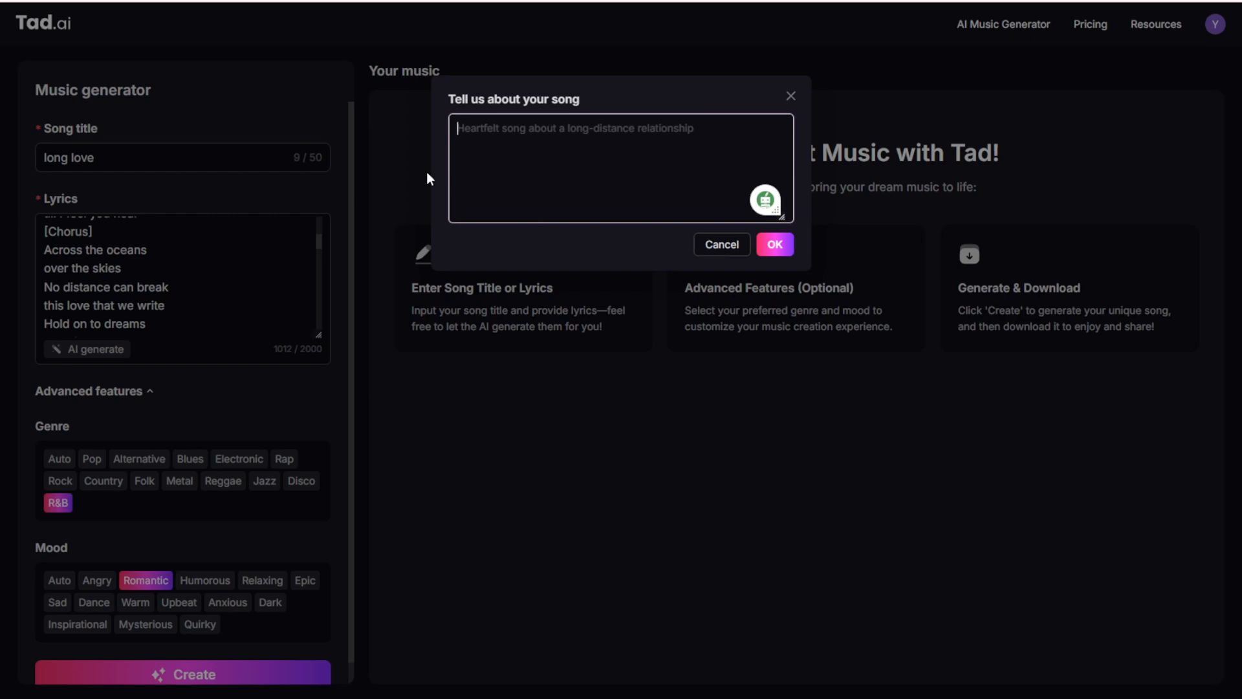
{"action": "type", "text": "long"}
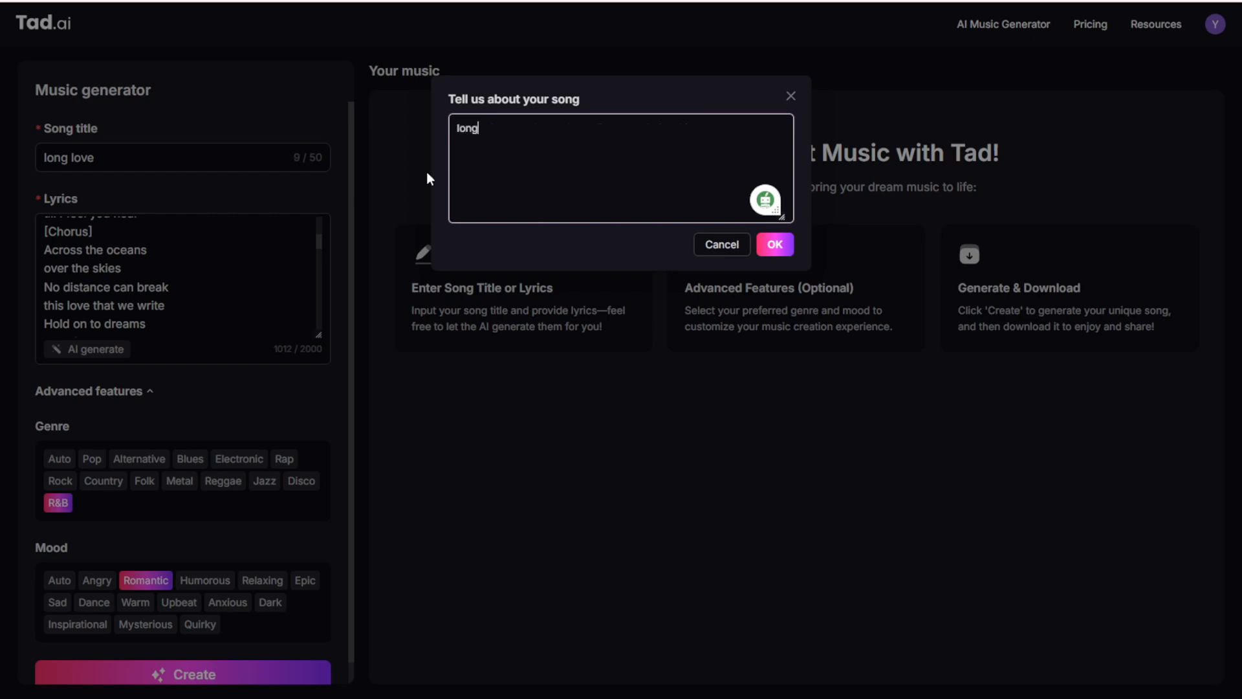
{"action": "type", "text": "-"}
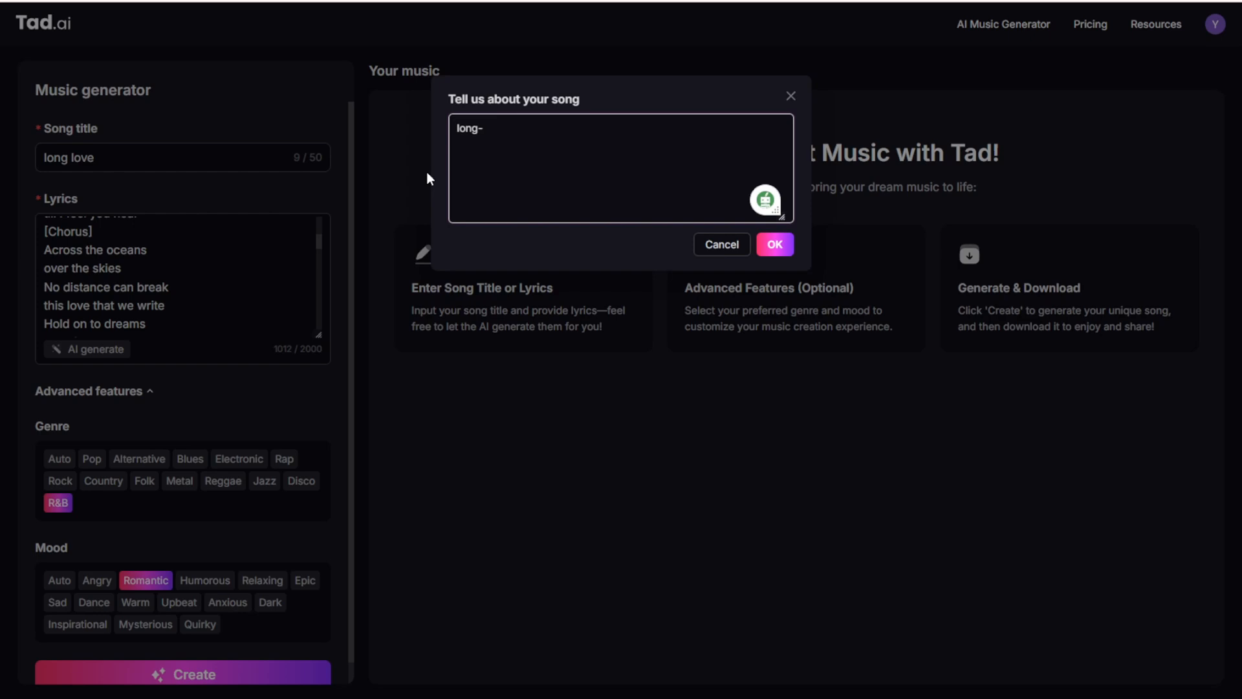
{"action": "type", "text": "distance love song"}
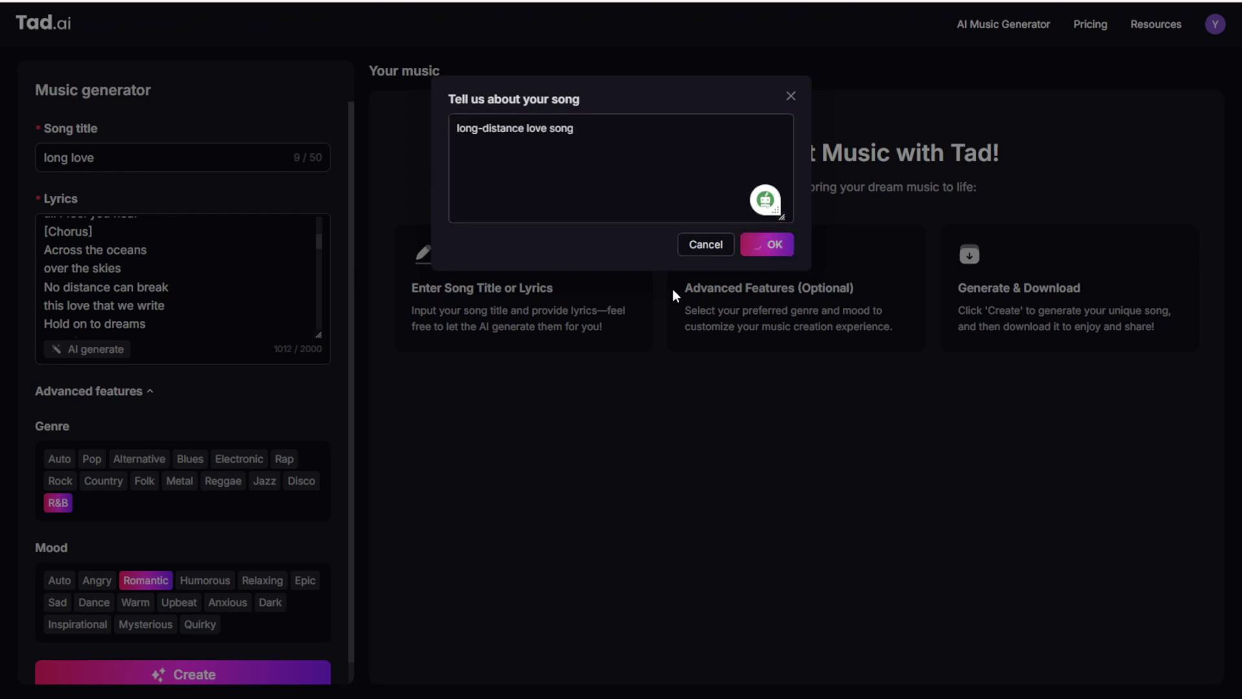
{"action": "left_click", "coordinate": [765, 245]}
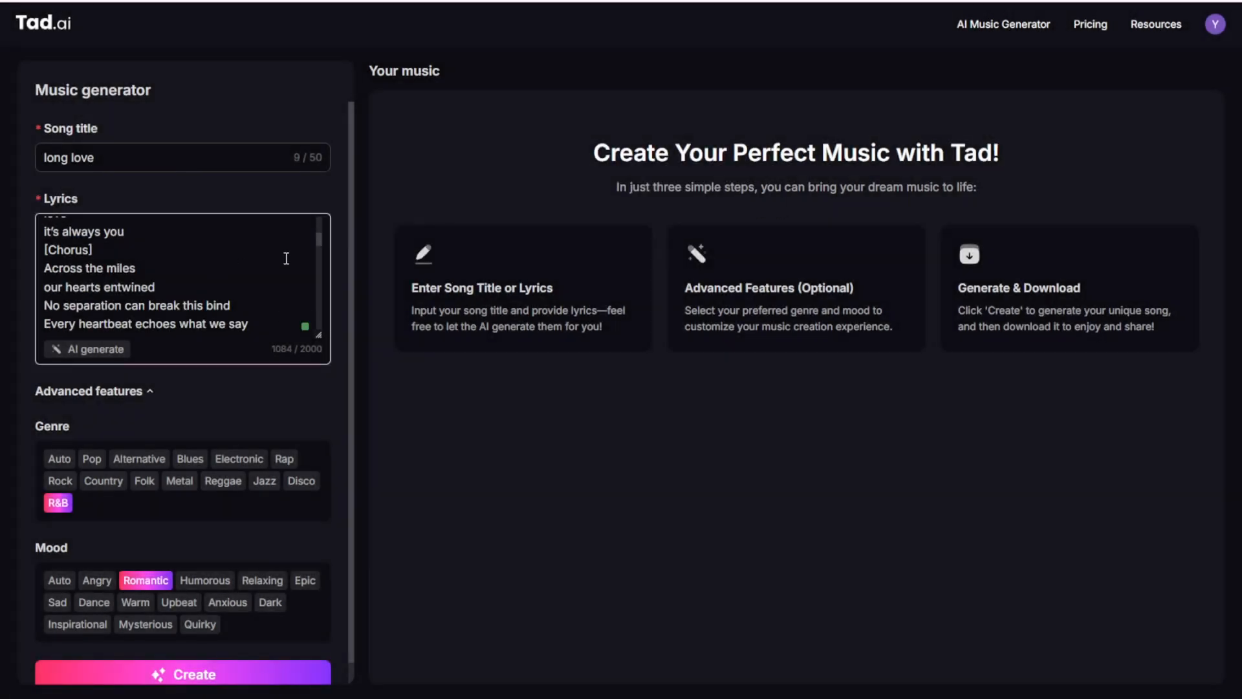
{"action": "mouse_move", "coordinate": [308, 288]}
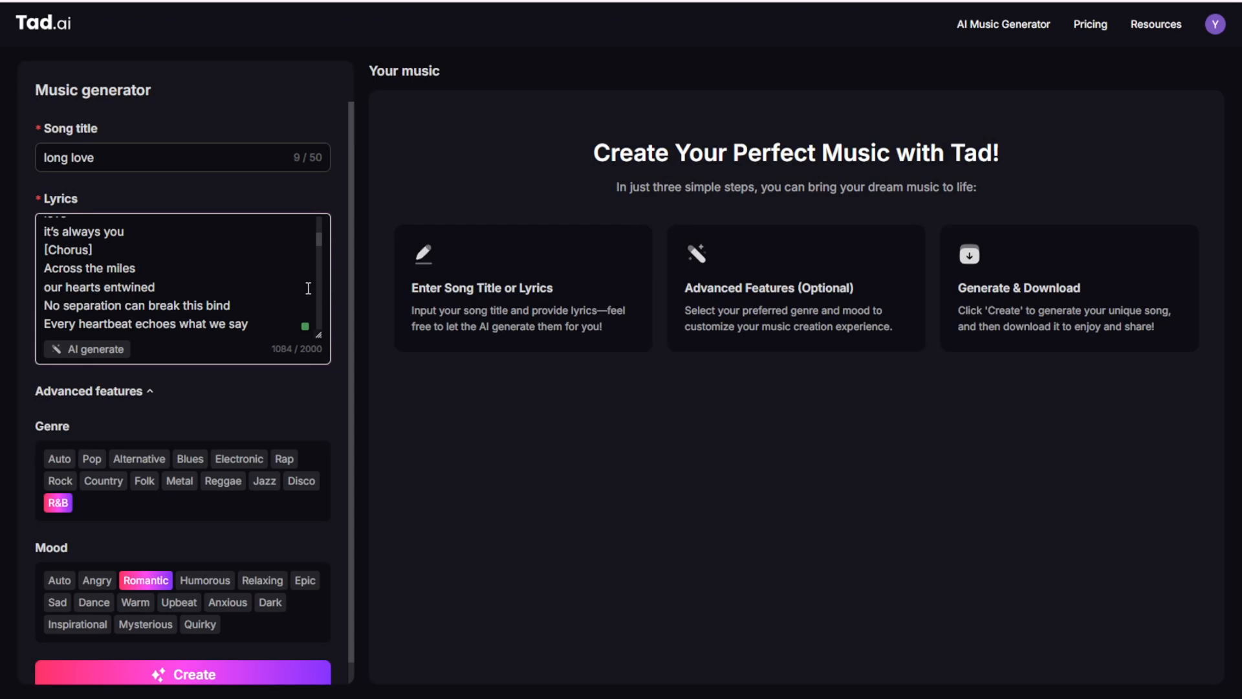
{"action": "scroll", "scroll_direction": "down", "scroll_amount": 3}
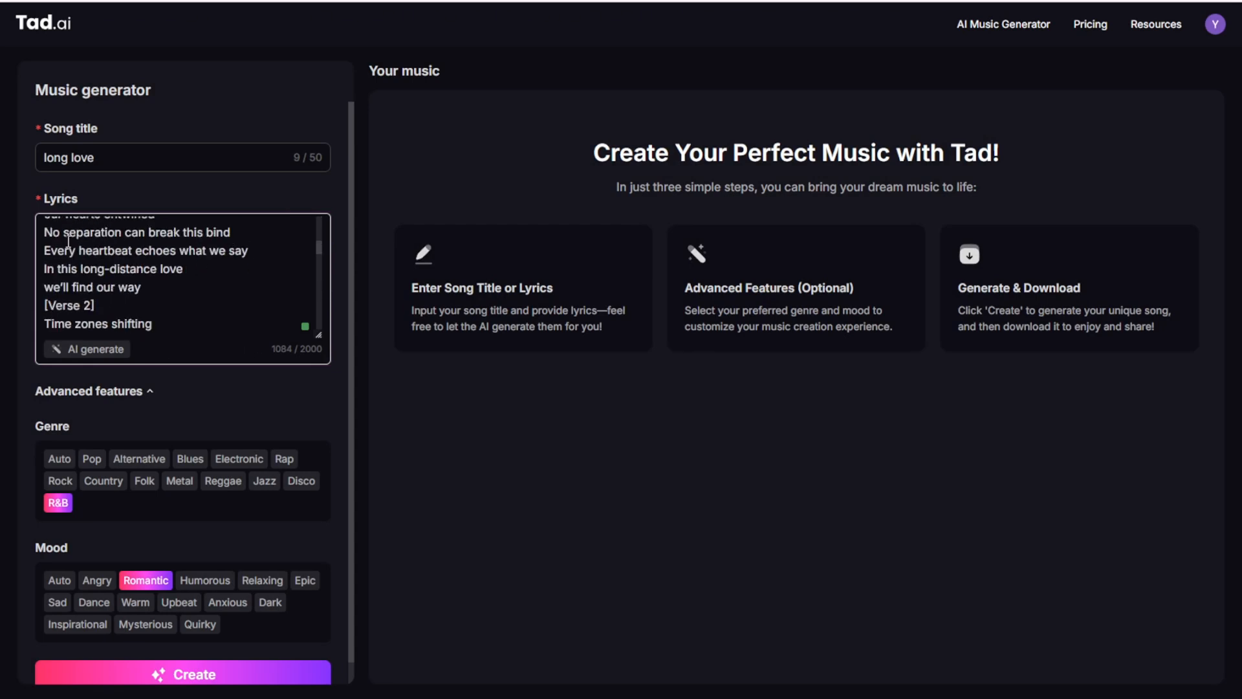
{"action": "scroll", "scroll_direction": "down", "scroll_amount": 3}
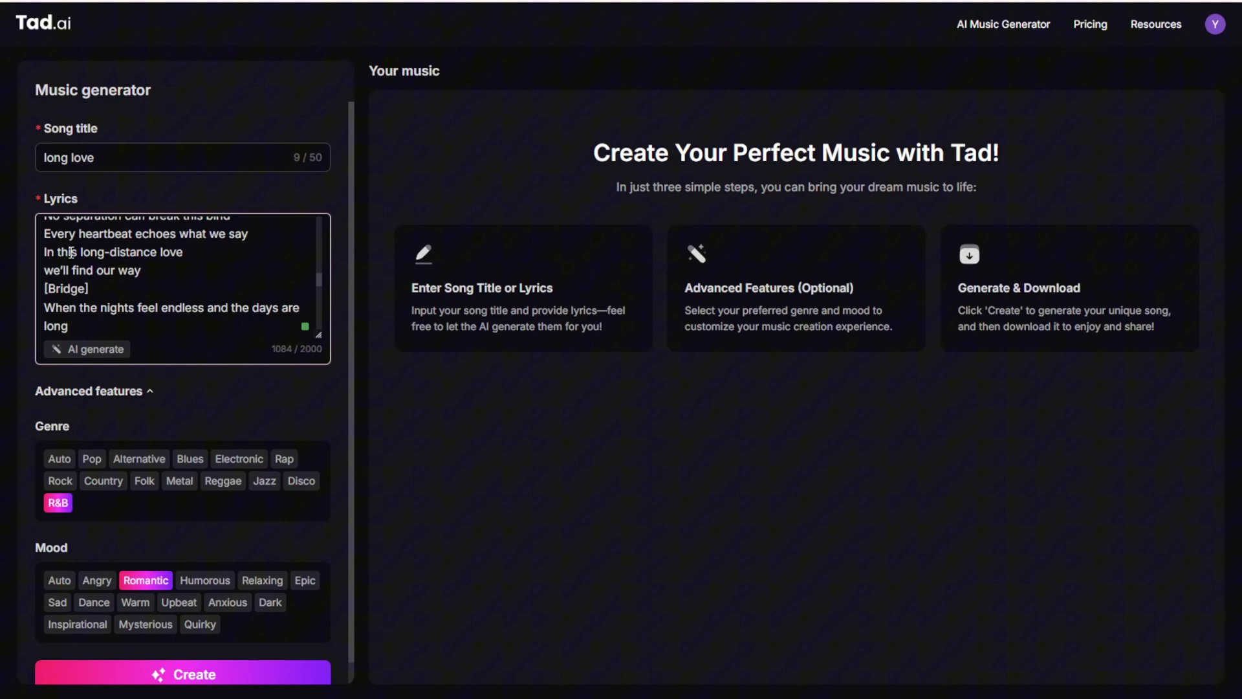
{"action": "left_click", "coordinate": [87, 348]}
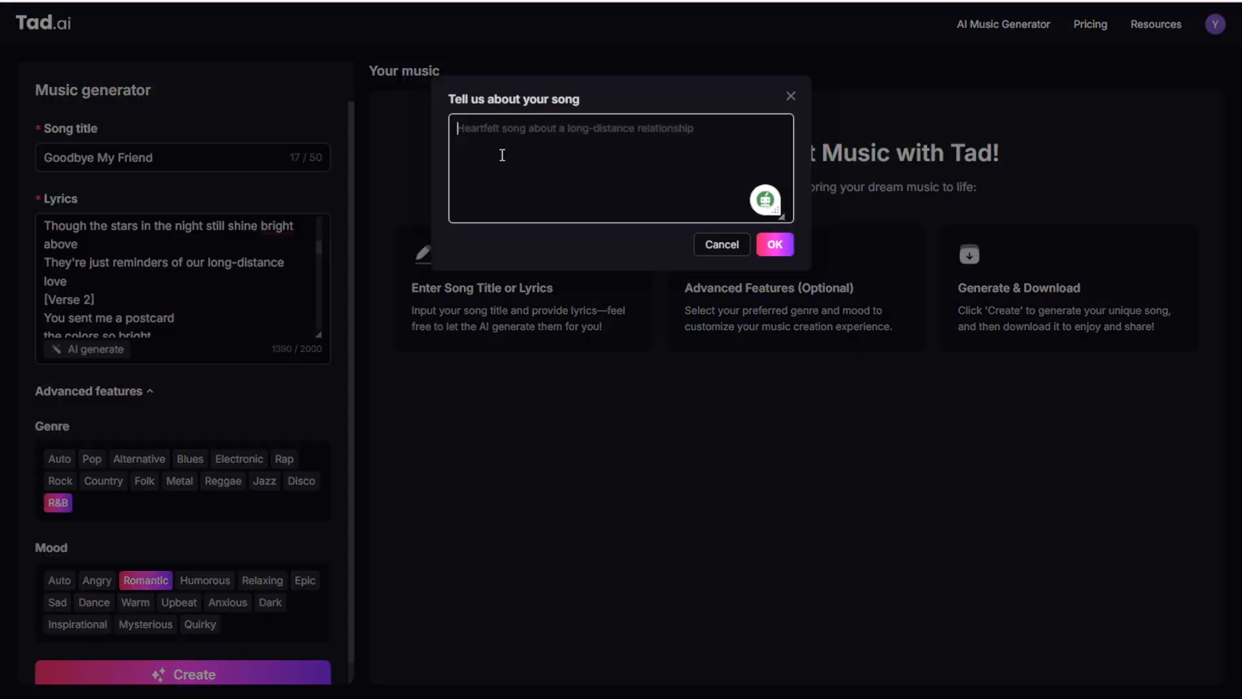
{"action": "type", "text": "a heart breaking long-distance love  where 2 young teenagers dating in university. where the girl have to go to England to study."}
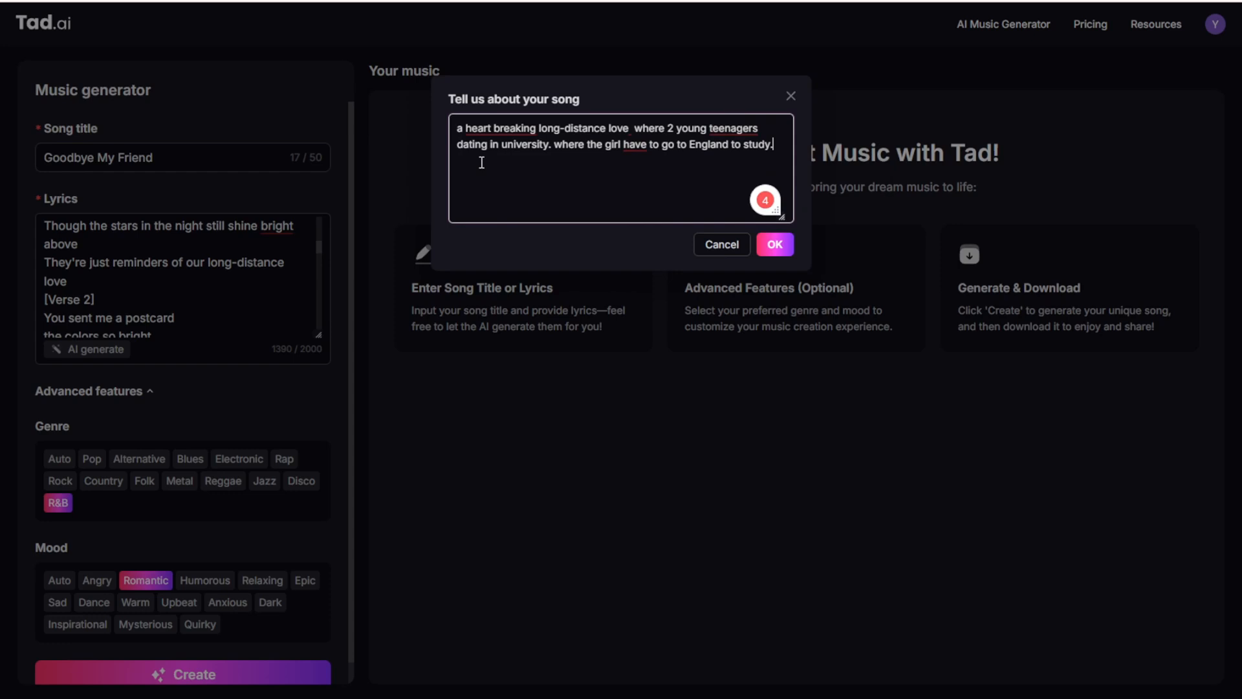
{"action": "mouse_move", "coordinate": [610, 260]}
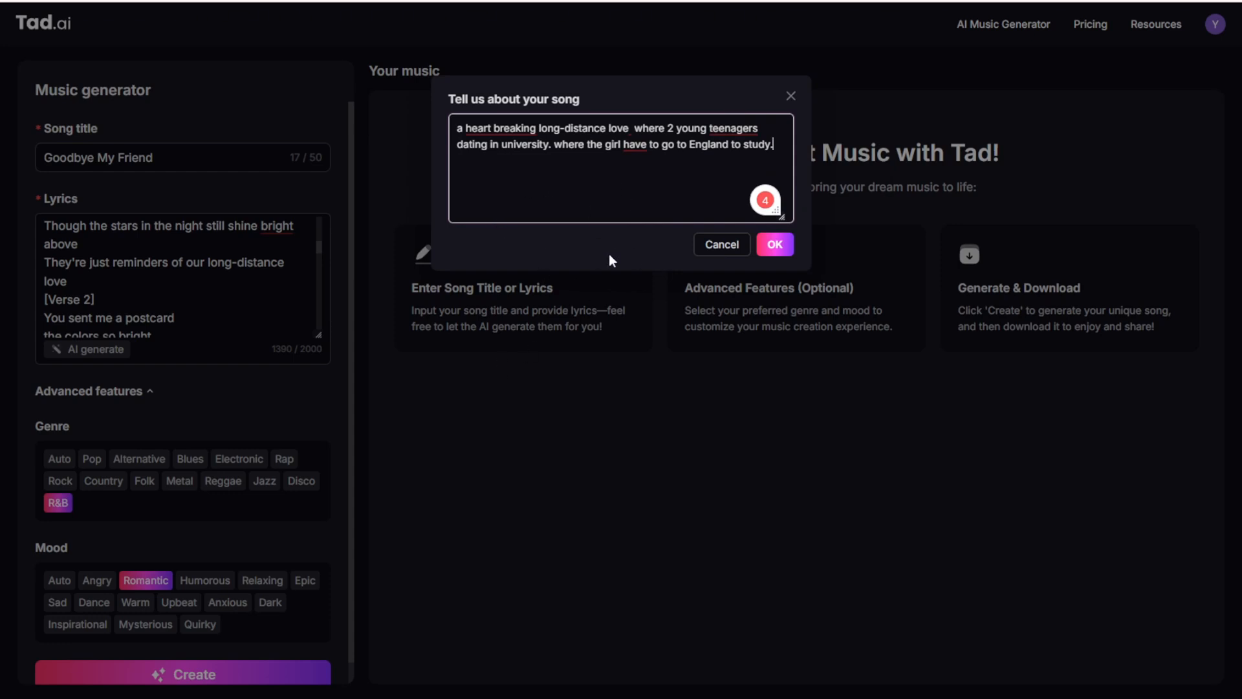
{"action": "mouse_move", "coordinate": [789, 97]}
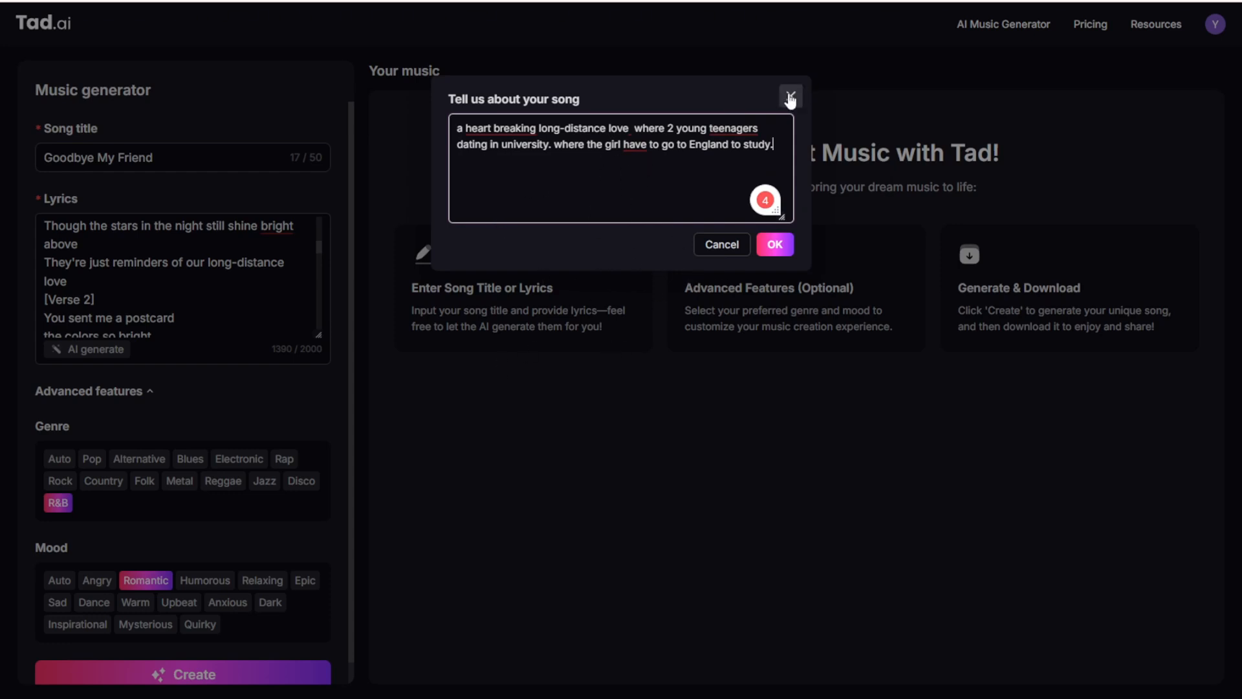
{"action": "left_click", "coordinate": [789, 97]}
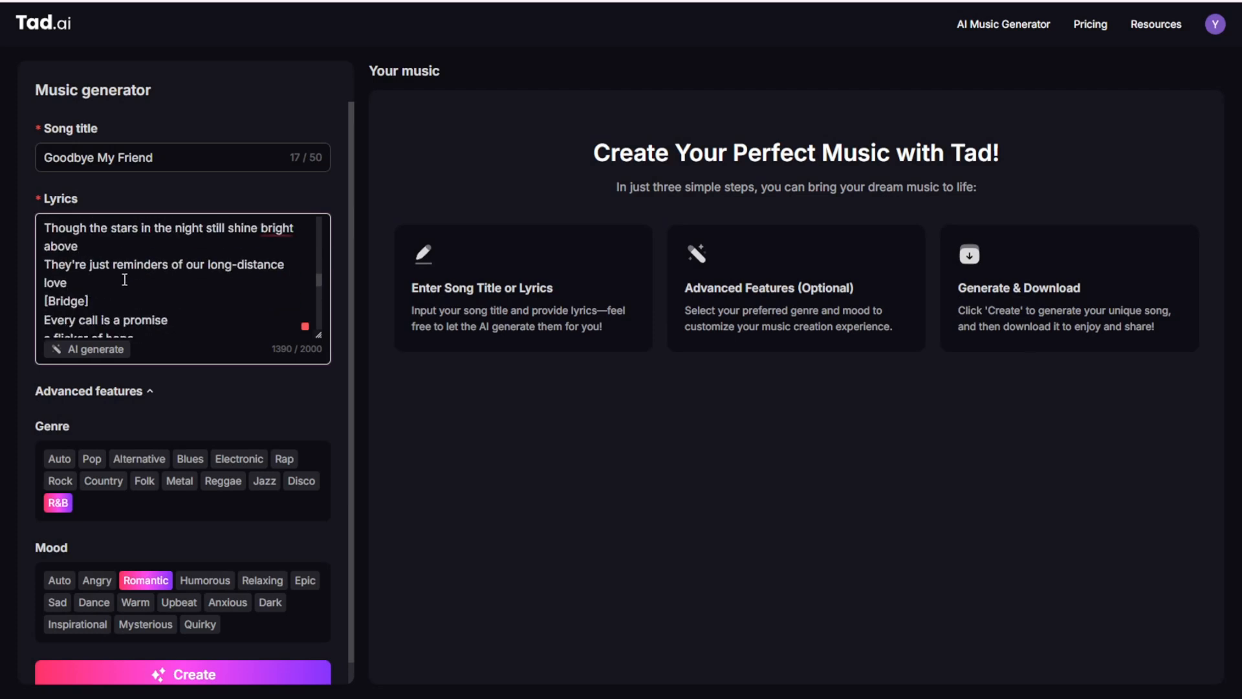
{"action": "scroll", "scroll_direction": "down", "scroll_amount": 3}
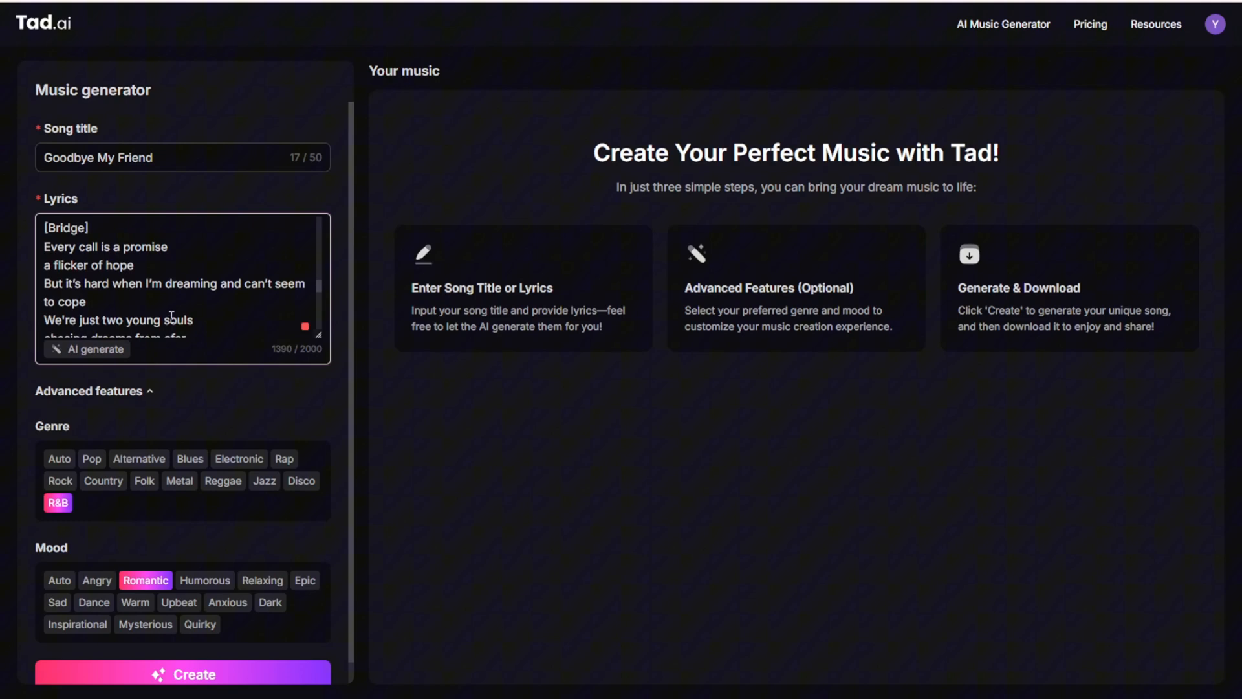
{"action": "scroll", "scroll_direction": "down", "scroll_amount": 3}
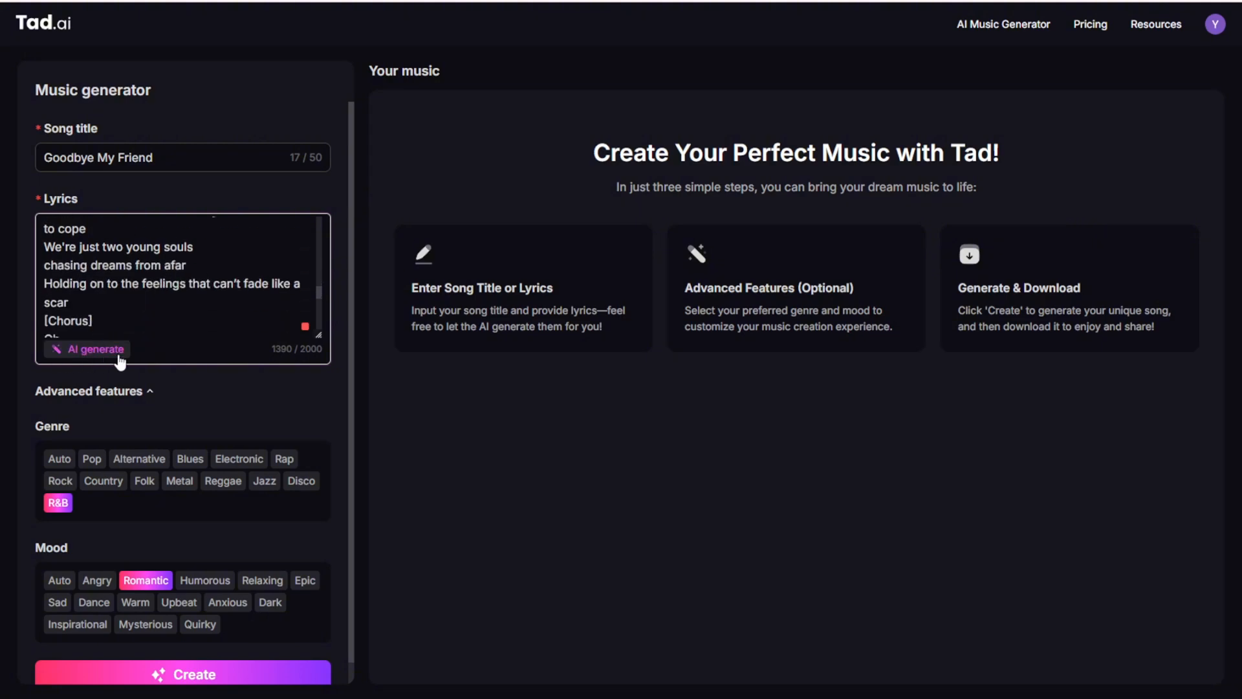
{"action": "mouse_move", "coordinate": [272, 397]}
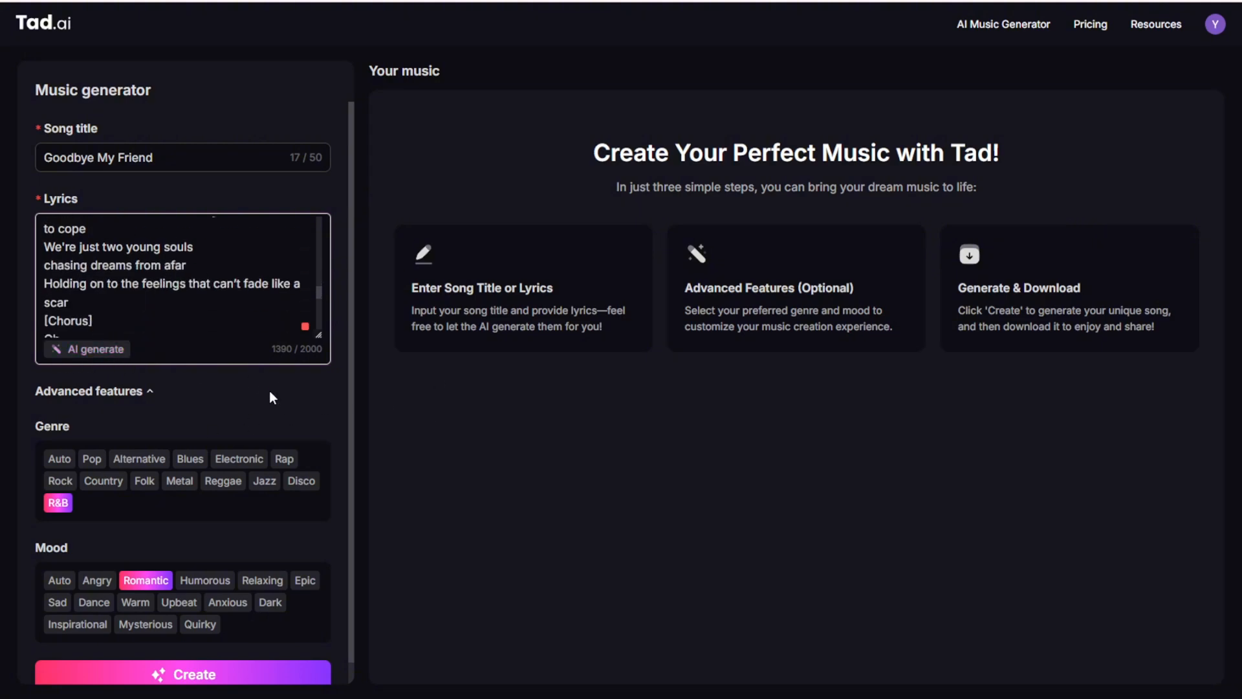
{"action": "mouse_move", "coordinate": [369, 648]}
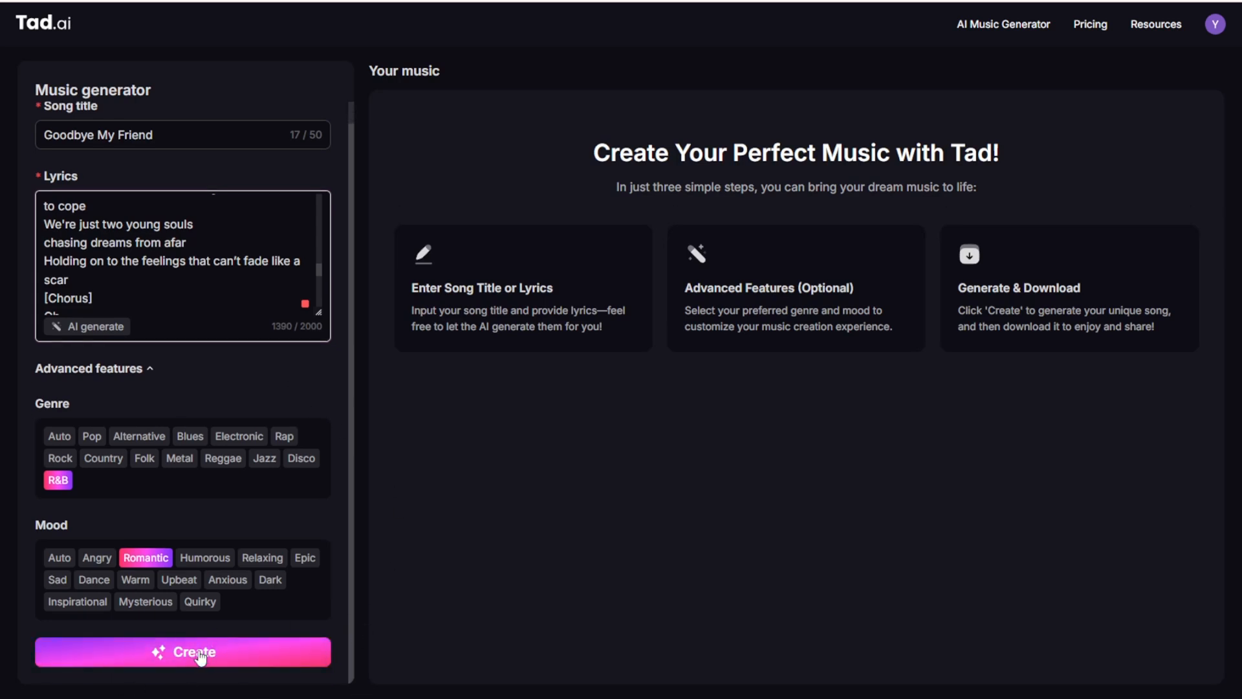
Step: Create the songs, yielding two 'Goodbye My Friend' tracks of 2:34 and 2:52
{"action": "left_click", "coordinate": [182, 650]}
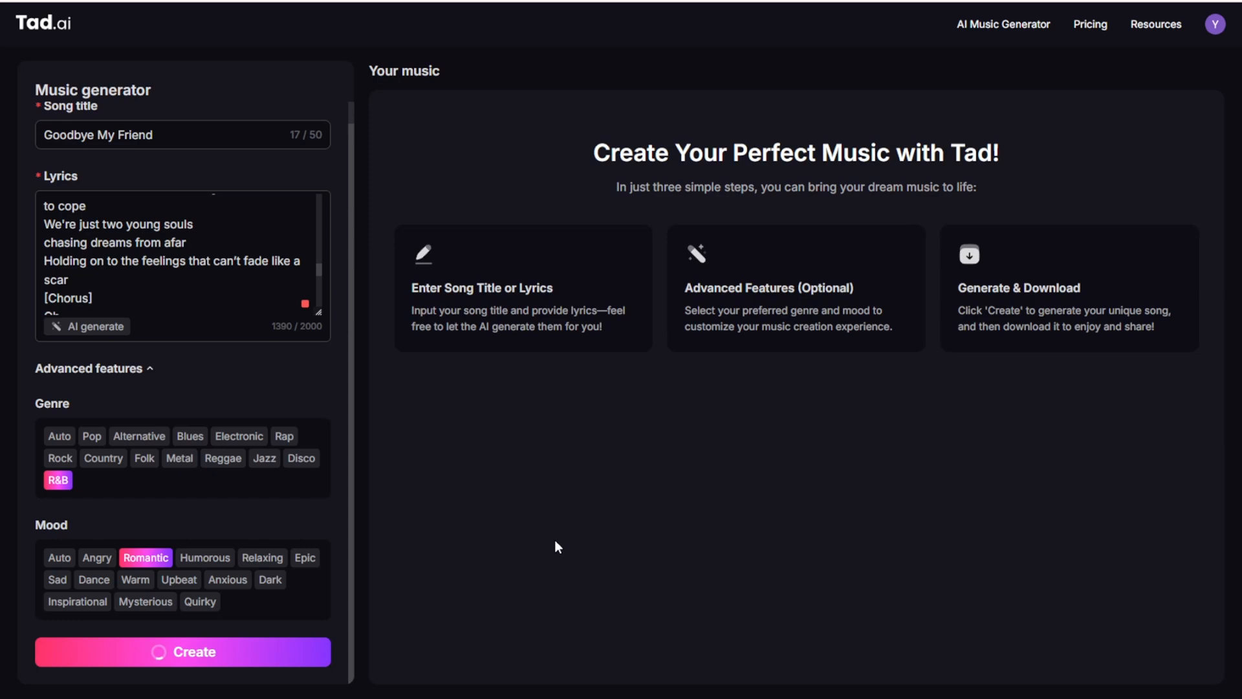
{"action": "left_click", "coordinate": [182, 651]}
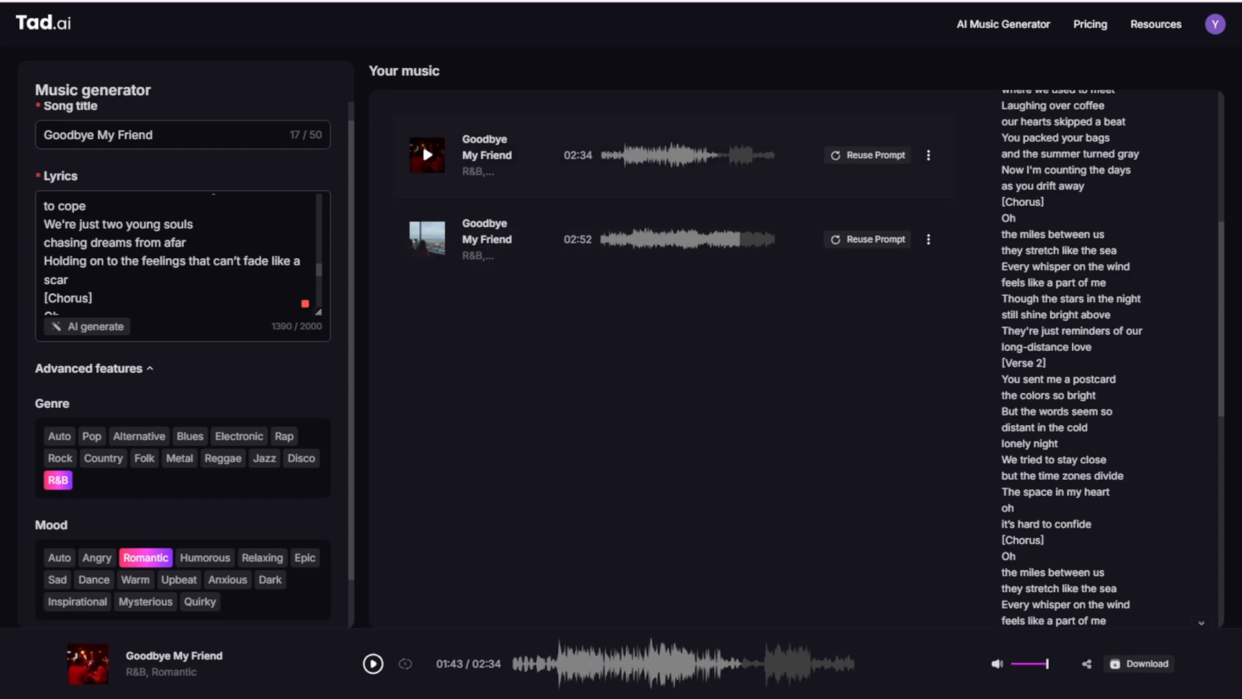
Step: Play the 2:34 'Goodbye My Friend' track and review its lyrics, pausing at 0:34
{"action": "scroll", "scroll_direction": "down", "scroll_amount": 3}
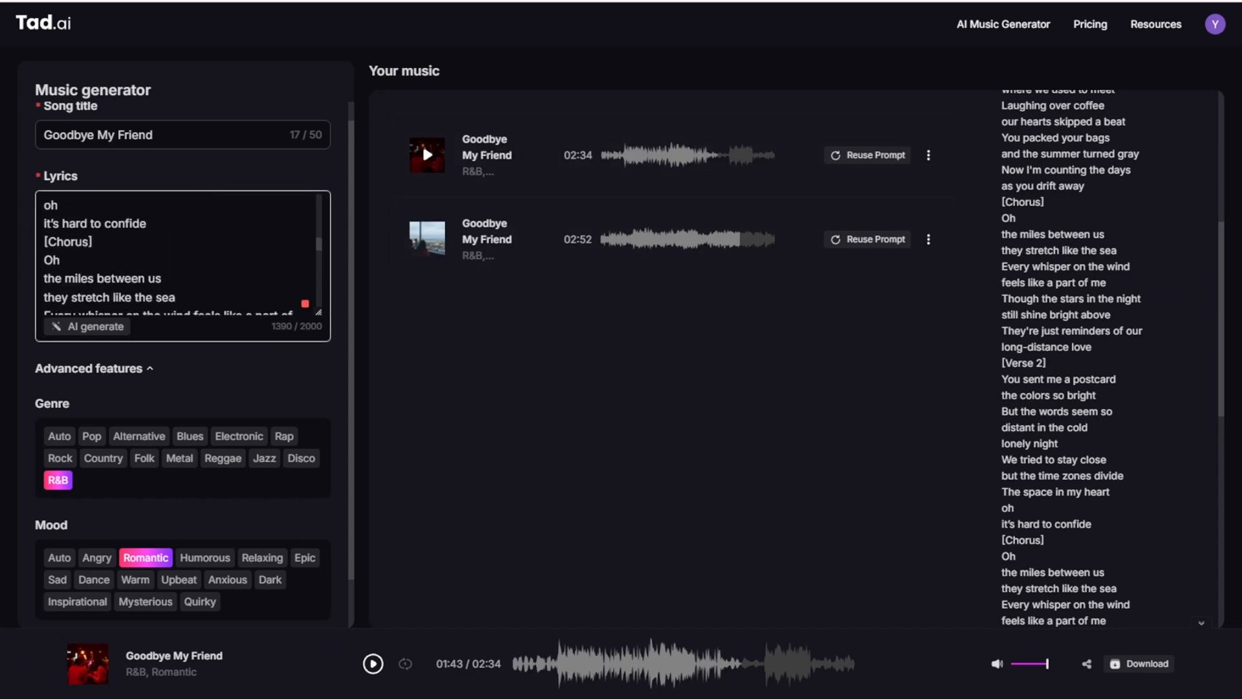
{"action": "scroll", "scroll_direction": "up", "scroll_amount": 3}
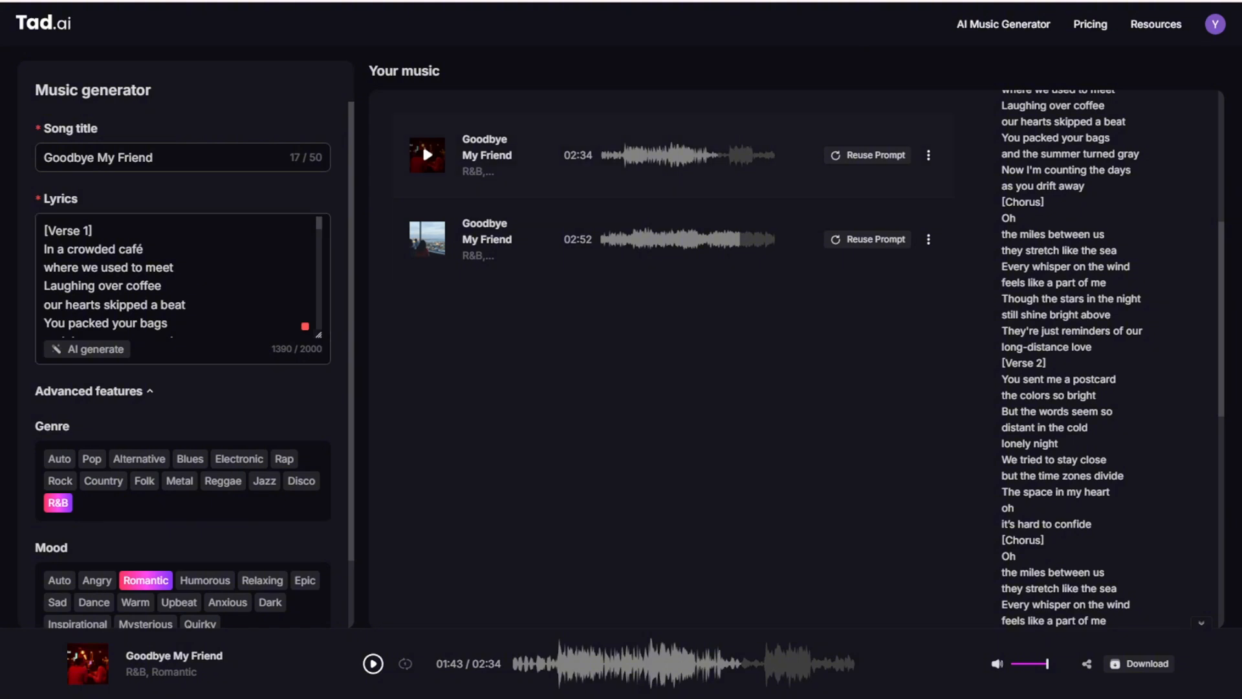
{"action": "left_click", "coordinate": [428, 154]}
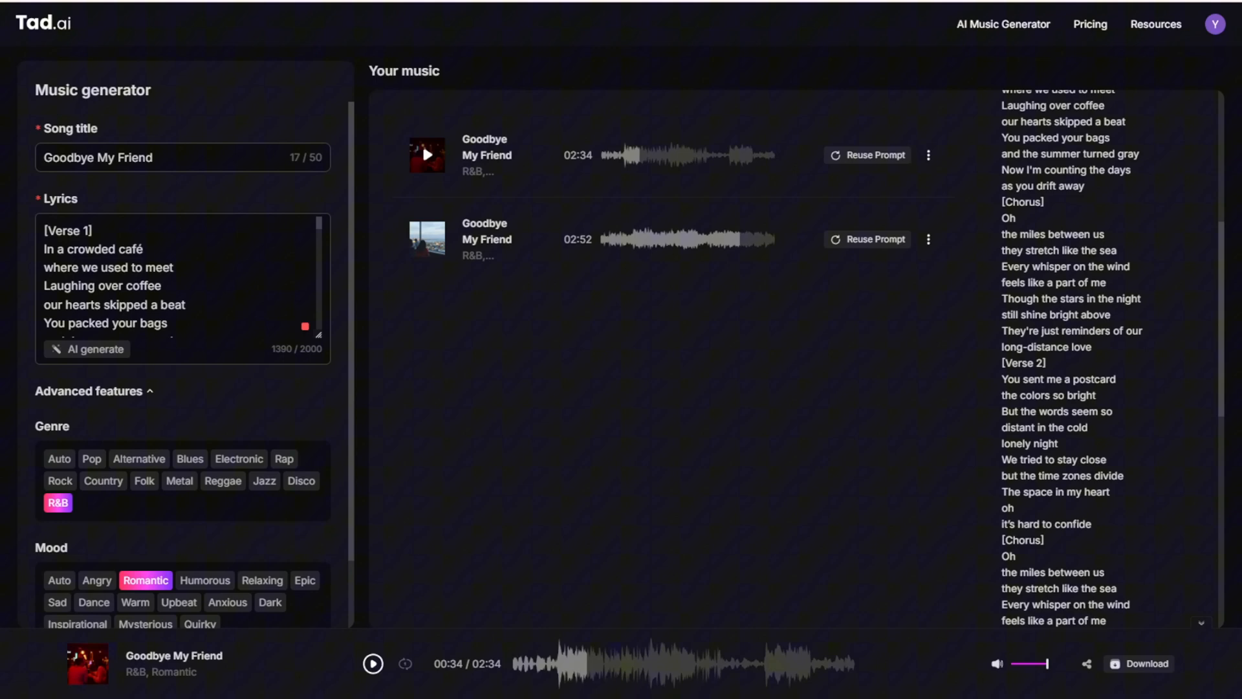
Step: Play the 2:52 'Goodbye My Friend' track, showing its cover, genre, date and lyrics card
{"action": "left_click", "coordinate": [427, 240]}
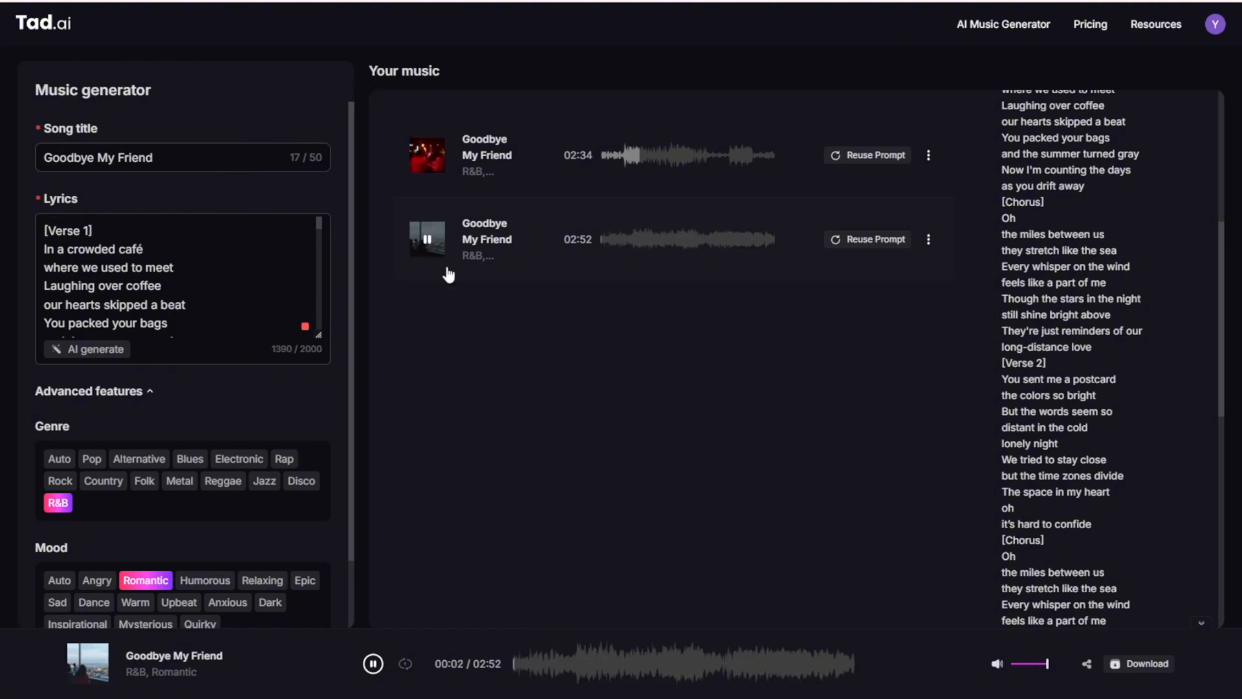
{"action": "mouse_move", "coordinate": [500, 377]}
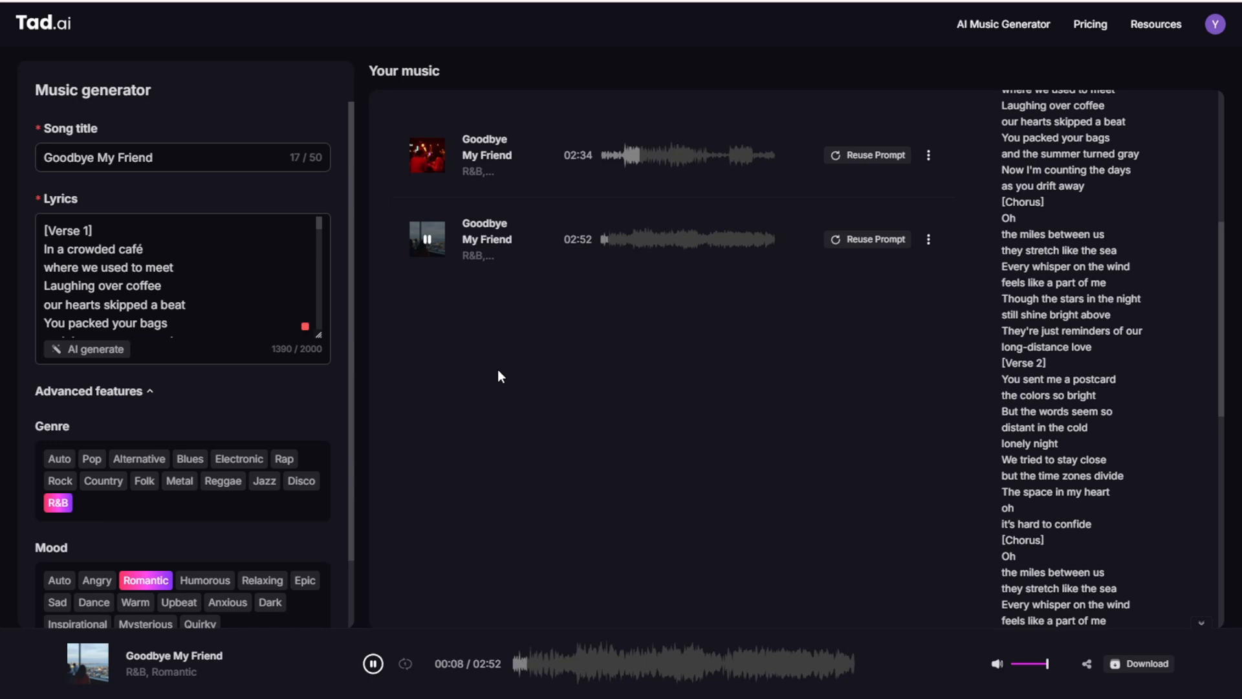
{"action": "mouse_move", "coordinate": [770, 462]}
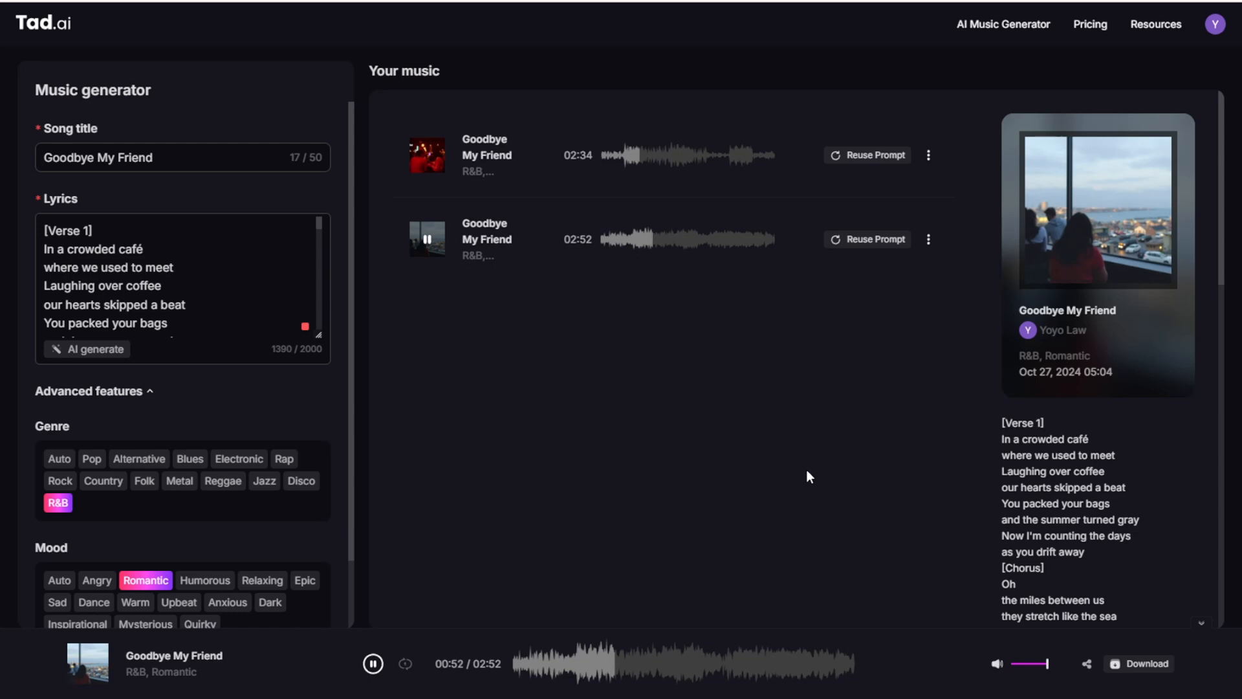
{"action": "mouse_move", "coordinate": [774, 462]}
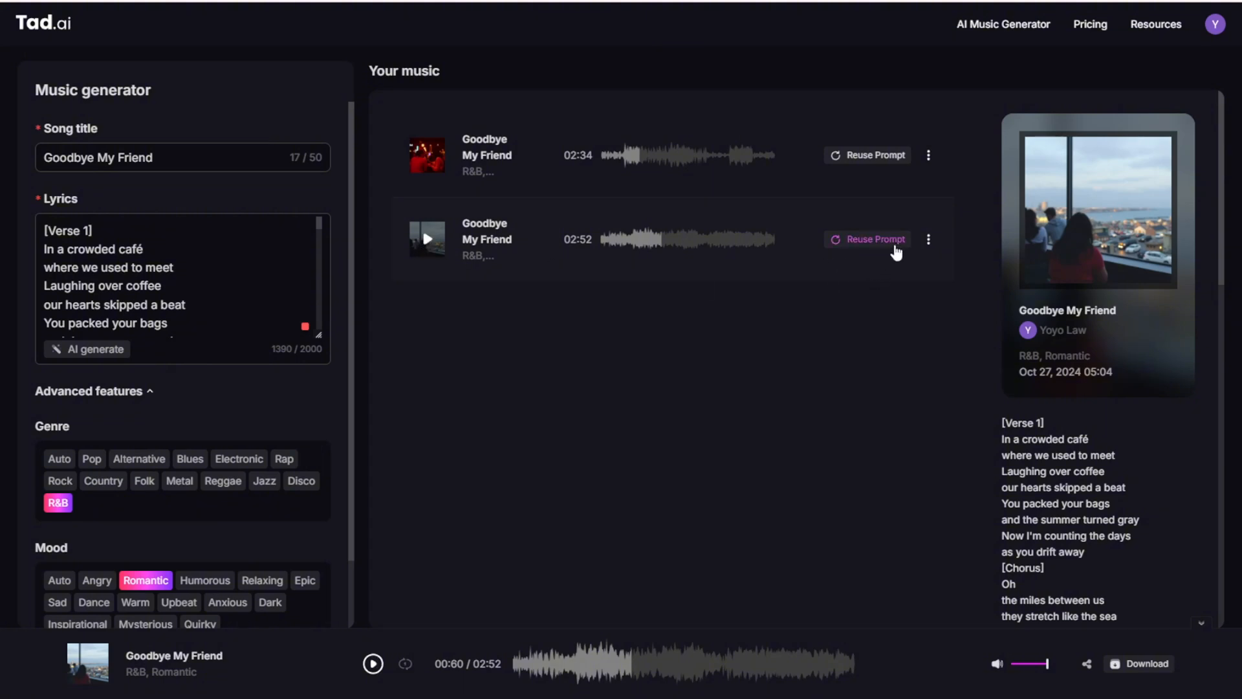
{"action": "mouse_move", "coordinate": [1057, 326]}
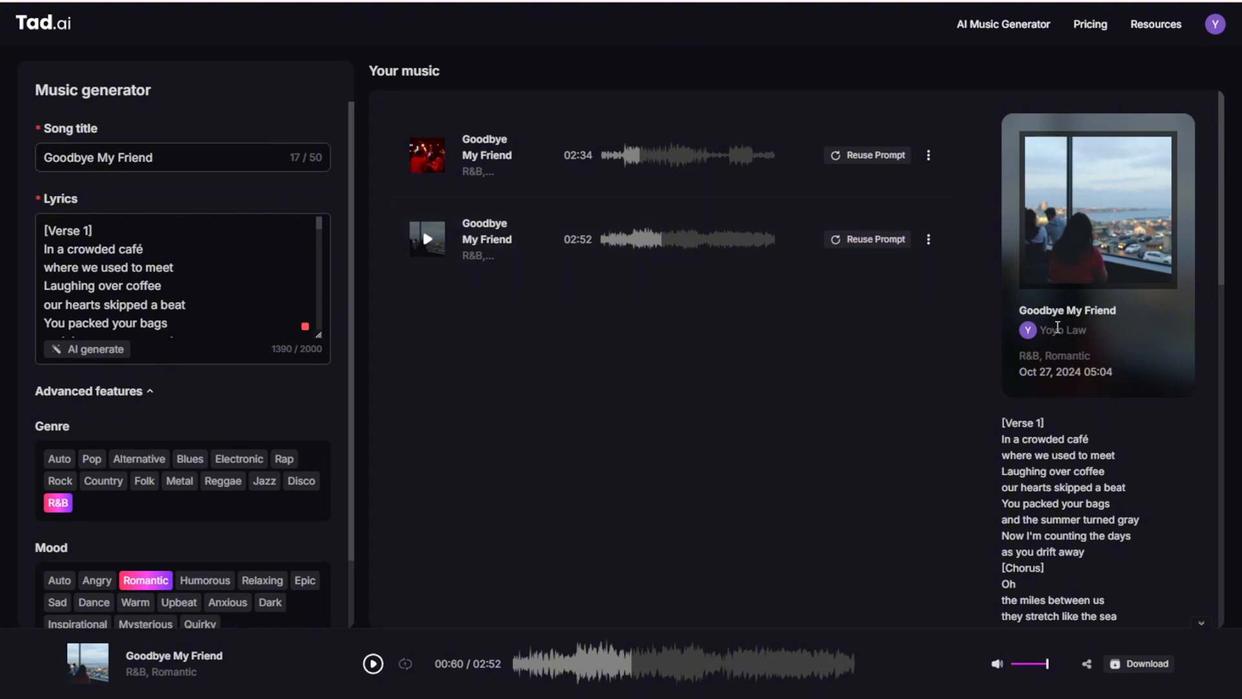
{"action": "mouse_move", "coordinate": [934, 264]}
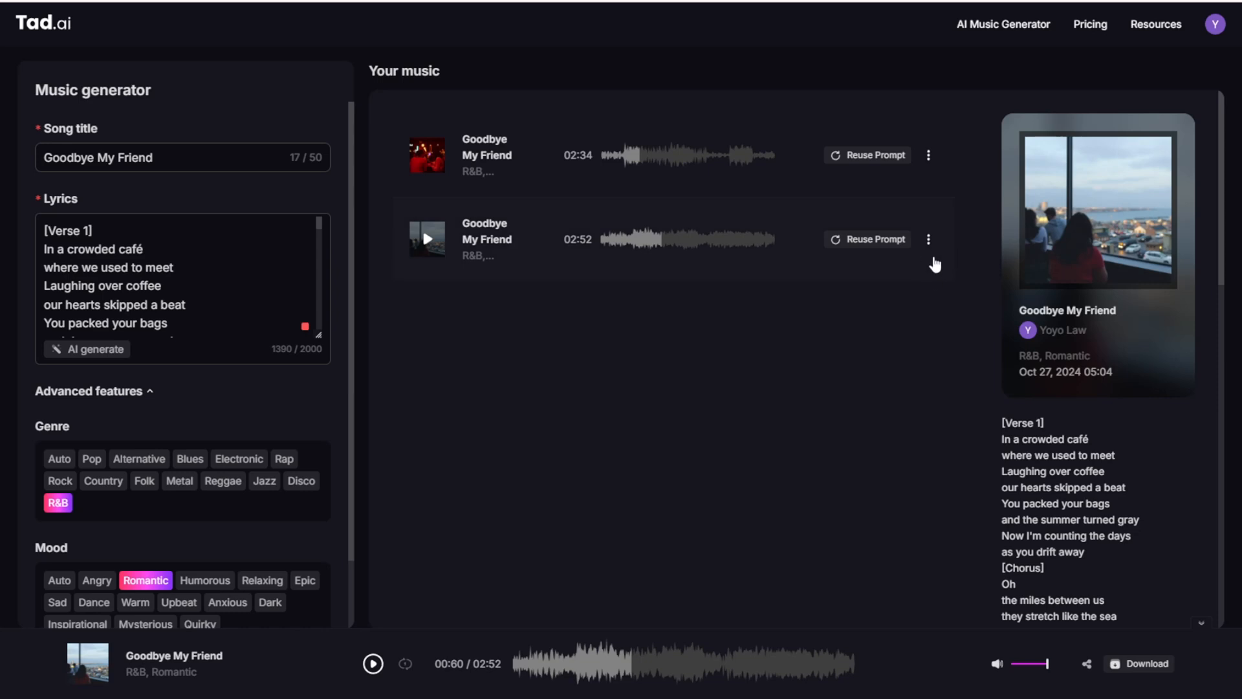
Step: Reuse the 2:52 track's prompt in the form and read through its Goodbye My Friend lyrics
{"action": "left_click", "coordinate": [929, 239]}
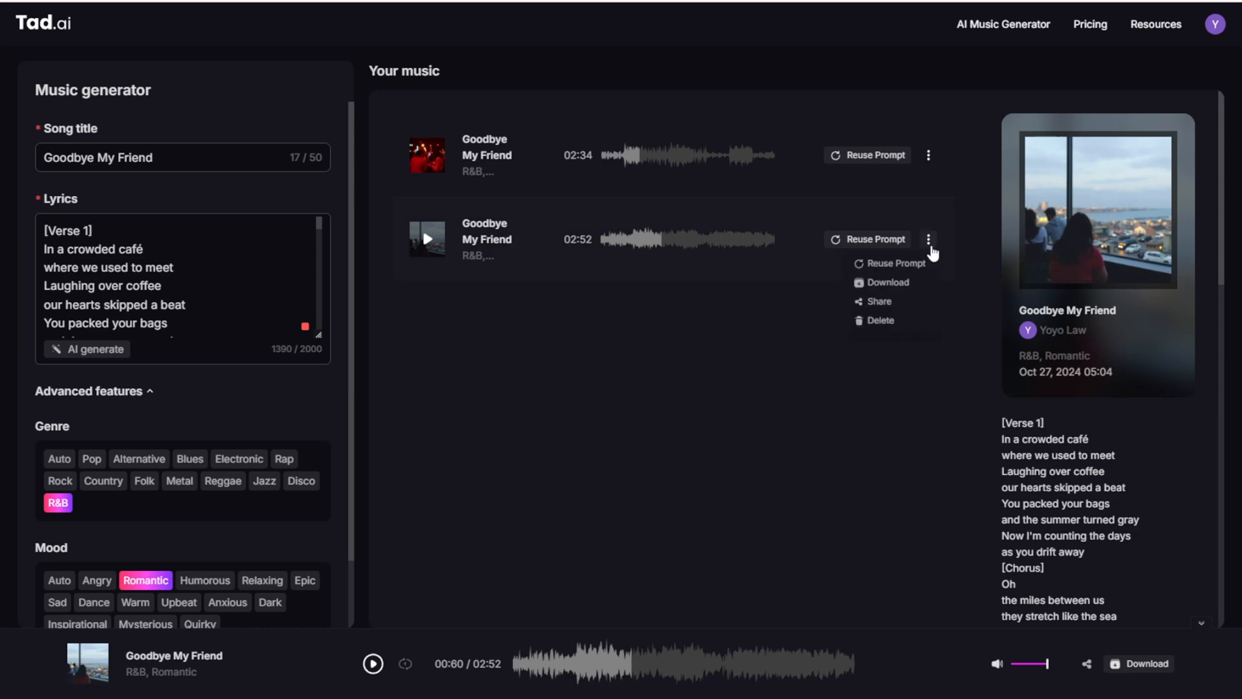
{"action": "mouse_move", "coordinate": [894, 262]}
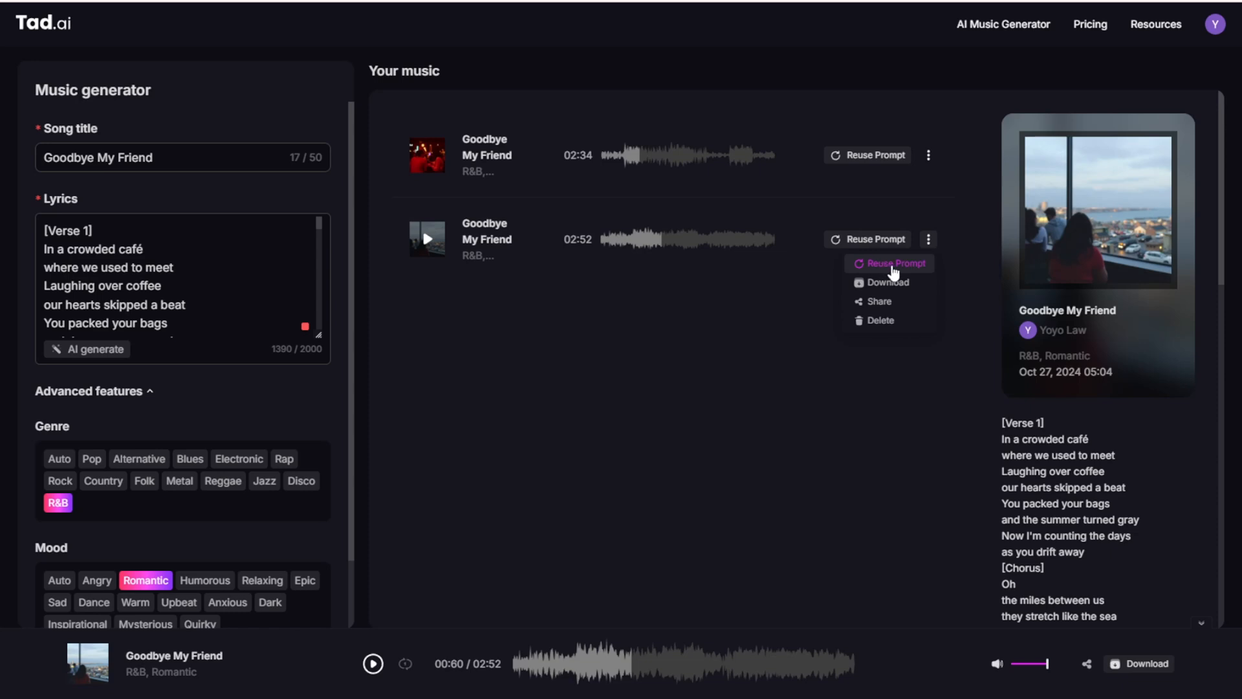
{"action": "left_click", "coordinate": [893, 262]}
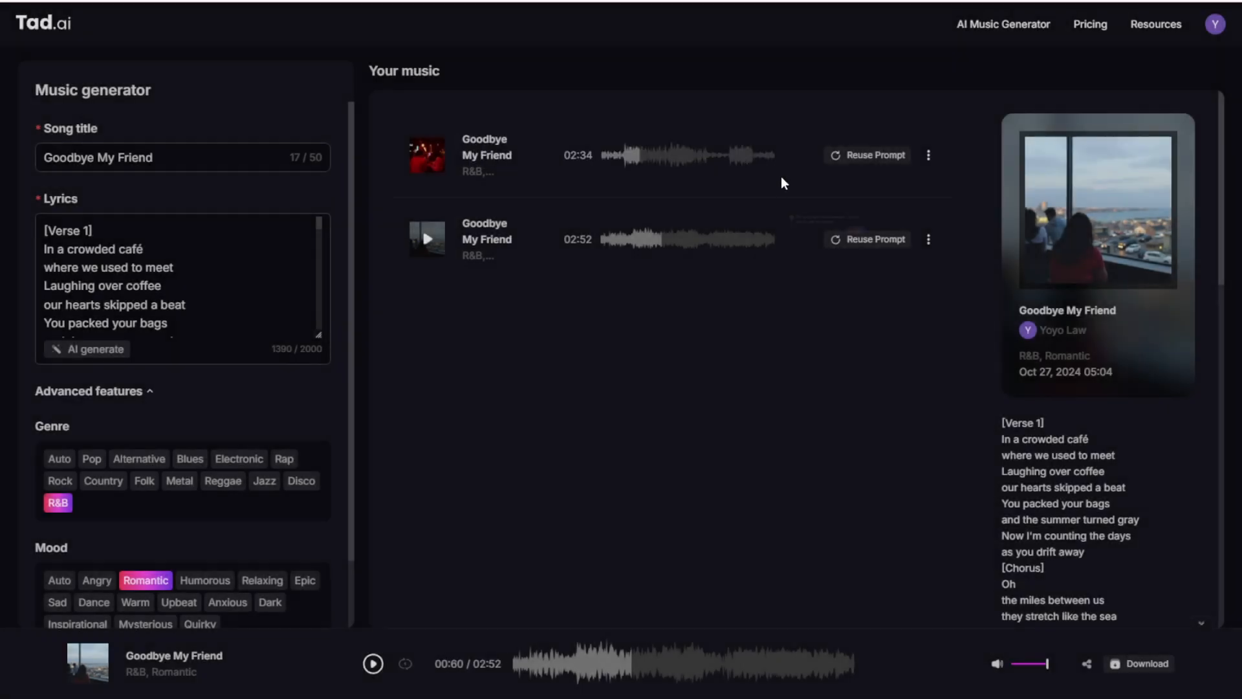
{"action": "left_click", "coordinate": [180, 267]}
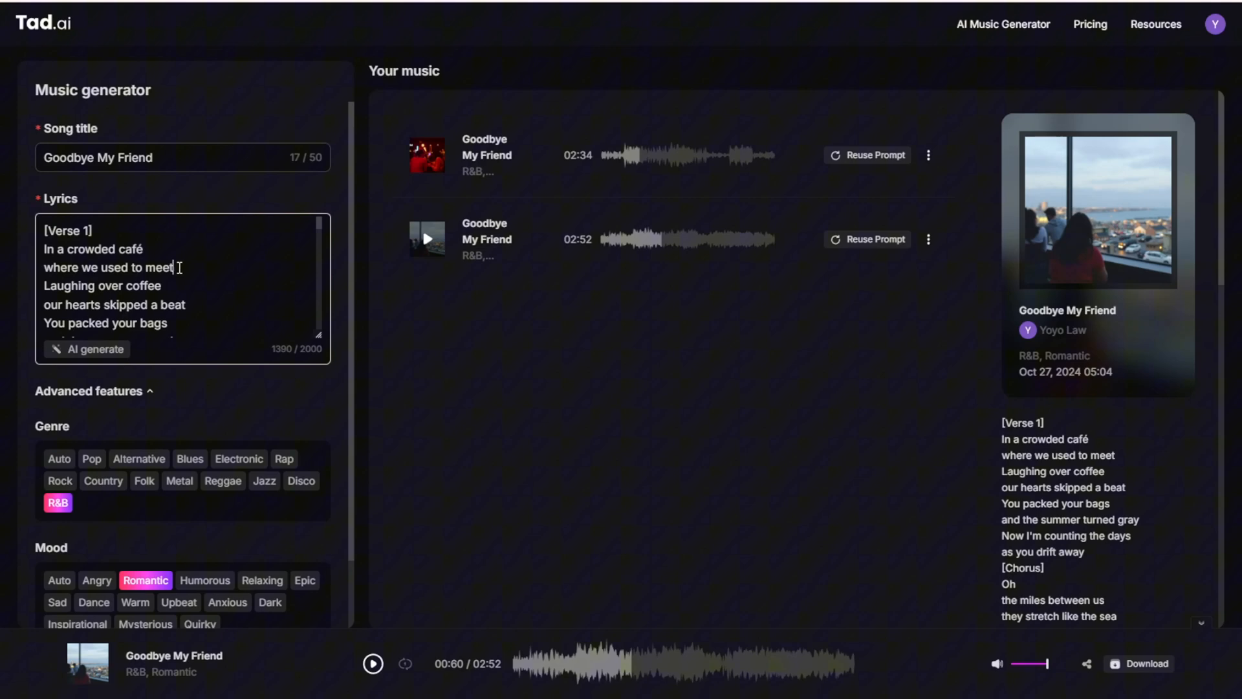
{"action": "scroll", "scroll_direction": "down", "scroll_amount": 3}
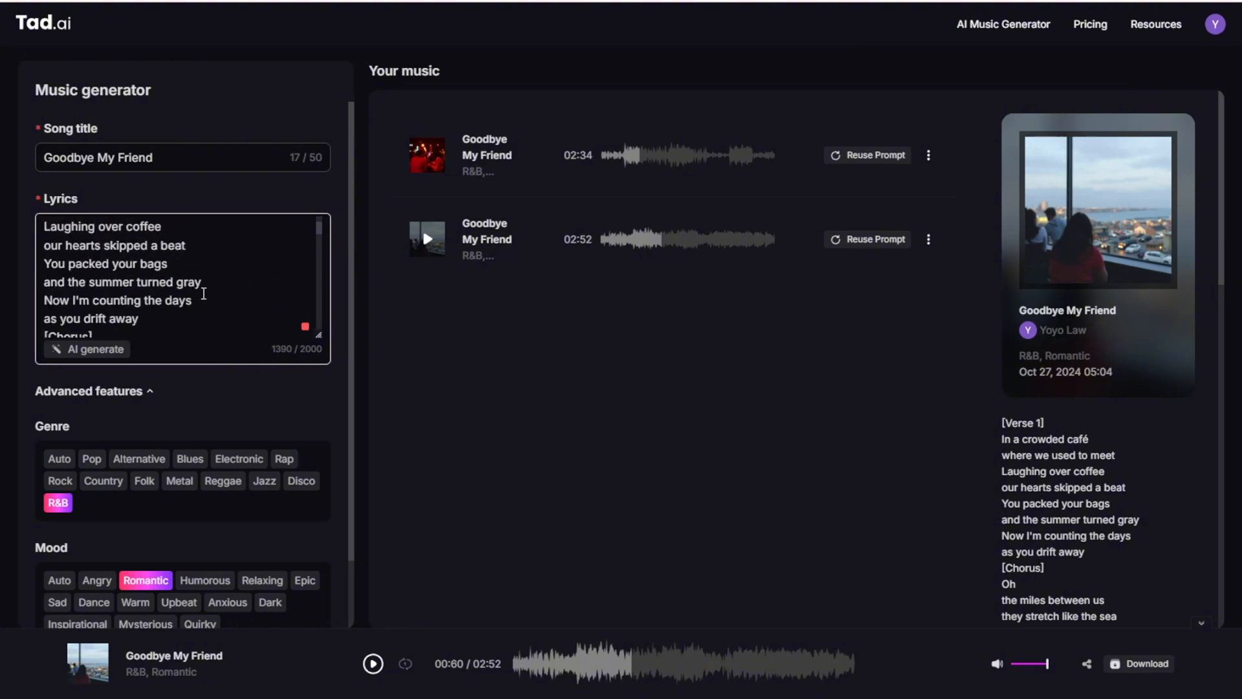
{"action": "scroll", "scroll_direction": "up", "scroll_amount": 3}
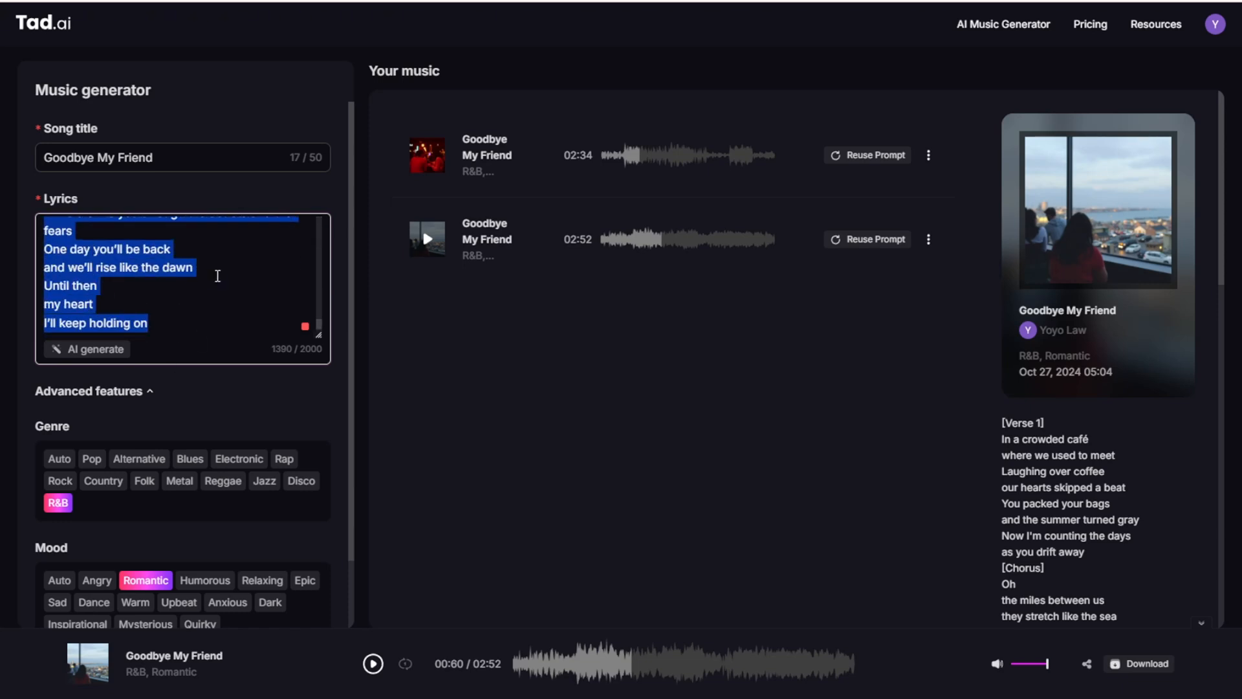
{"action": "scroll", "scroll_direction": "down", "scroll_amount": 3}
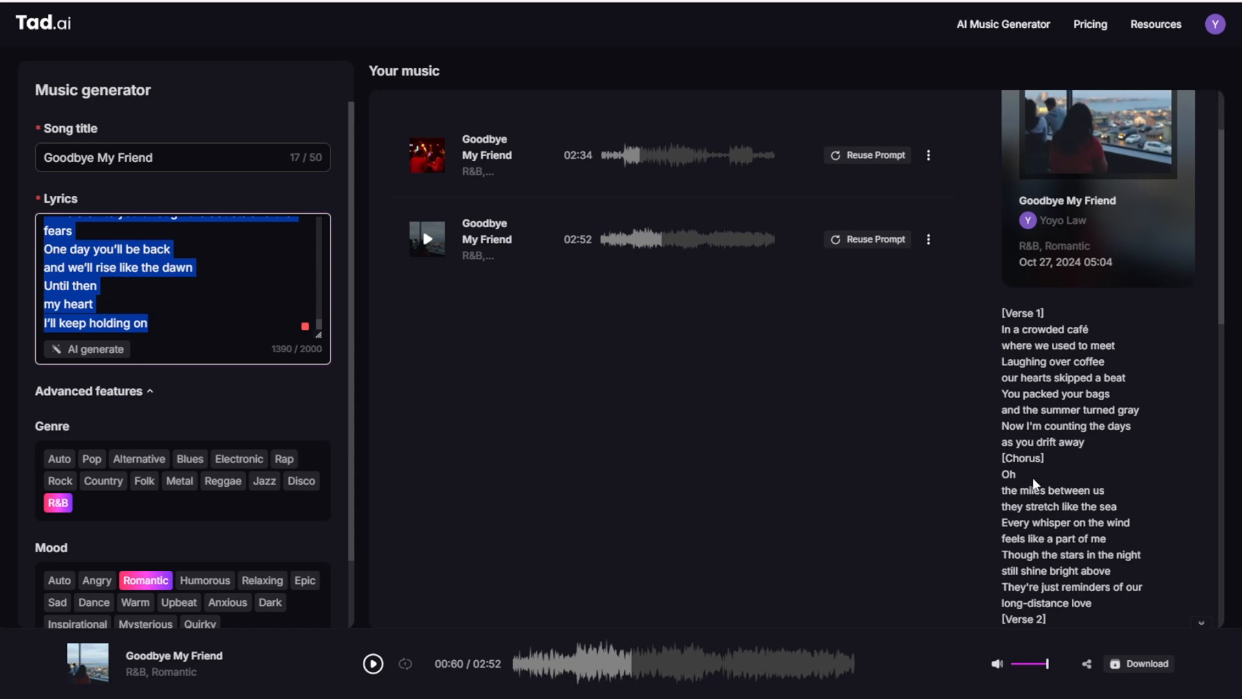
{"action": "scroll", "scroll_direction": "down", "scroll_amount": 3}
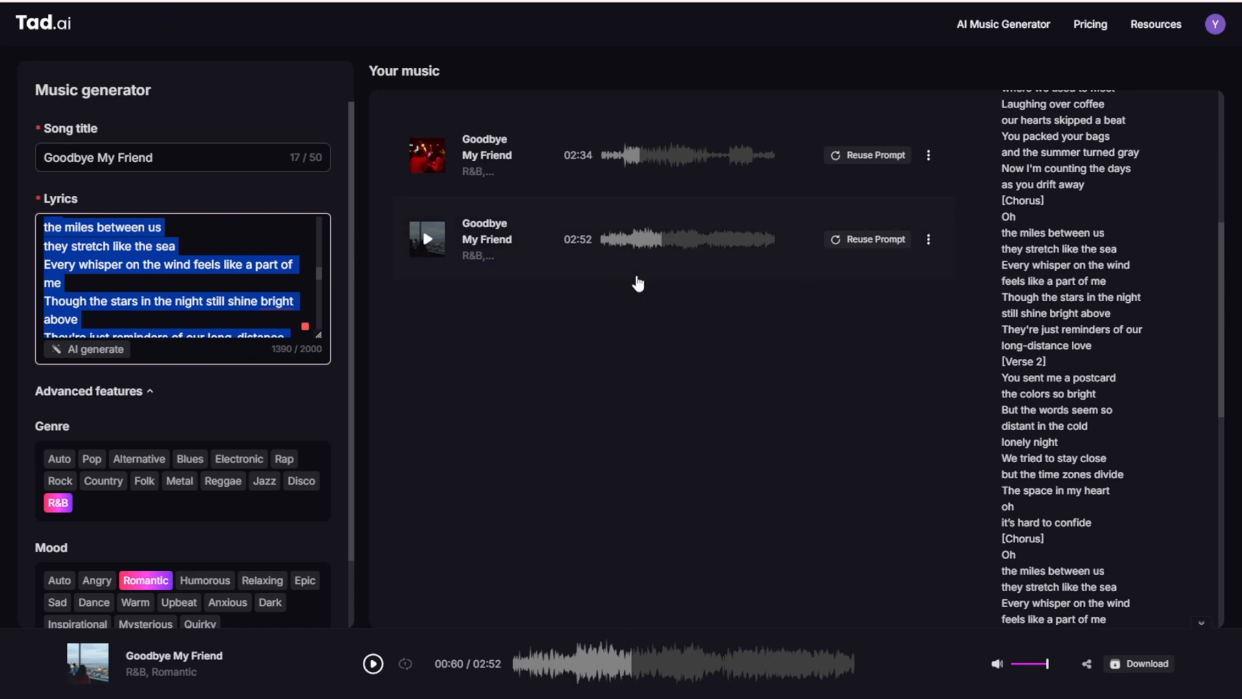
{"action": "mouse_move", "coordinate": [871, 238]}
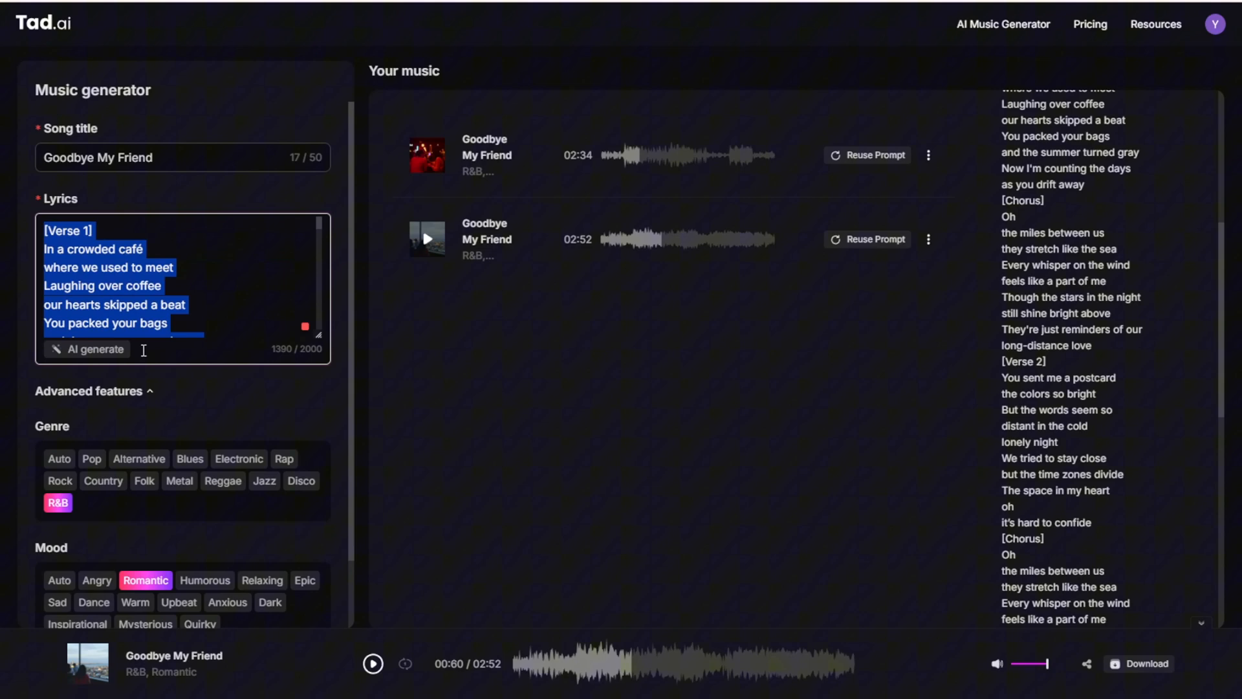
{"action": "mouse_move", "coordinate": [141, 193]}
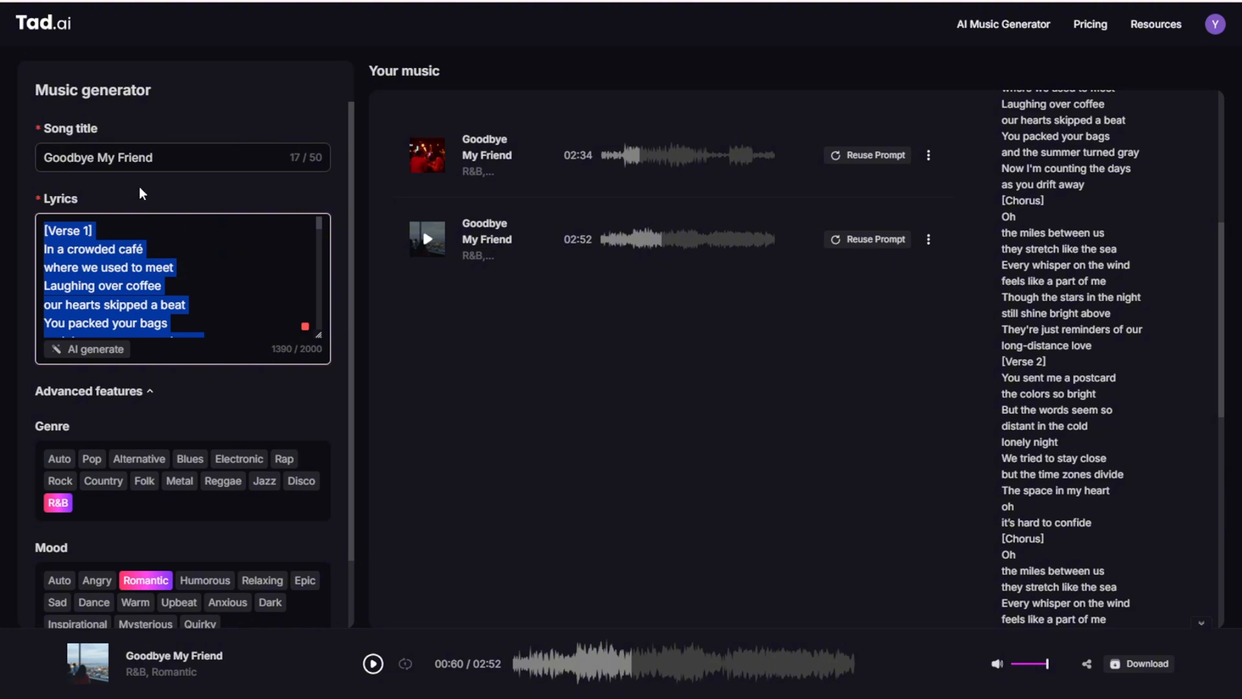
{"action": "mouse_move", "coordinate": [143, 395]}
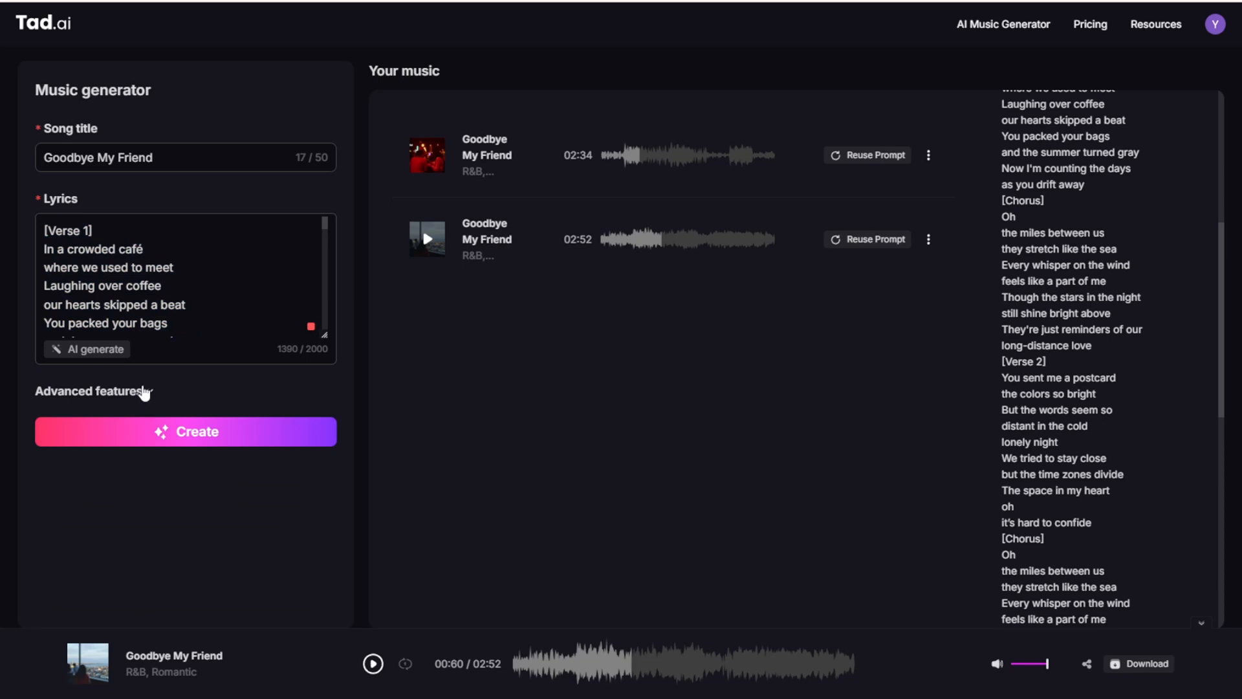
Step: Expand Advanced features and look over the reused R&B Romantic settings
{"action": "left_click", "coordinate": [93, 390]}
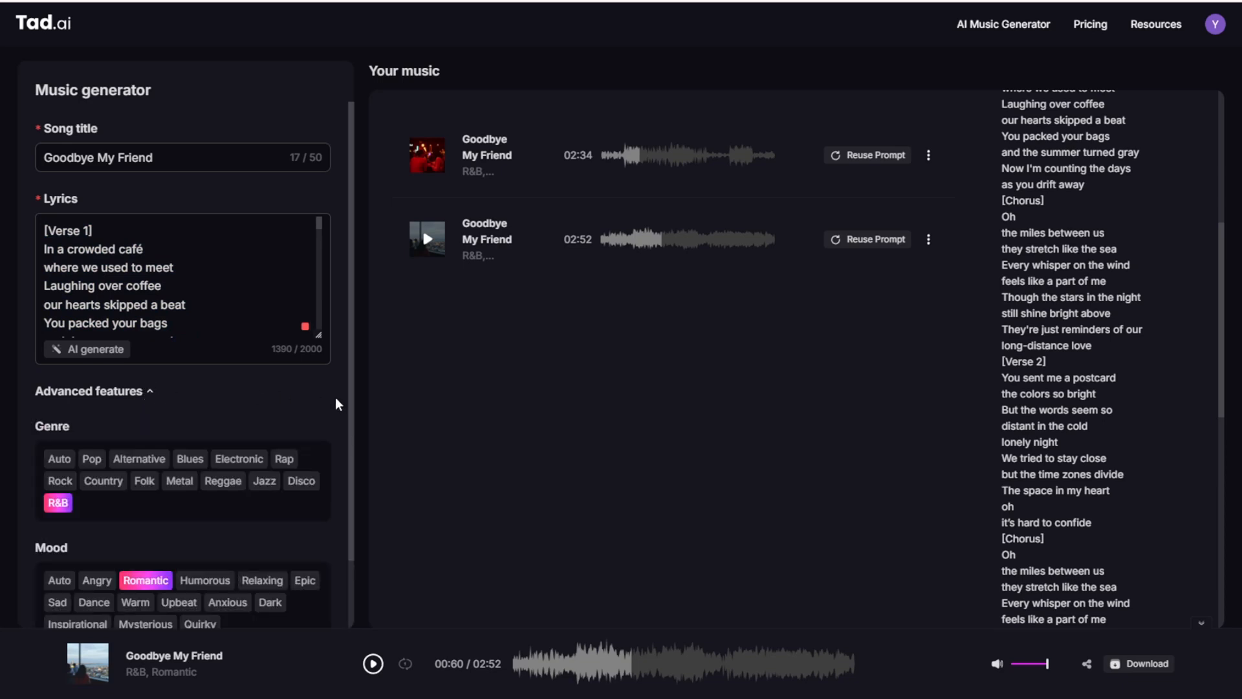
{"action": "scroll", "scroll_direction": "down", "scroll_amount": 3}
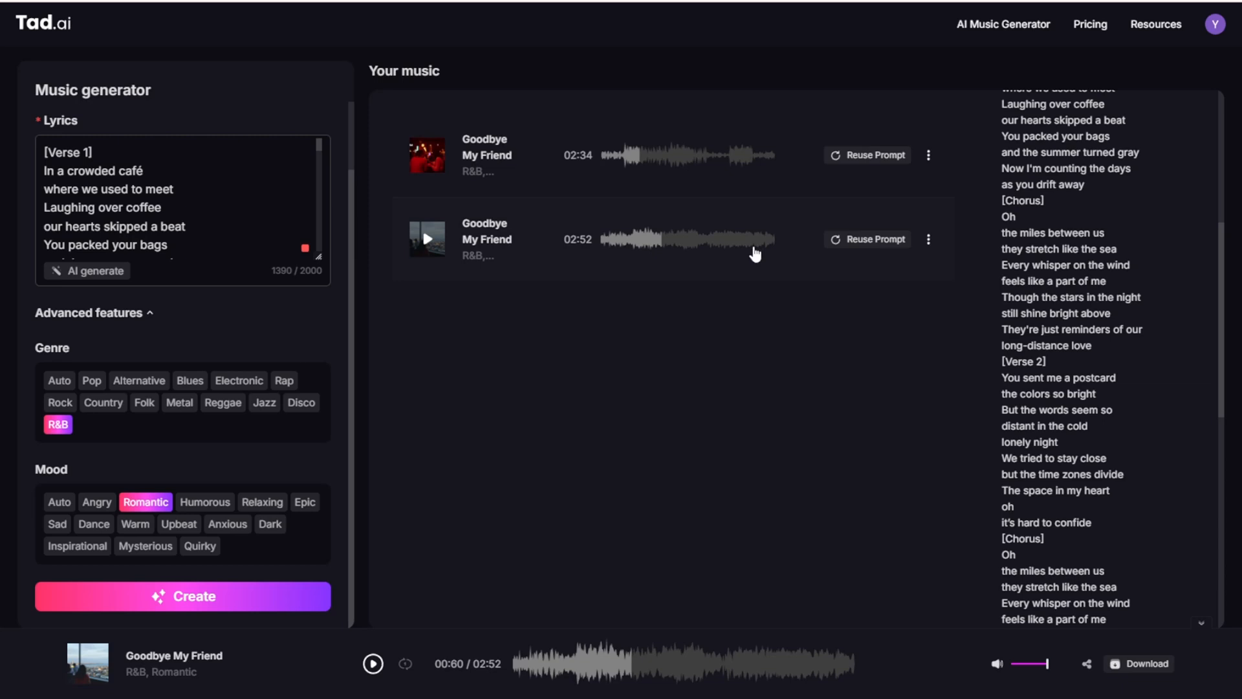
{"action": "mouse_move", "coordinate": [766, 283]}
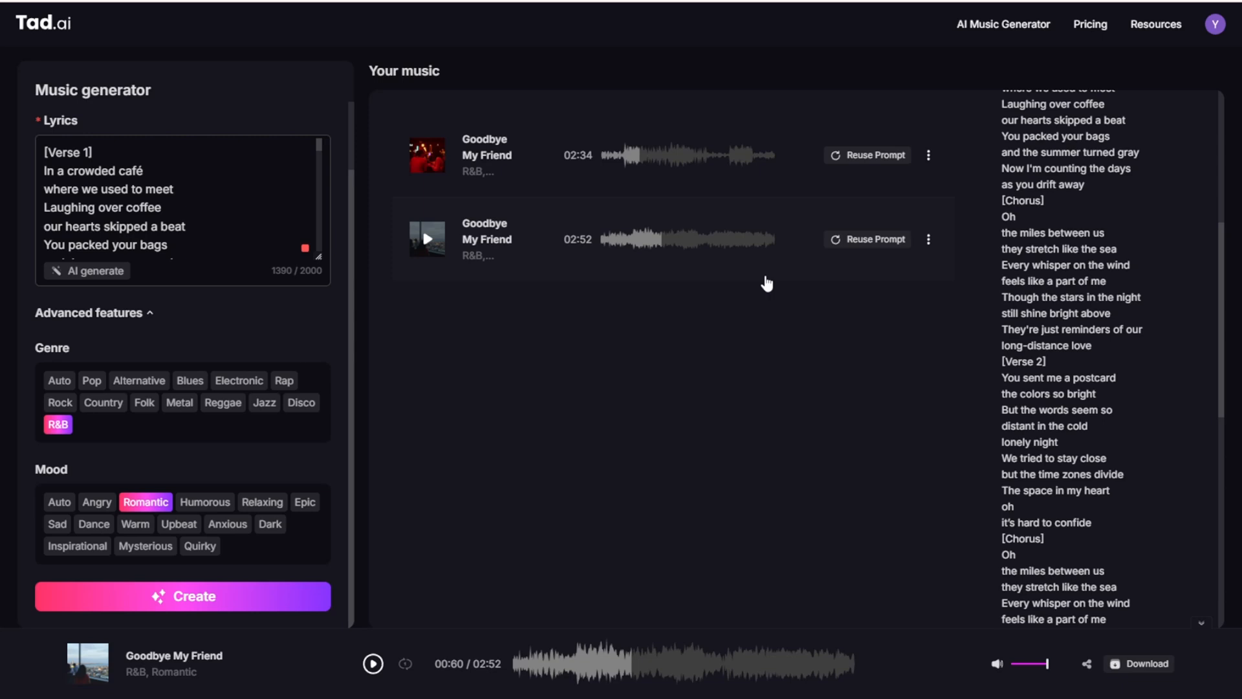
{"action": "mouse_move", "coordinate": [845, 295]}
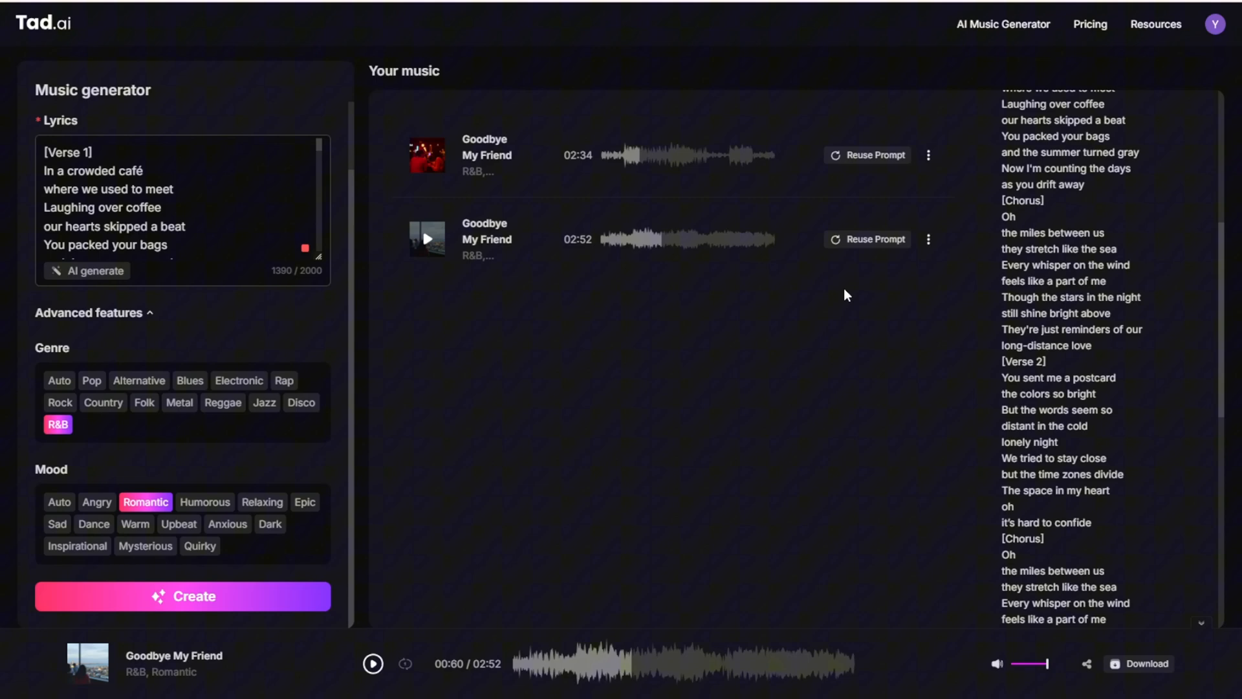
{"action": "mouse_move", "coordinate": [813, 335]}
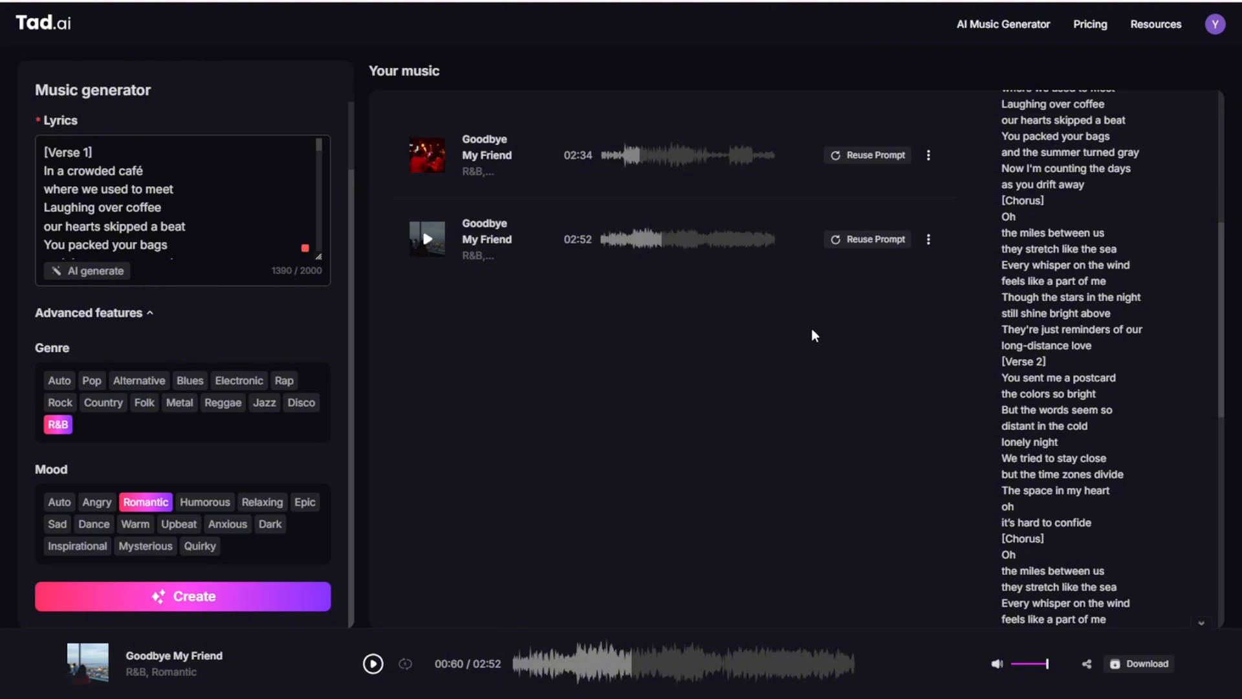
{"action": "scroll", "scroll_direction": "up", "scroll_amount": 3}
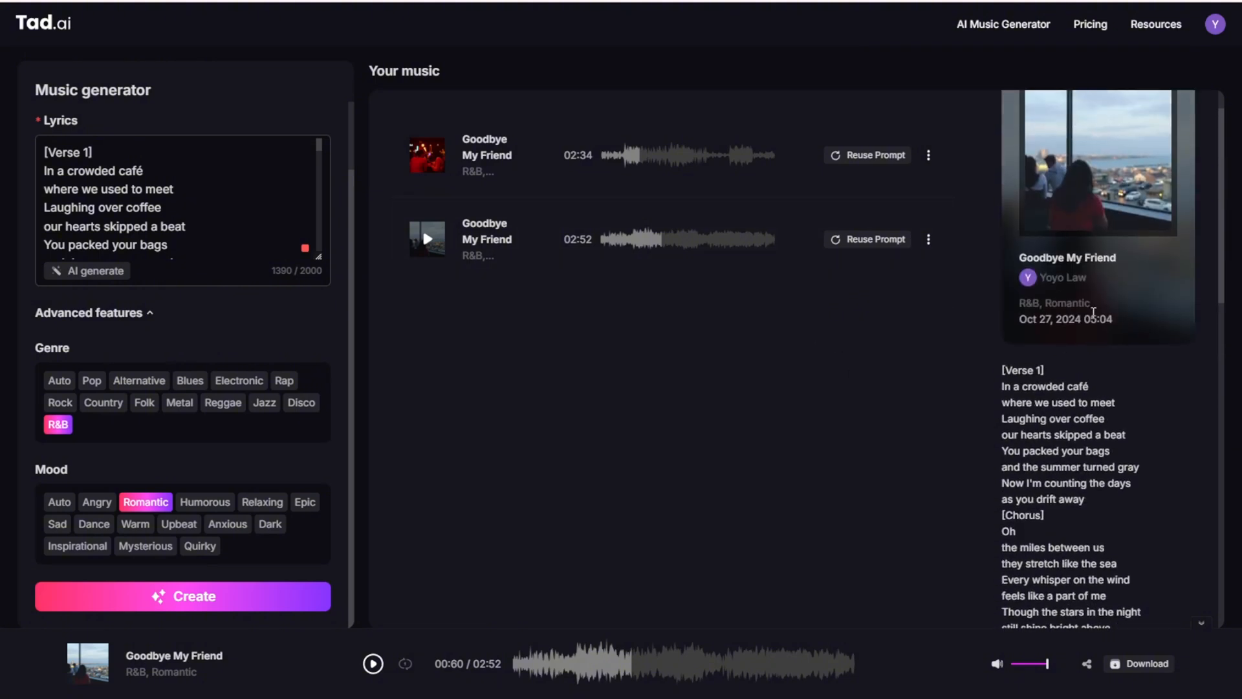
Step: Browse the Resource Hub articles on AI music generator alternatives
{"action": "left_click", "coordinate": [1155, 24]}
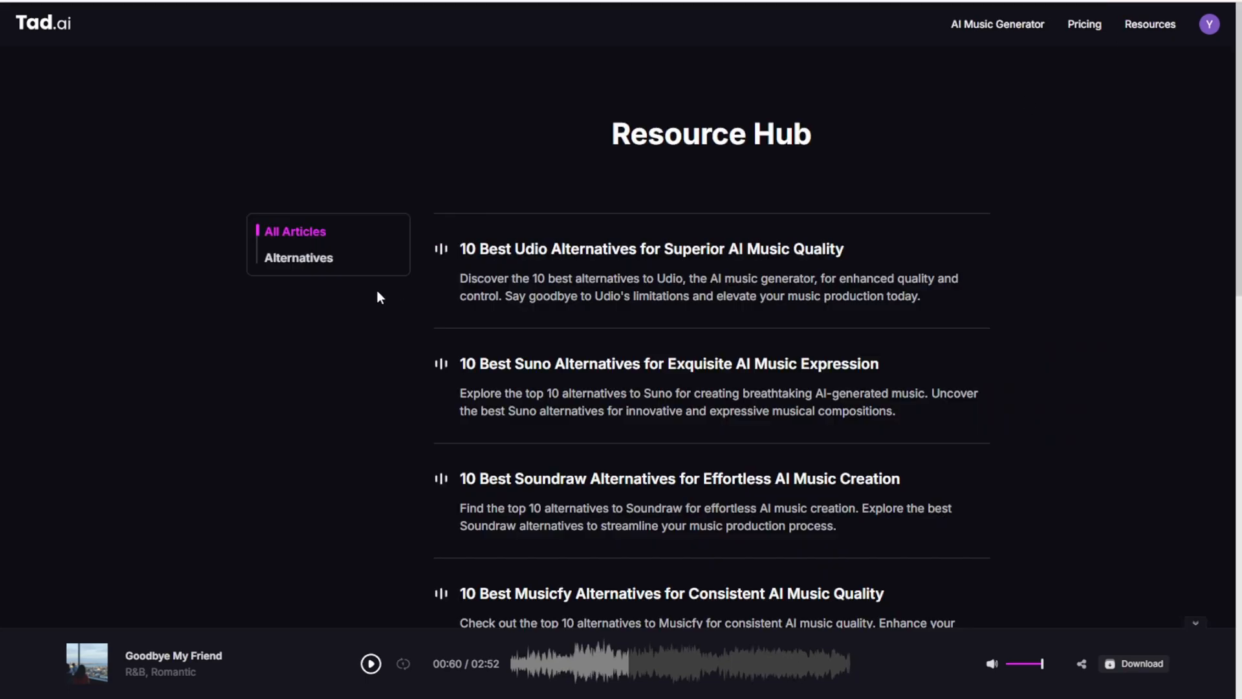
{"action": "scroll", "scroll_direction": "down", "scroll_amount": 3}
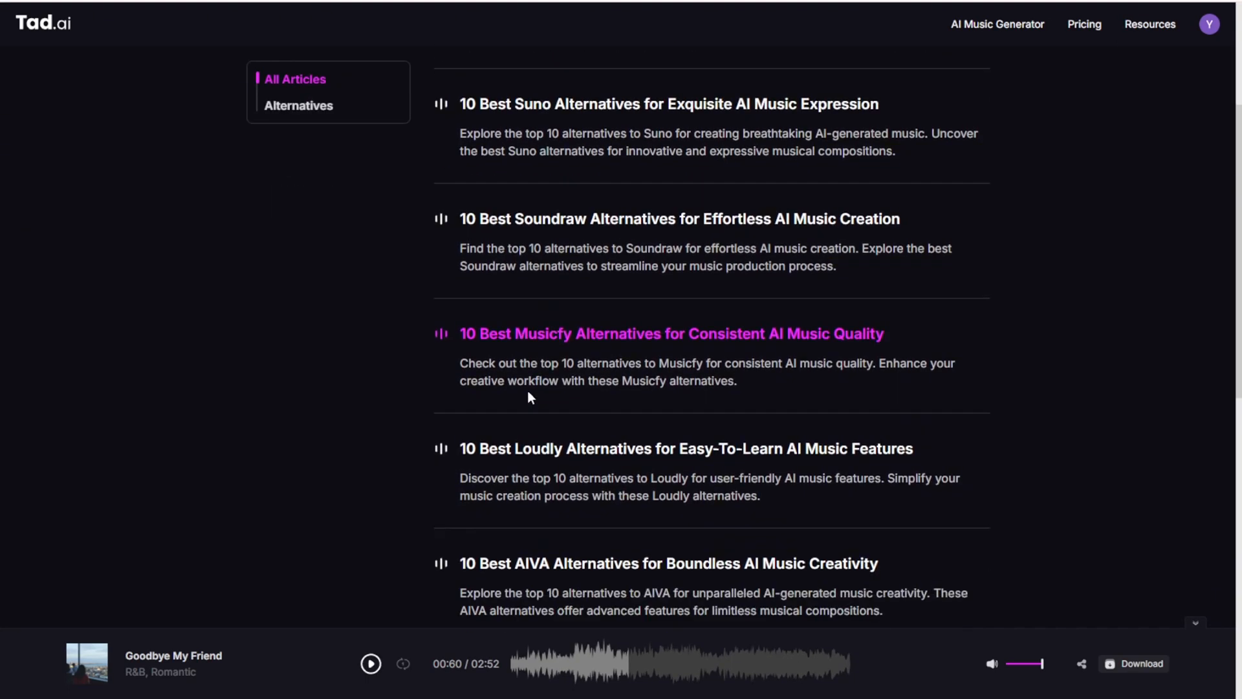
{"action": "scroll", "scroll_direction": "down", "scroll_amount": 3}
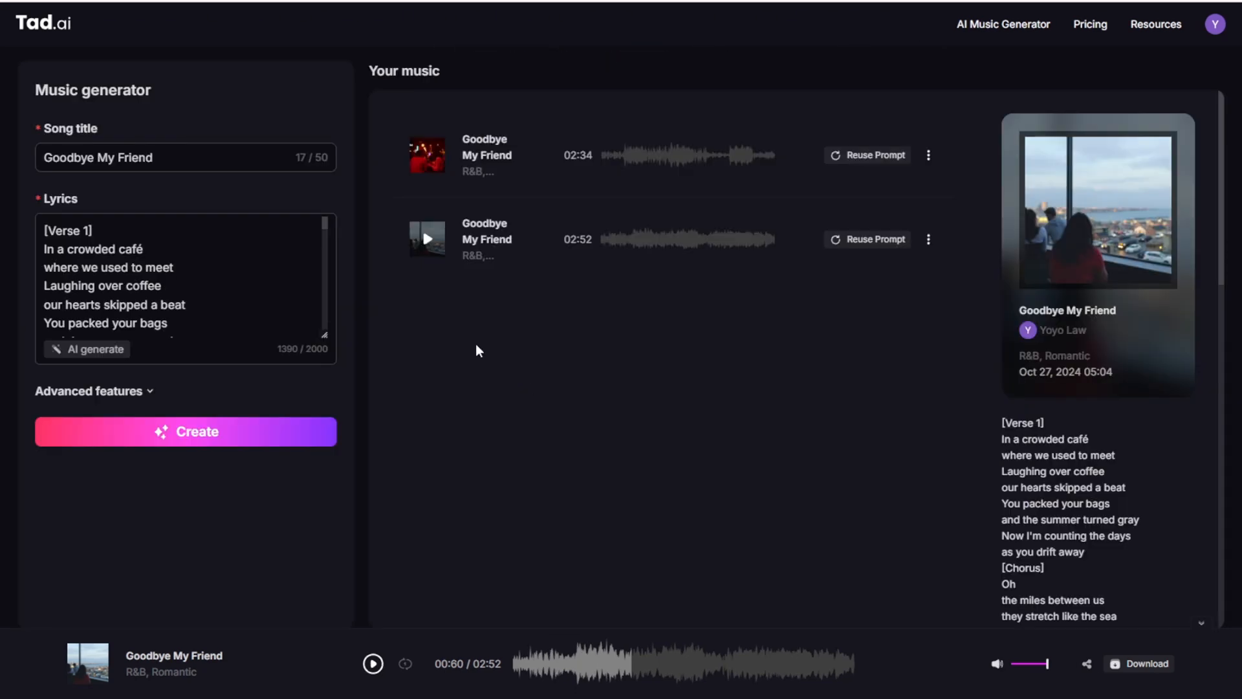
{"action": "mouse_move", "coordinate": [462, 332]}
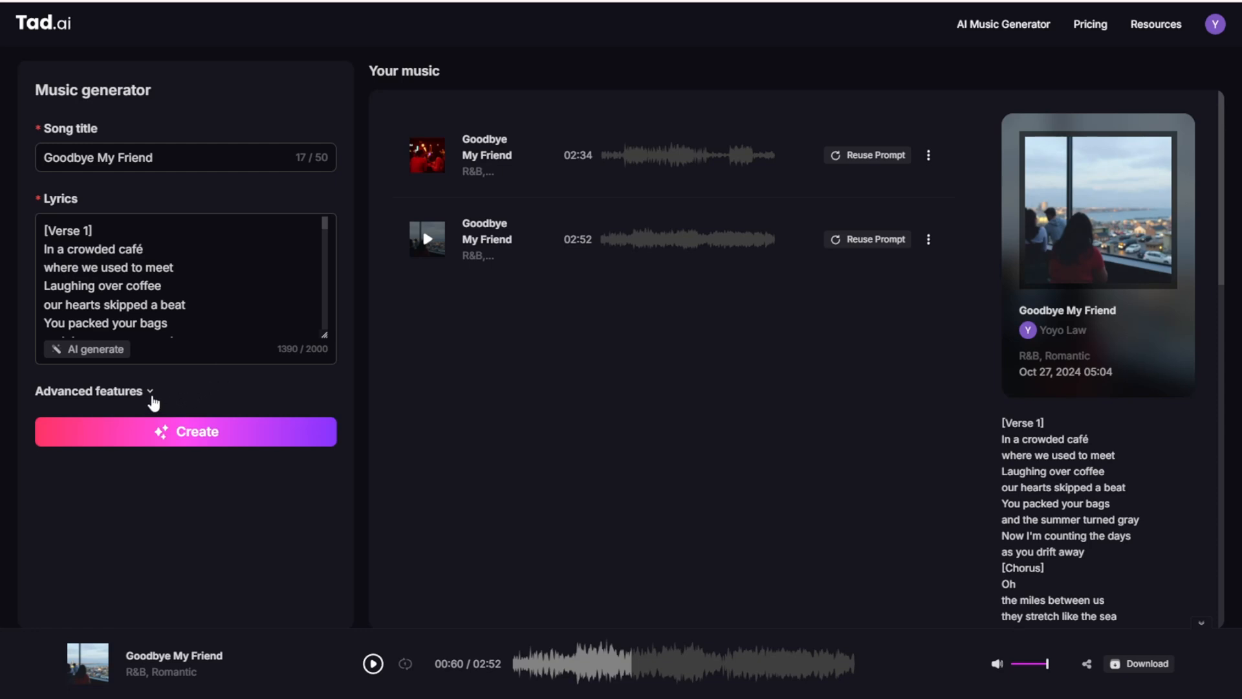
{"action": "left_click", "coordinate": [89, 390]}
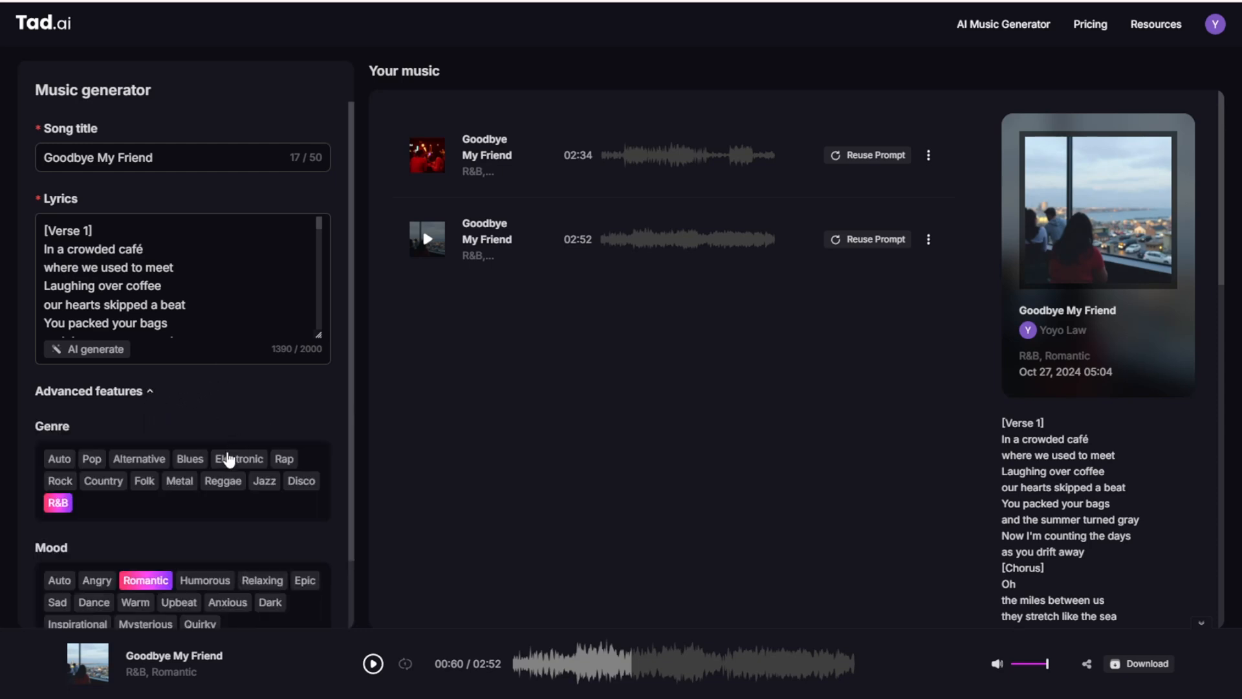
{"action": "mouse_move", "coordinate": [424, 661]}
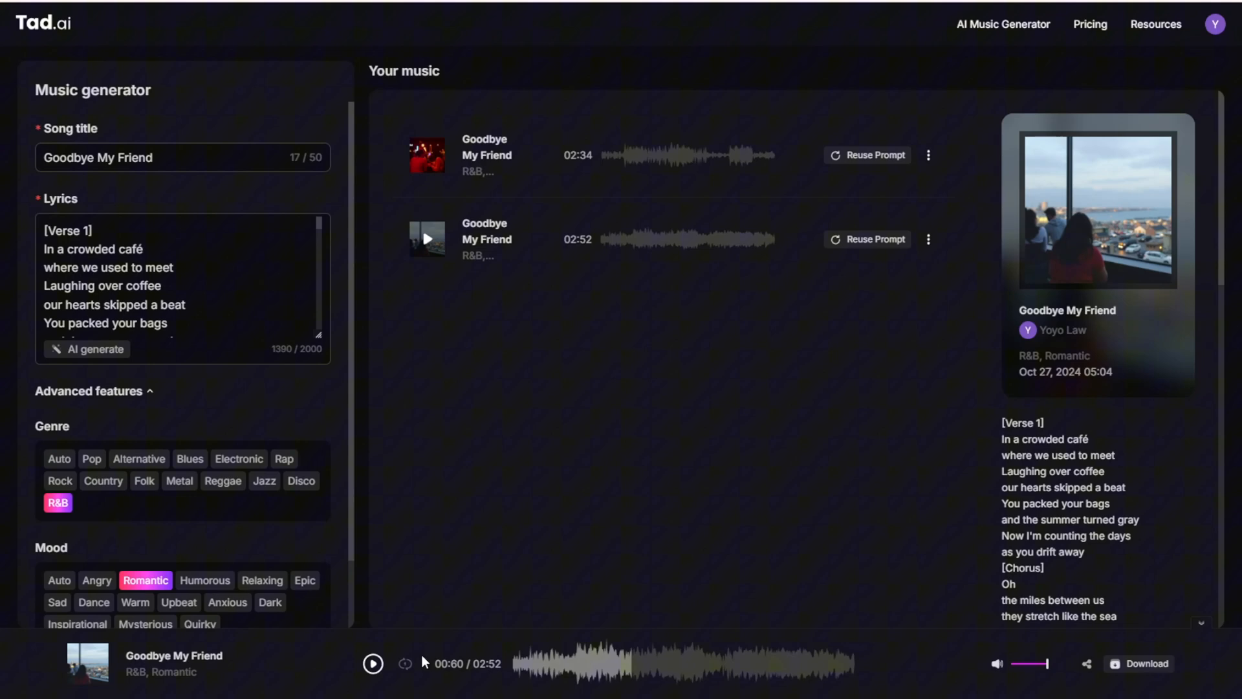
{"action": "scroll", "scroll_direction": "down", "scroll_amount": 3}
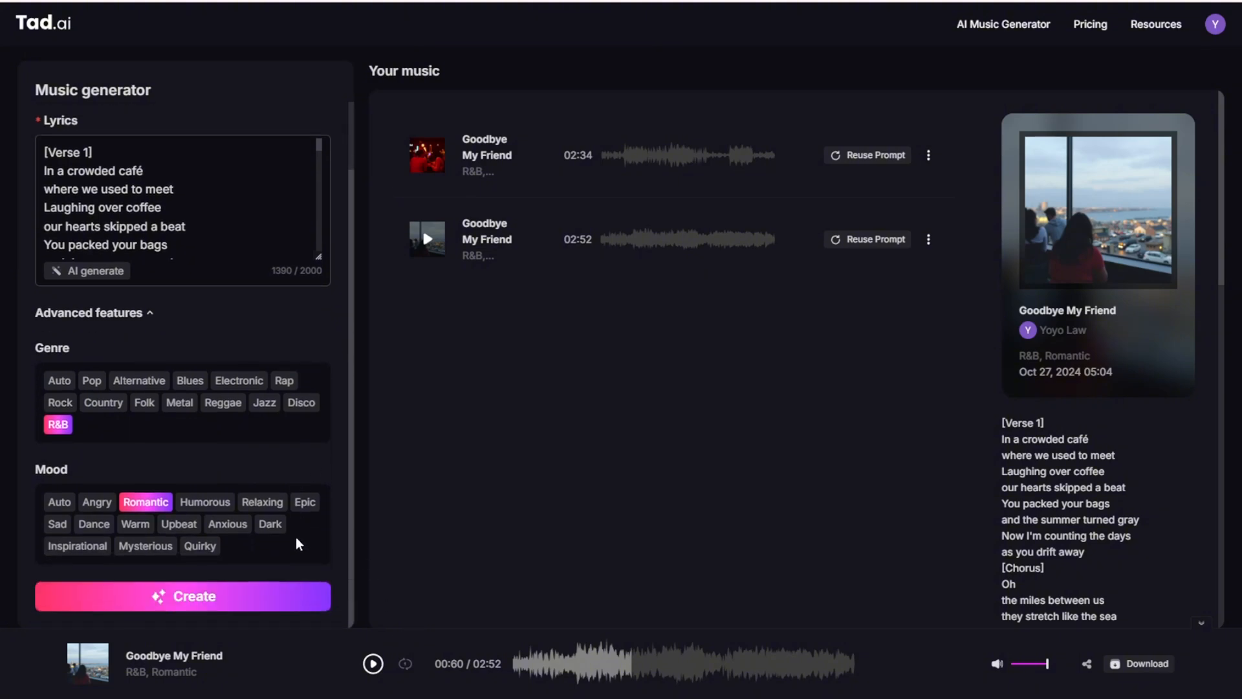
{"action": "mouse_move", "coordinate": [305, 532]}
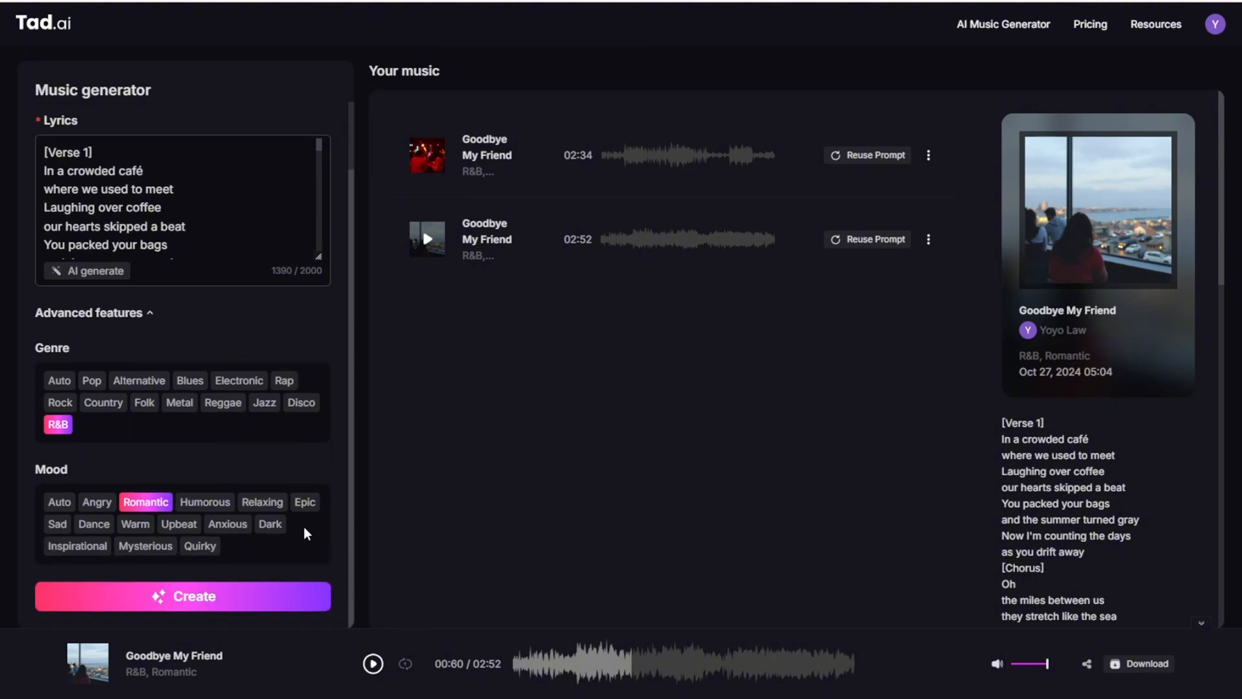
{"action": "left_click", "coordinate": [93, 312]}
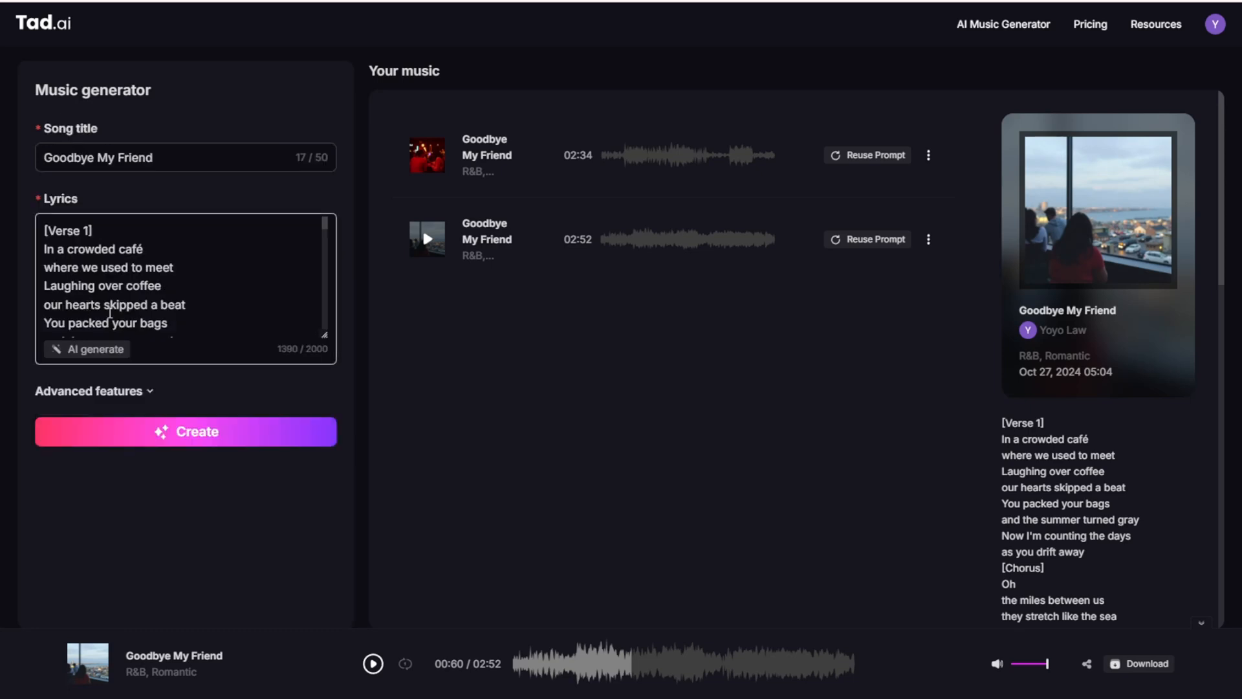
{"action": "mouse_move", "coordinate": [476, 547]}
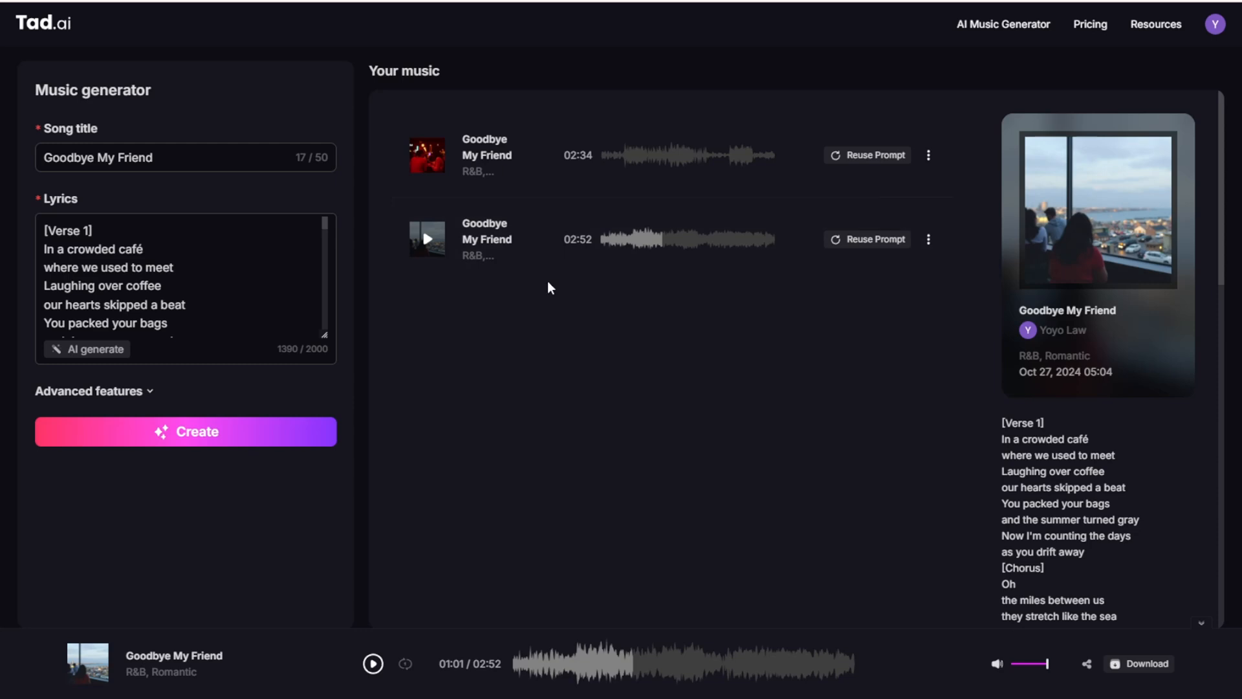
{"action": "mouse_move", "coordinate": [526, 260]}
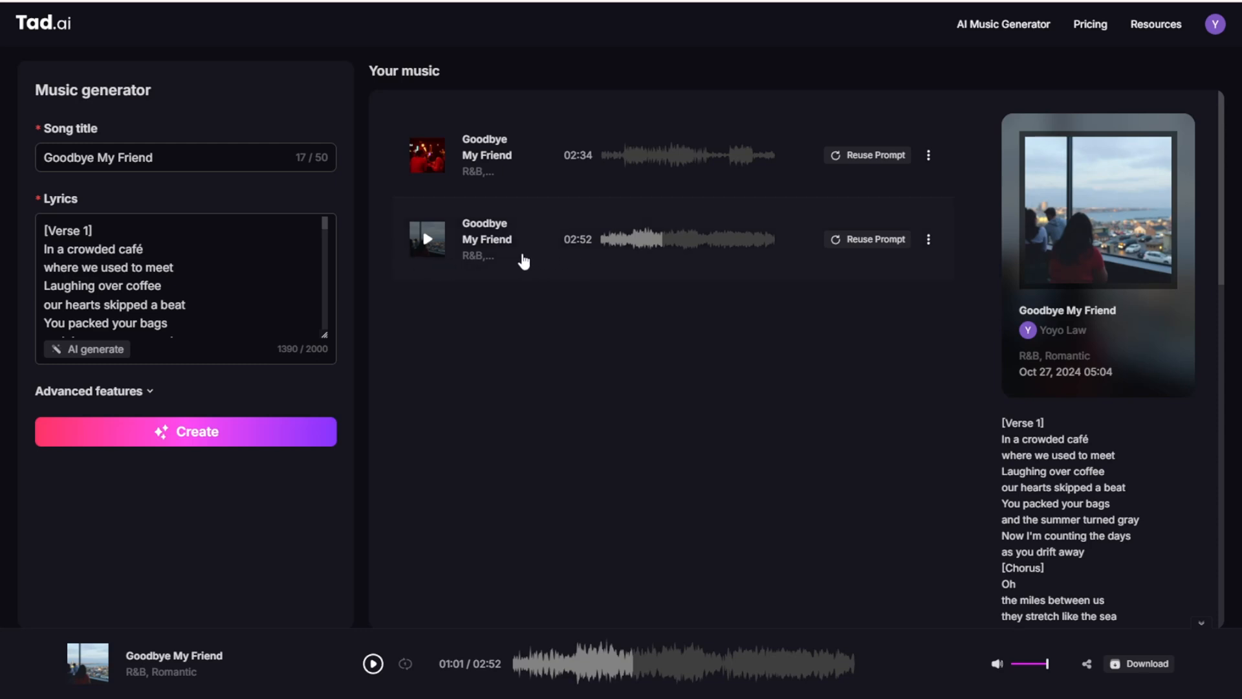
Step: Return to the Tad.ai homepage and browse its custom-music and royalty-free track sections
{"action": "left_click", "coordinate": [42, 22]}
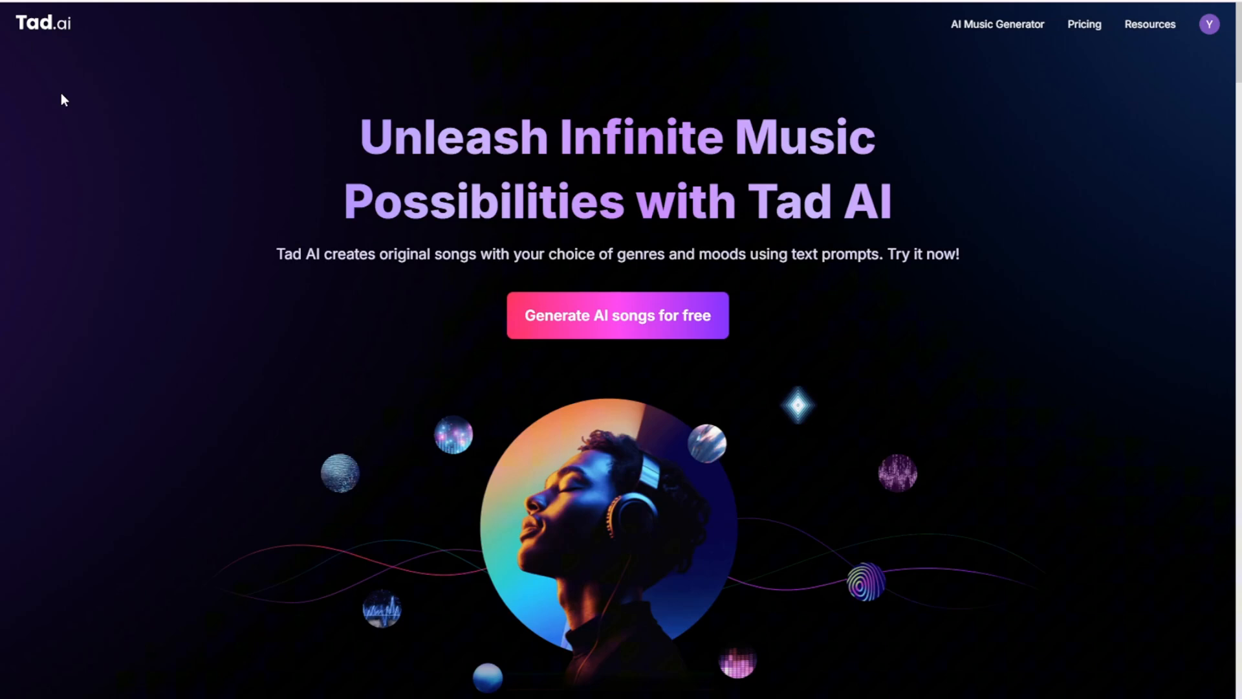
{"action": "mouse_move", "coordinate": [1105, 291]}
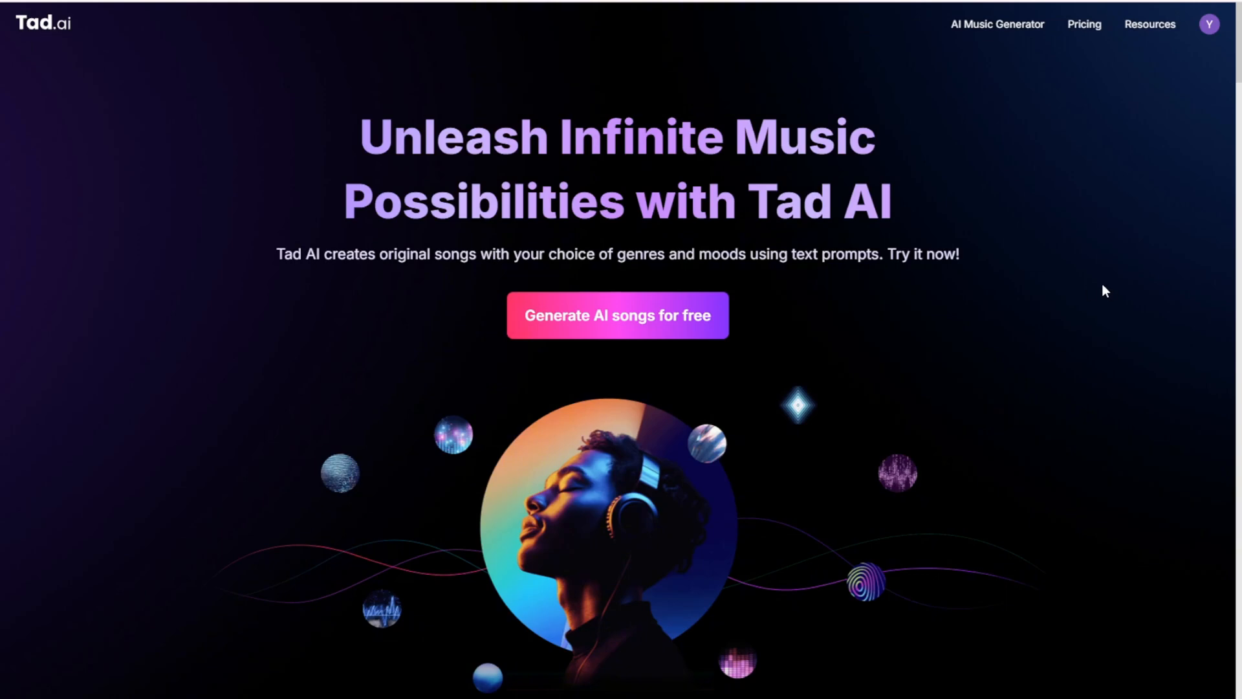
{"action": "scroll", "scroll_direction": "down", "scroll_amount": 3}
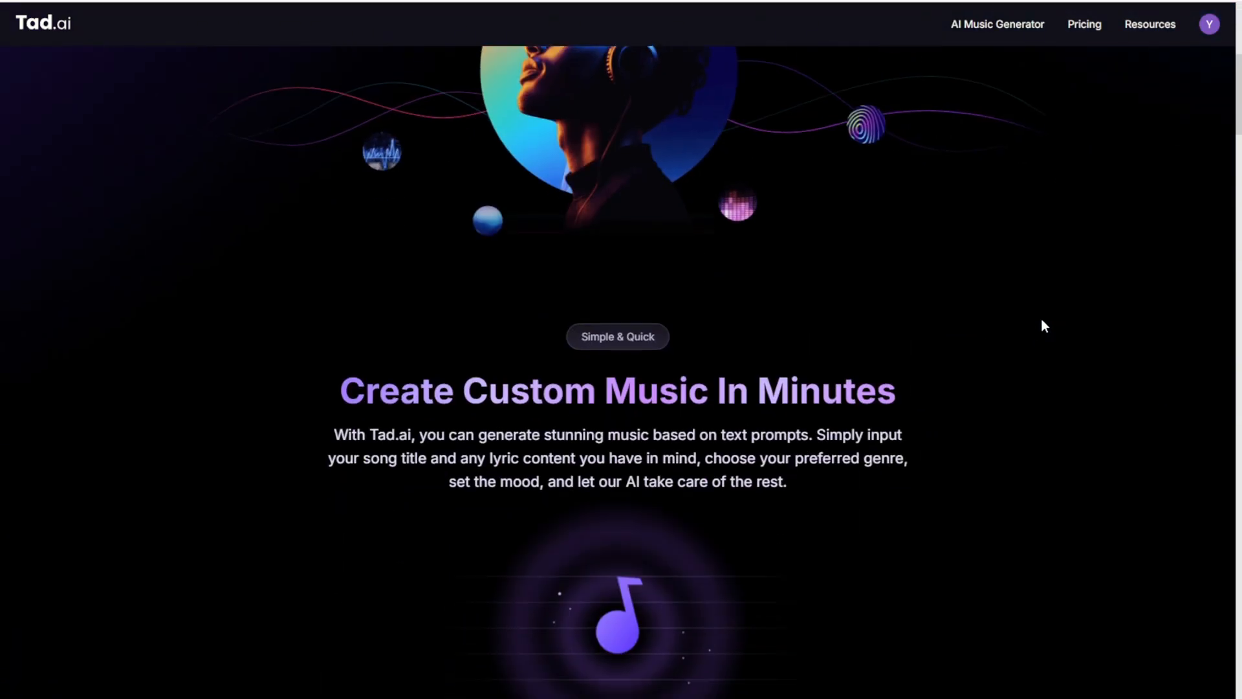
{"action": "scroll", "scroll_direction": "down", "scroll_amount": 3}
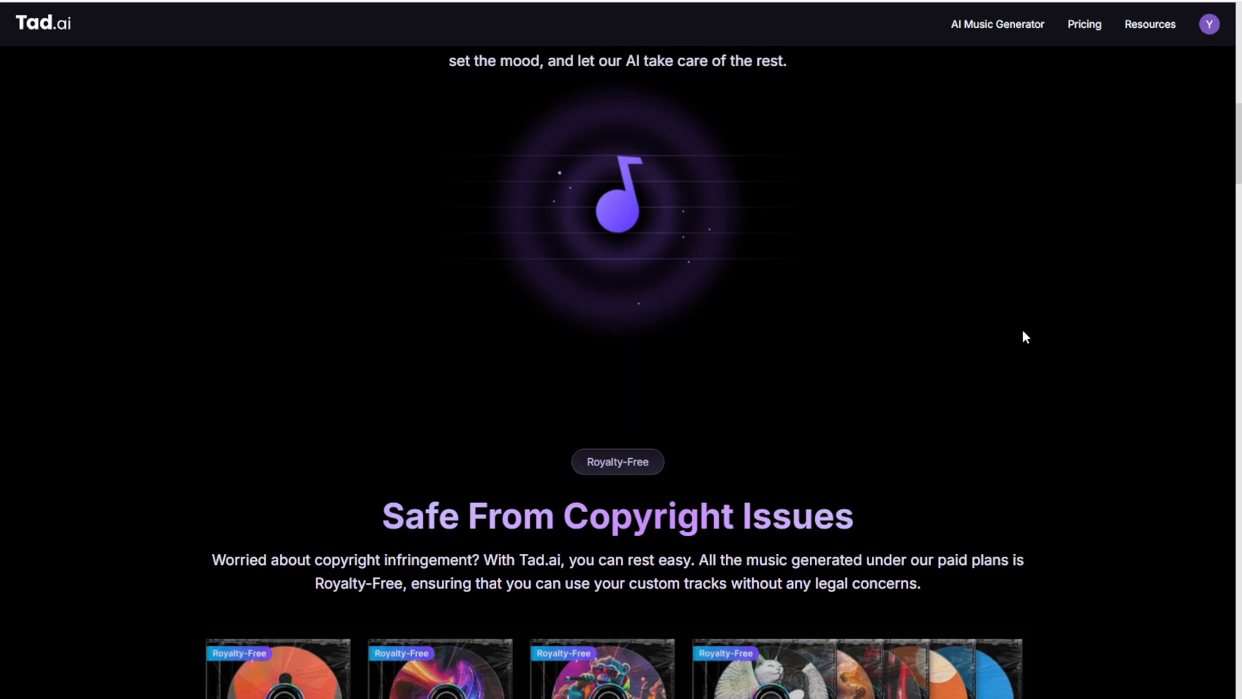
{"action": "scroll", "scroll_direction": "down", "scroll_amount": 3}
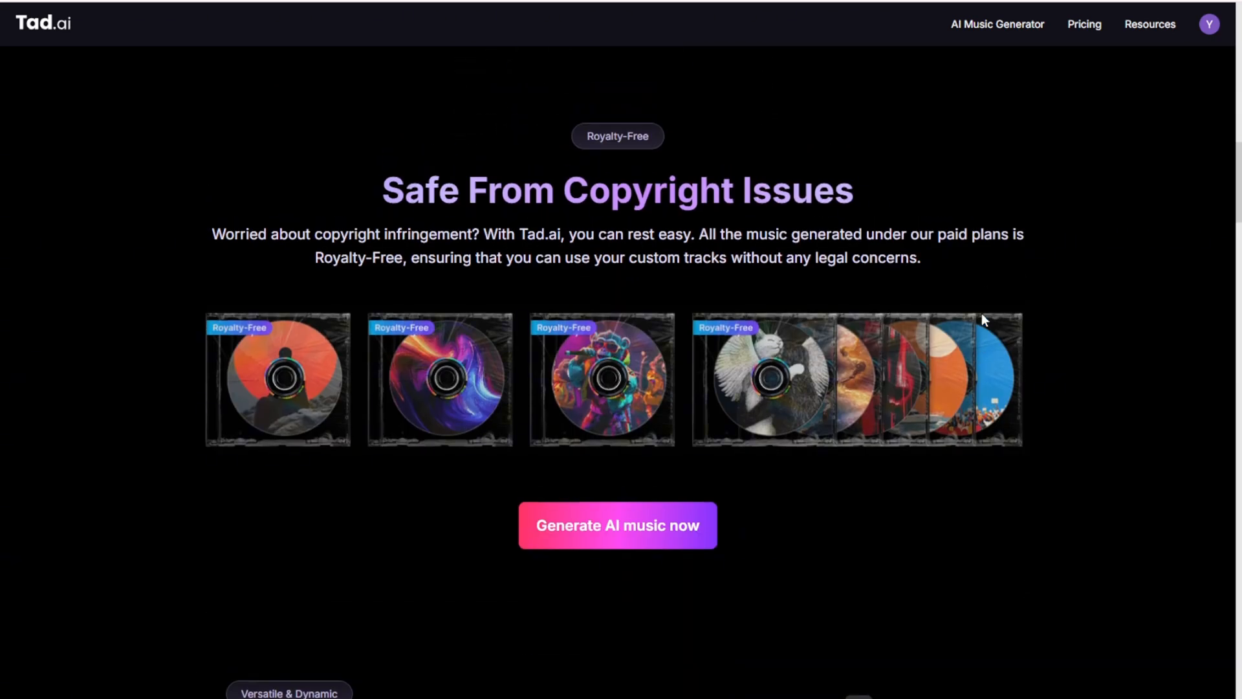
{"action": "scroll", "scroll_direction": "up", "scroll_amount": 3}
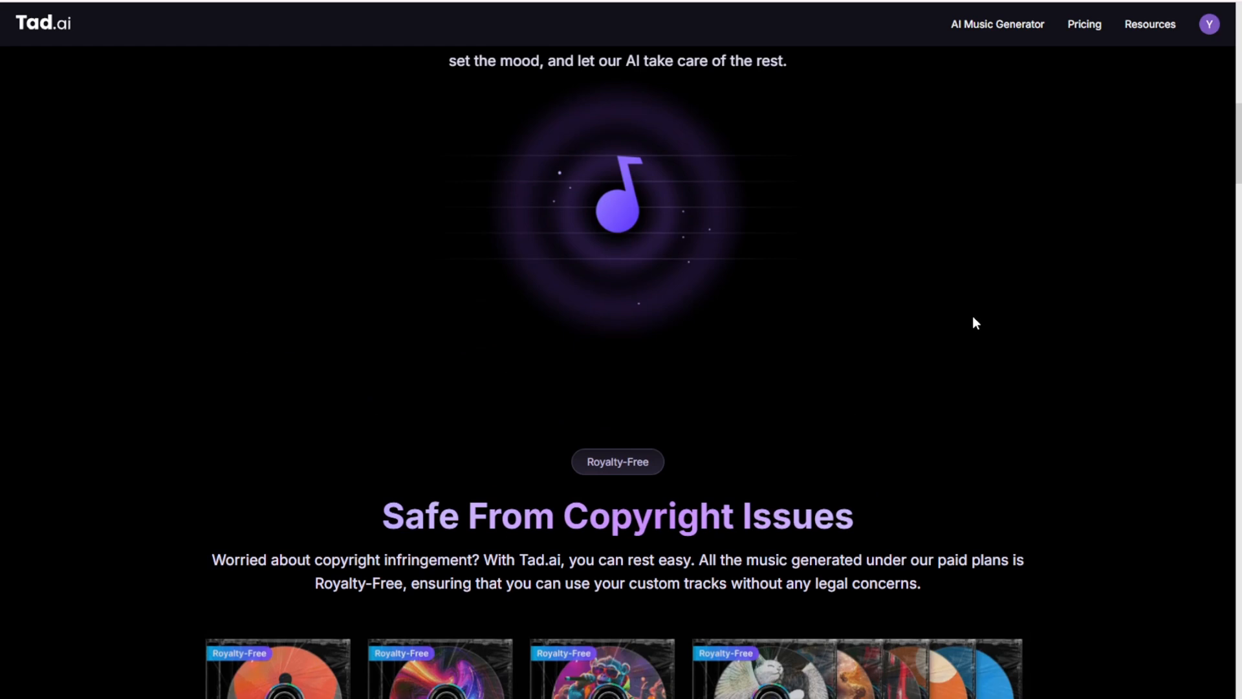
{"action": "scroll", "scroll_direction": "up", "scroll_amount": 3}
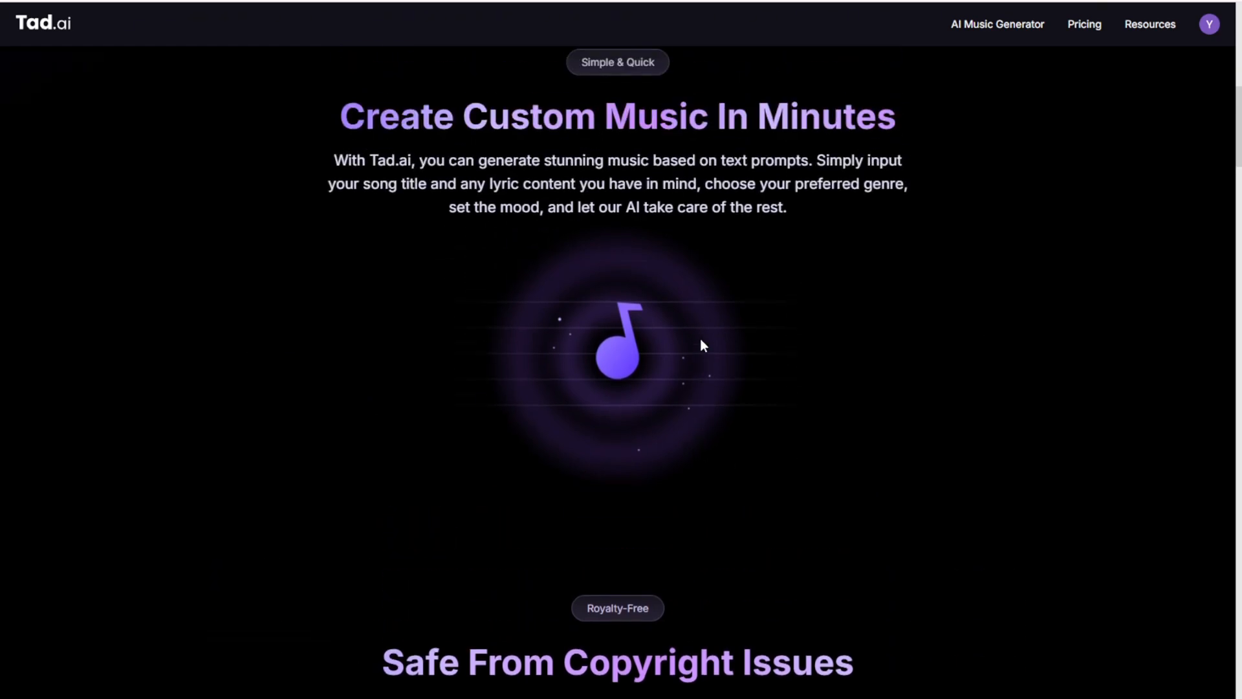